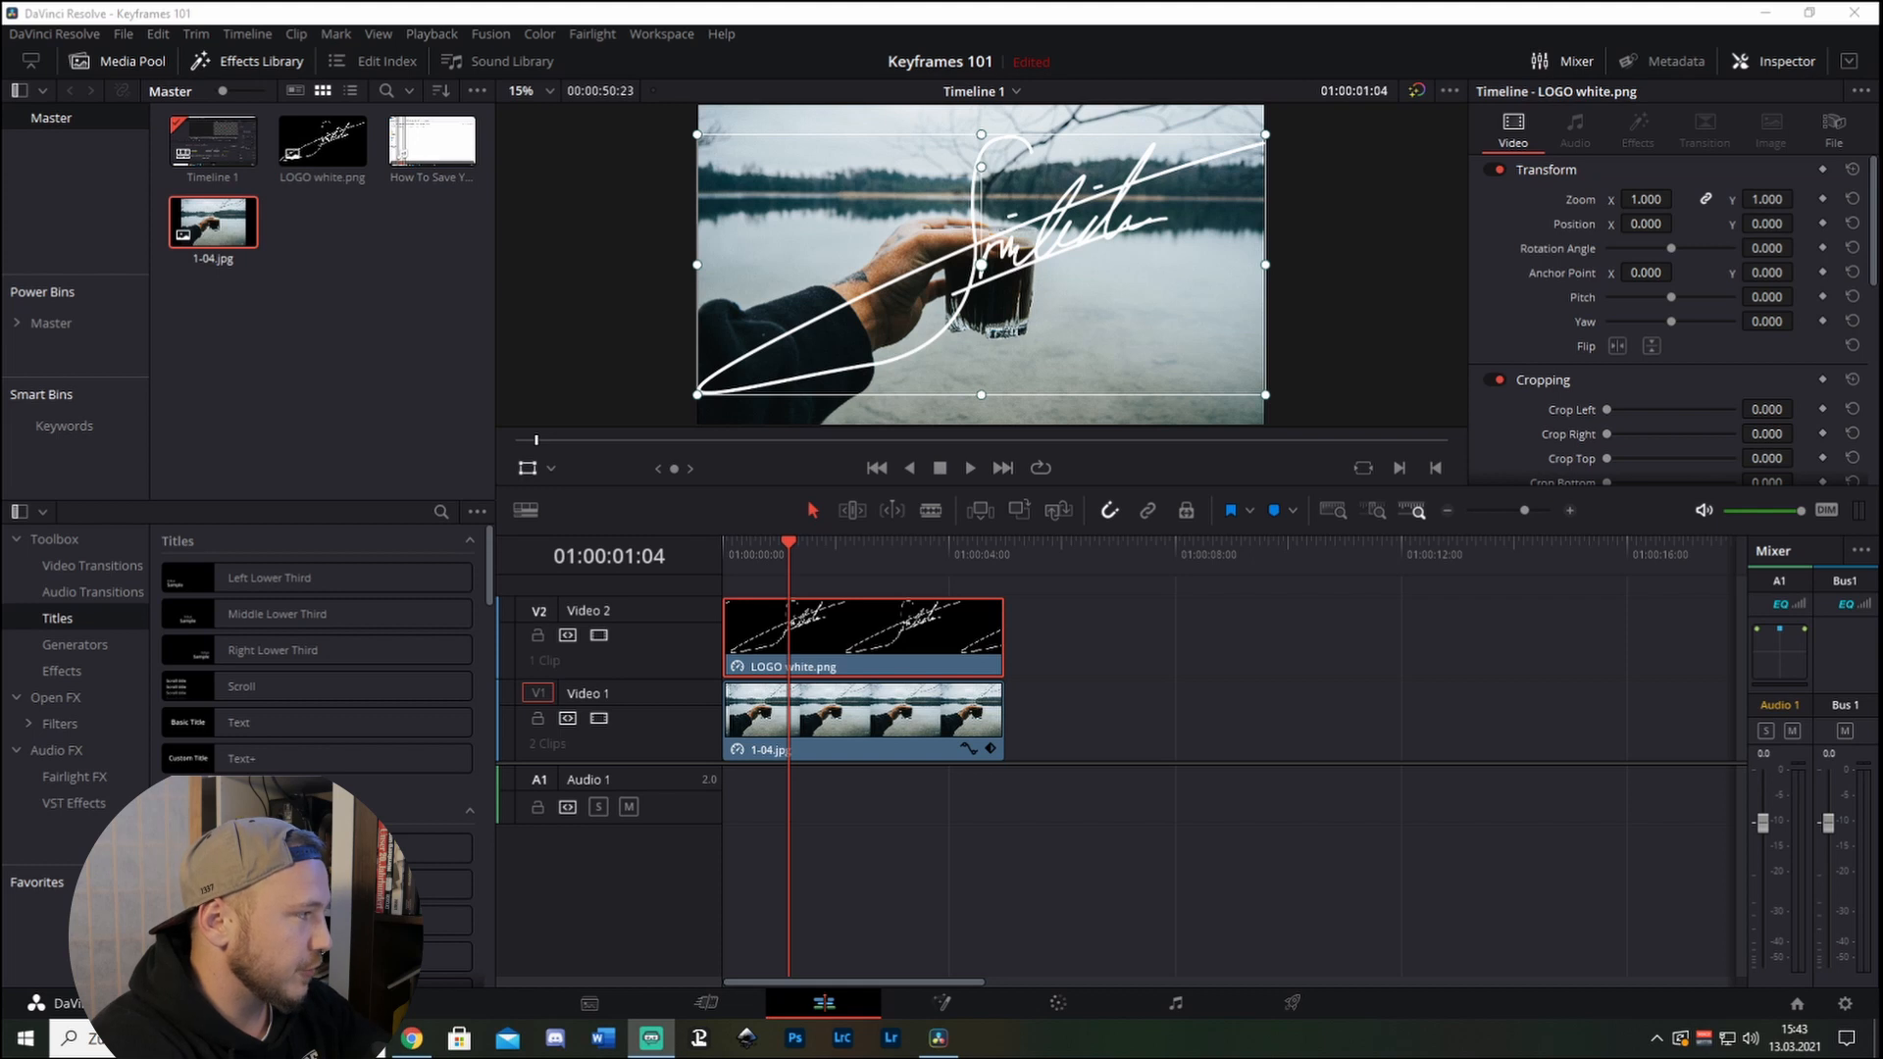
mouse_move(1607, 565)
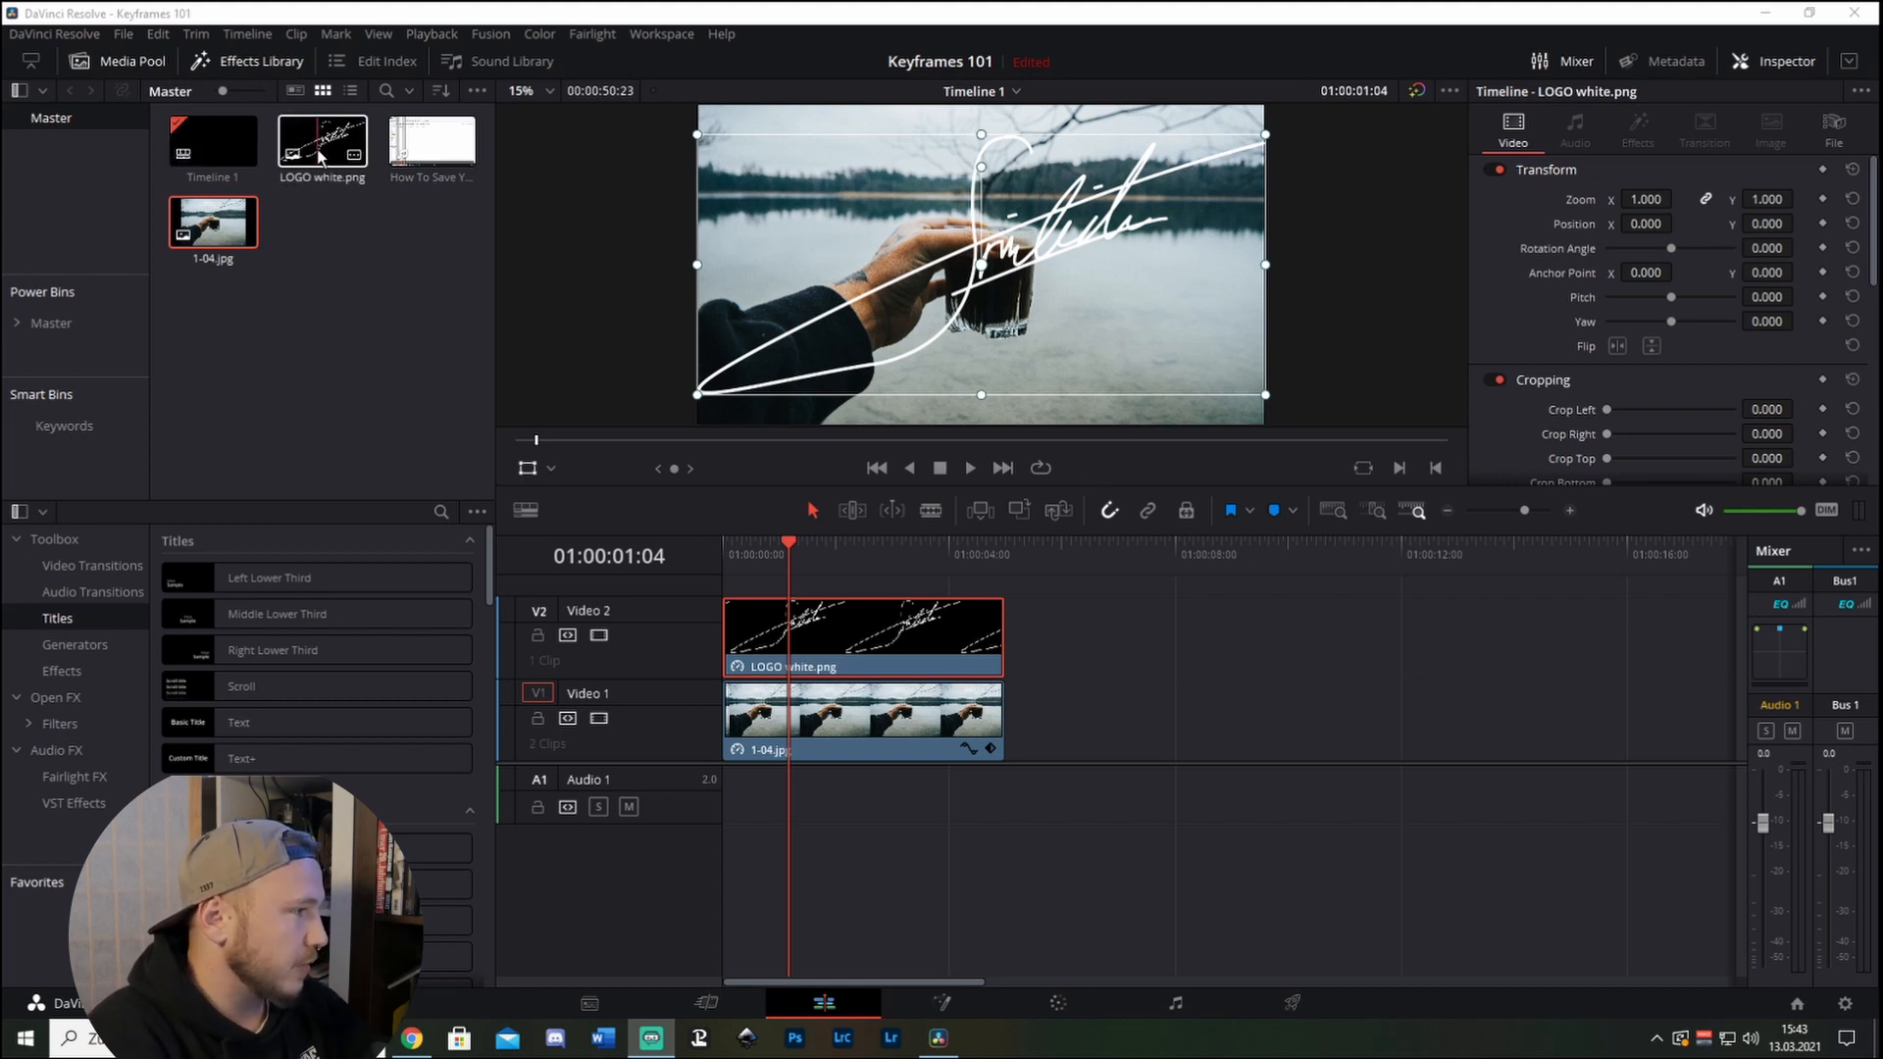
Pick the logo image and the lake photo in the media pool.
click(212, 223)
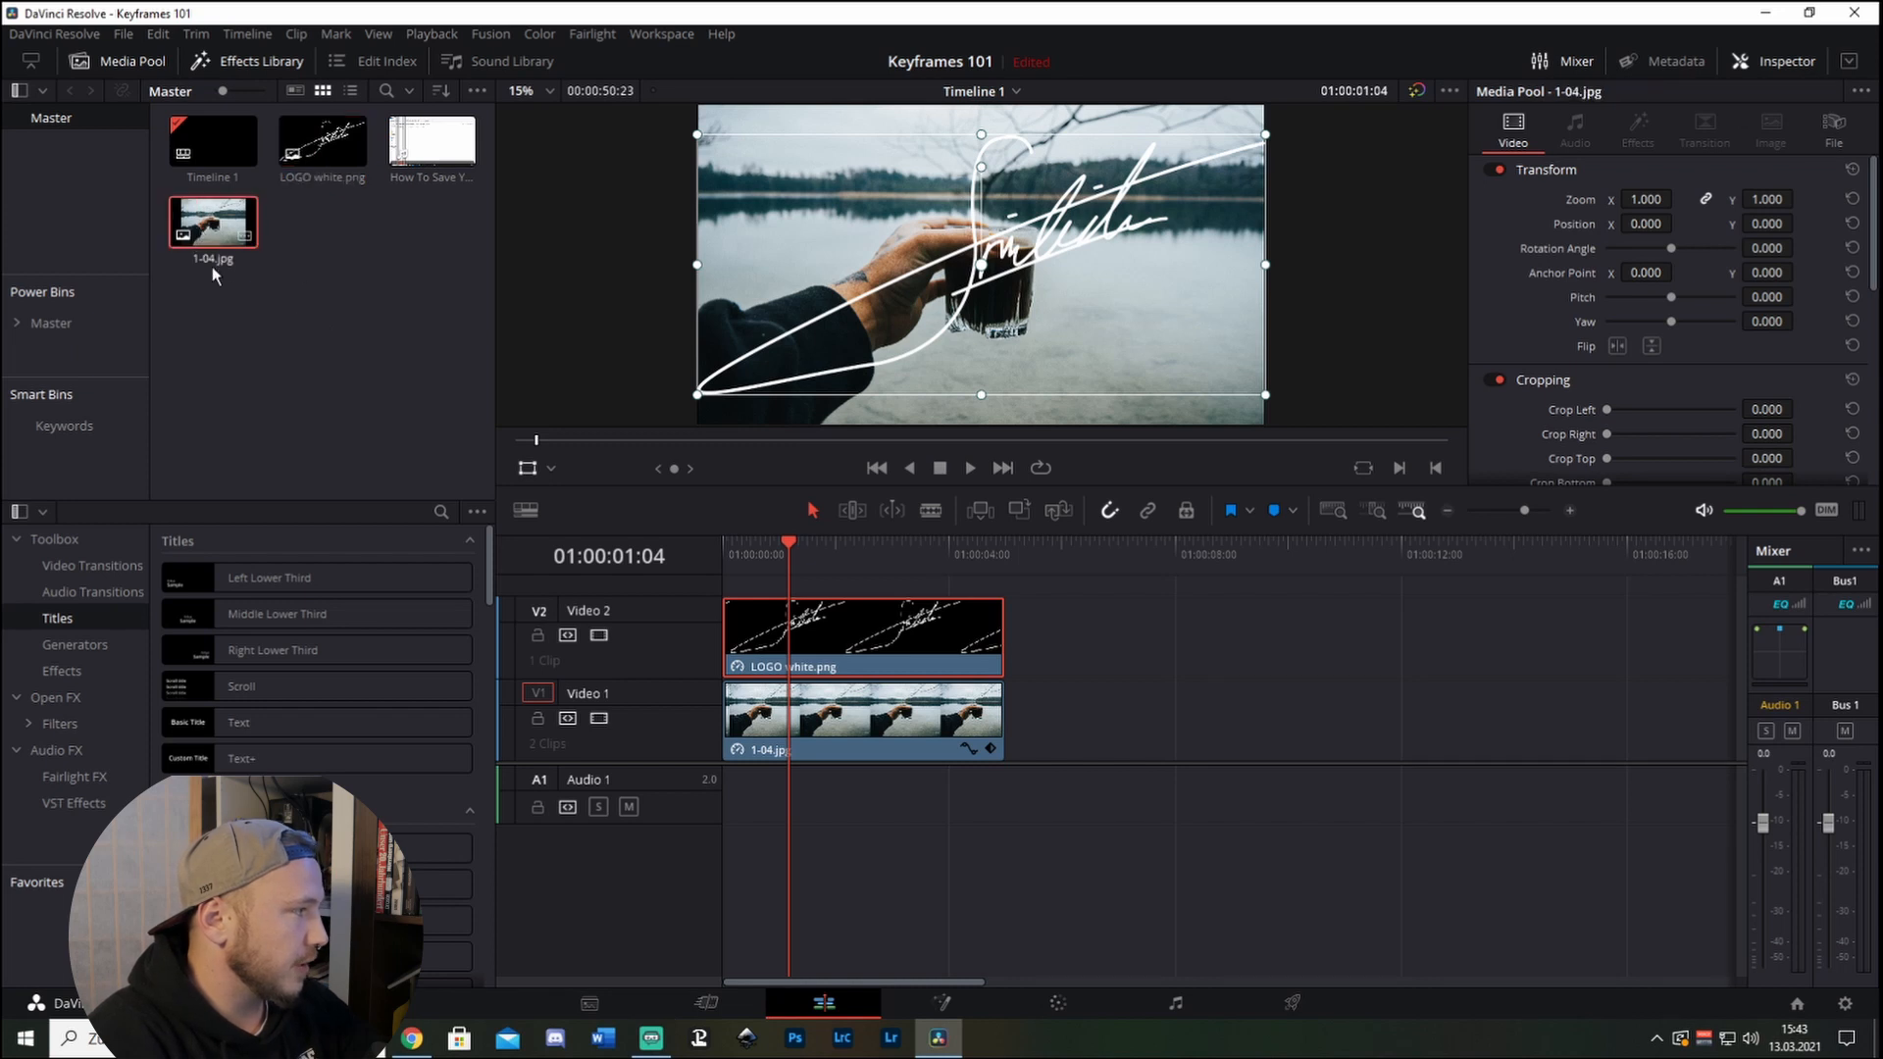
click(432, 141)
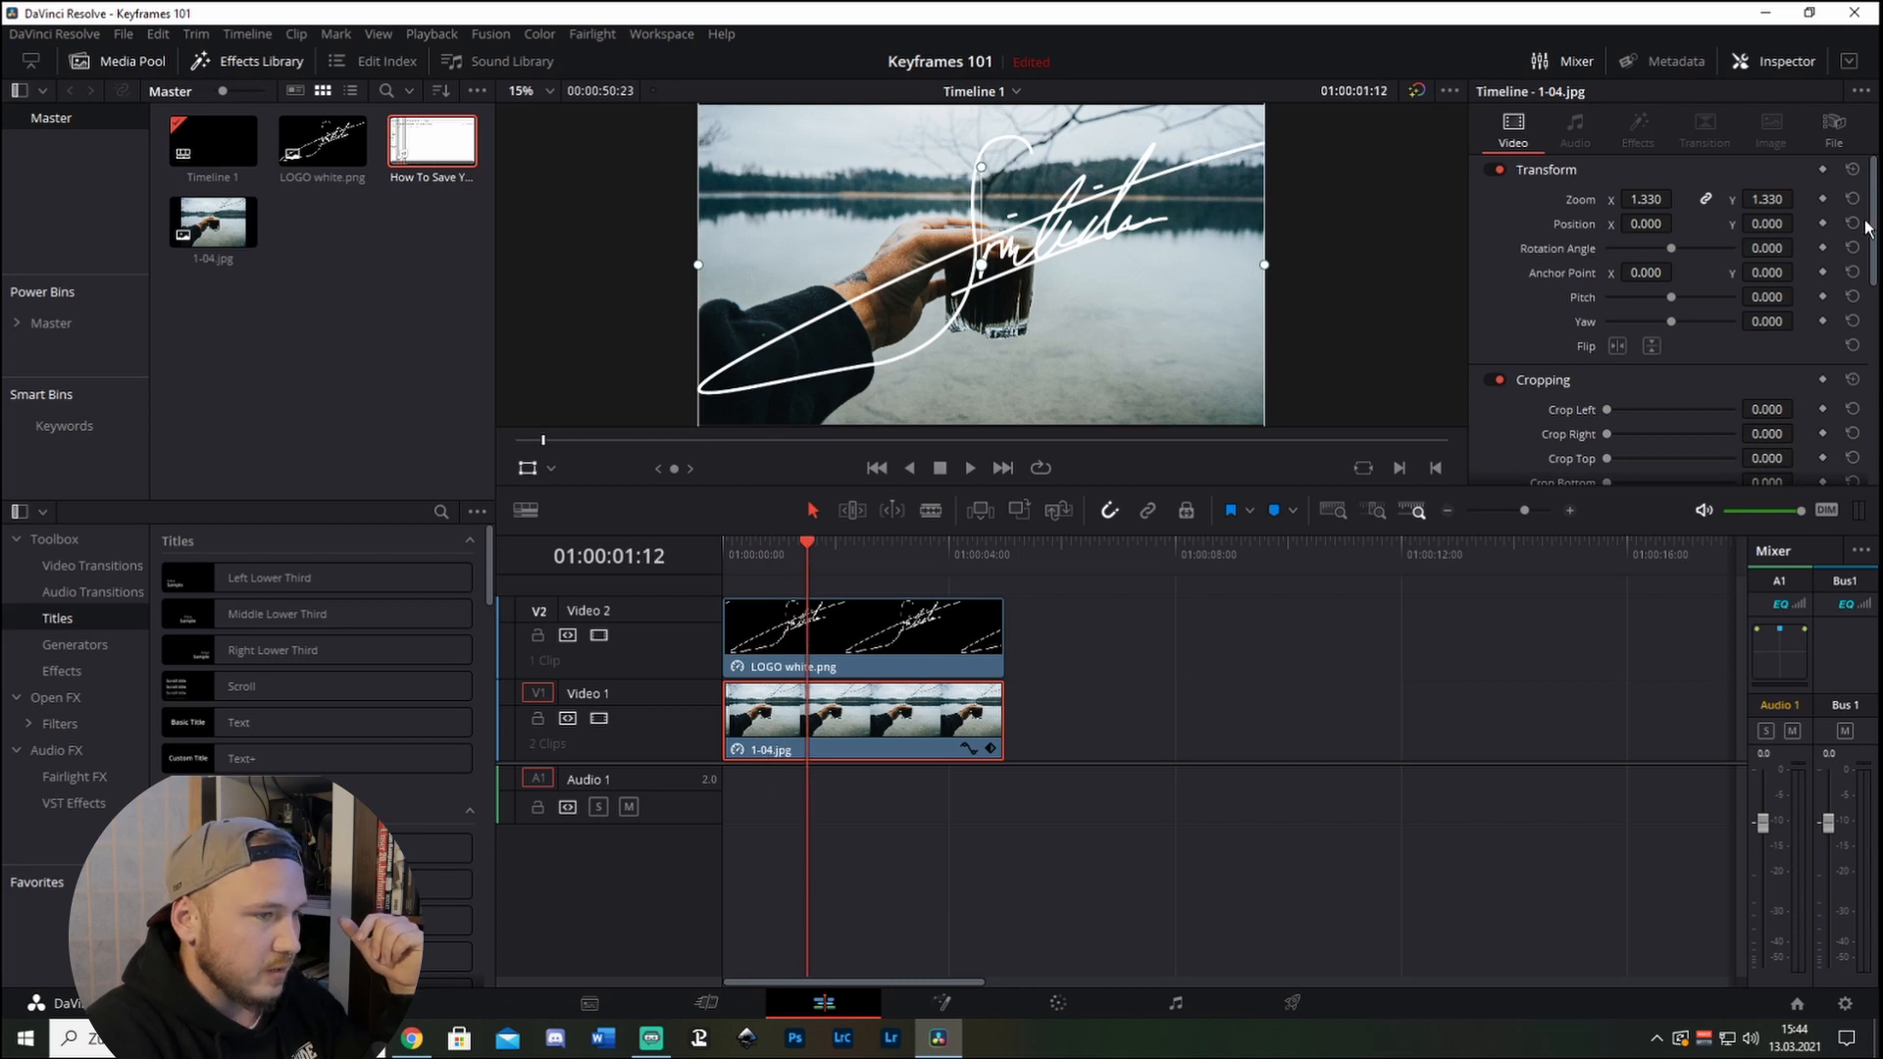
mouse_move(1592, 142)
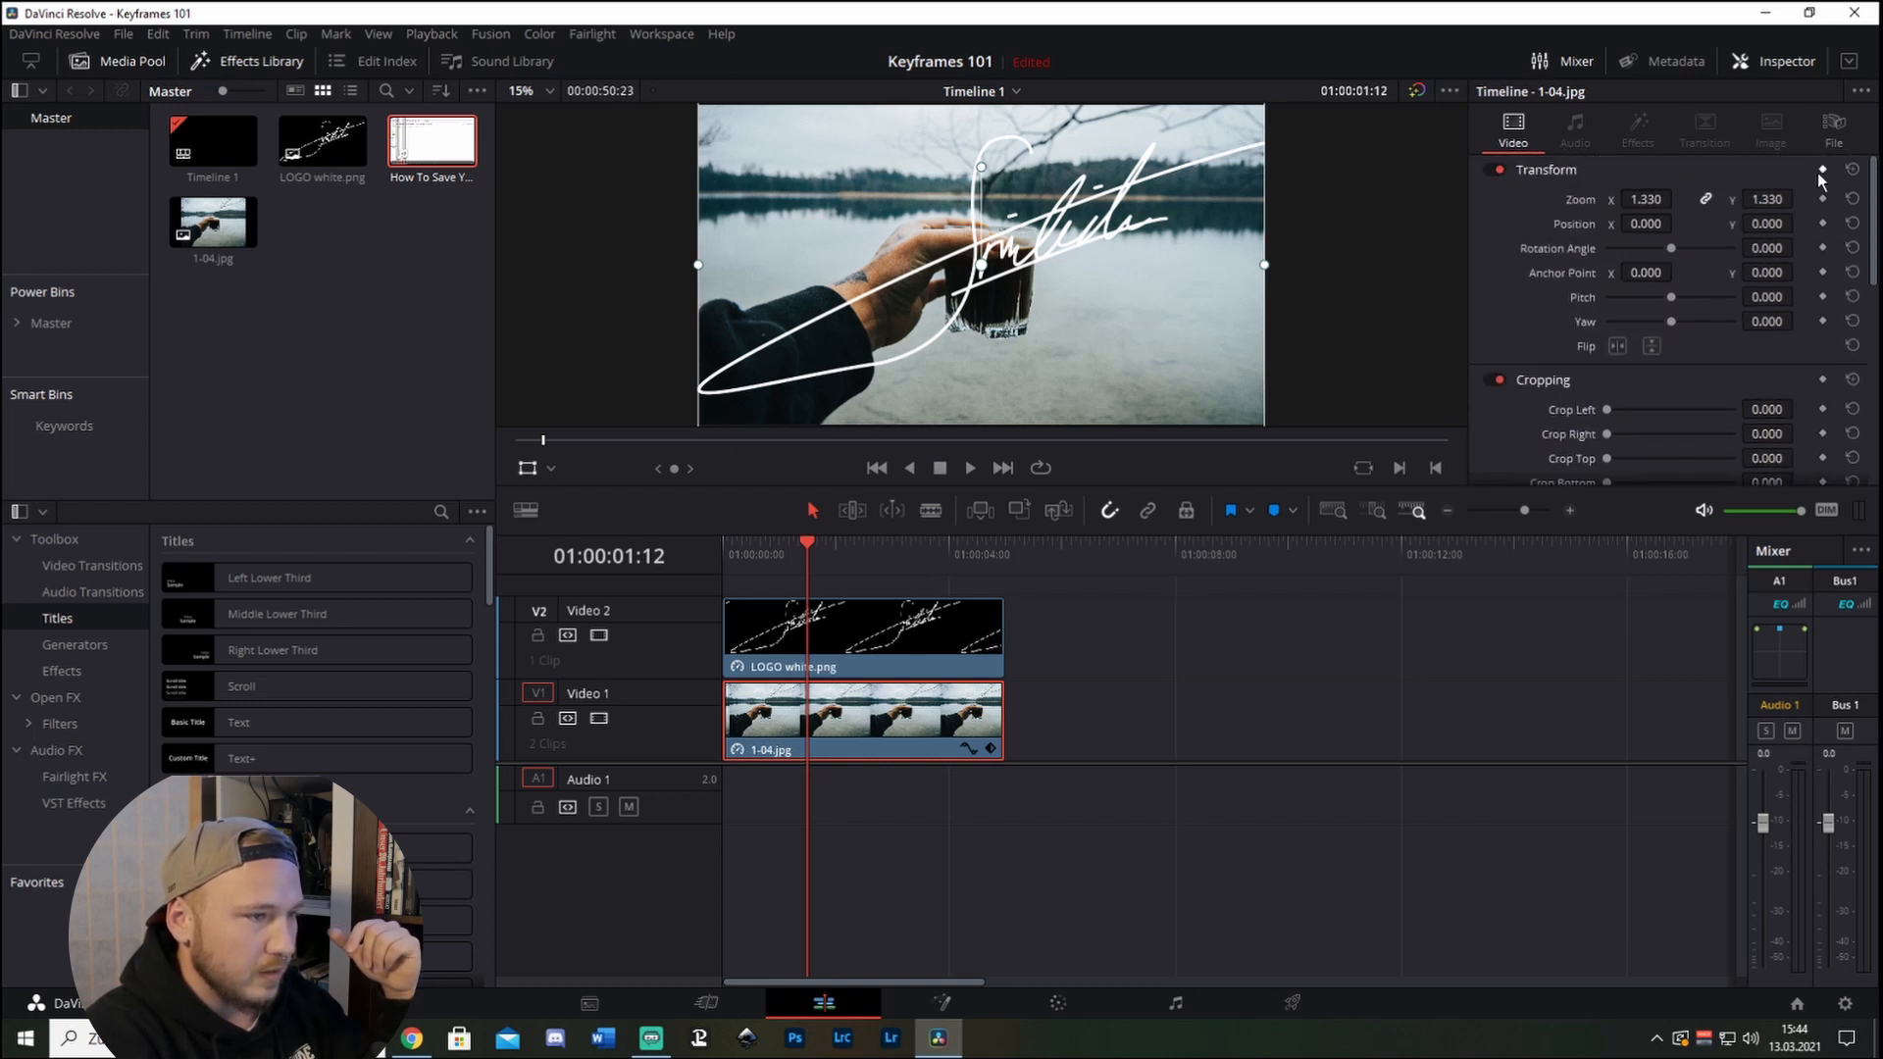
mouse_move(1822, 239)
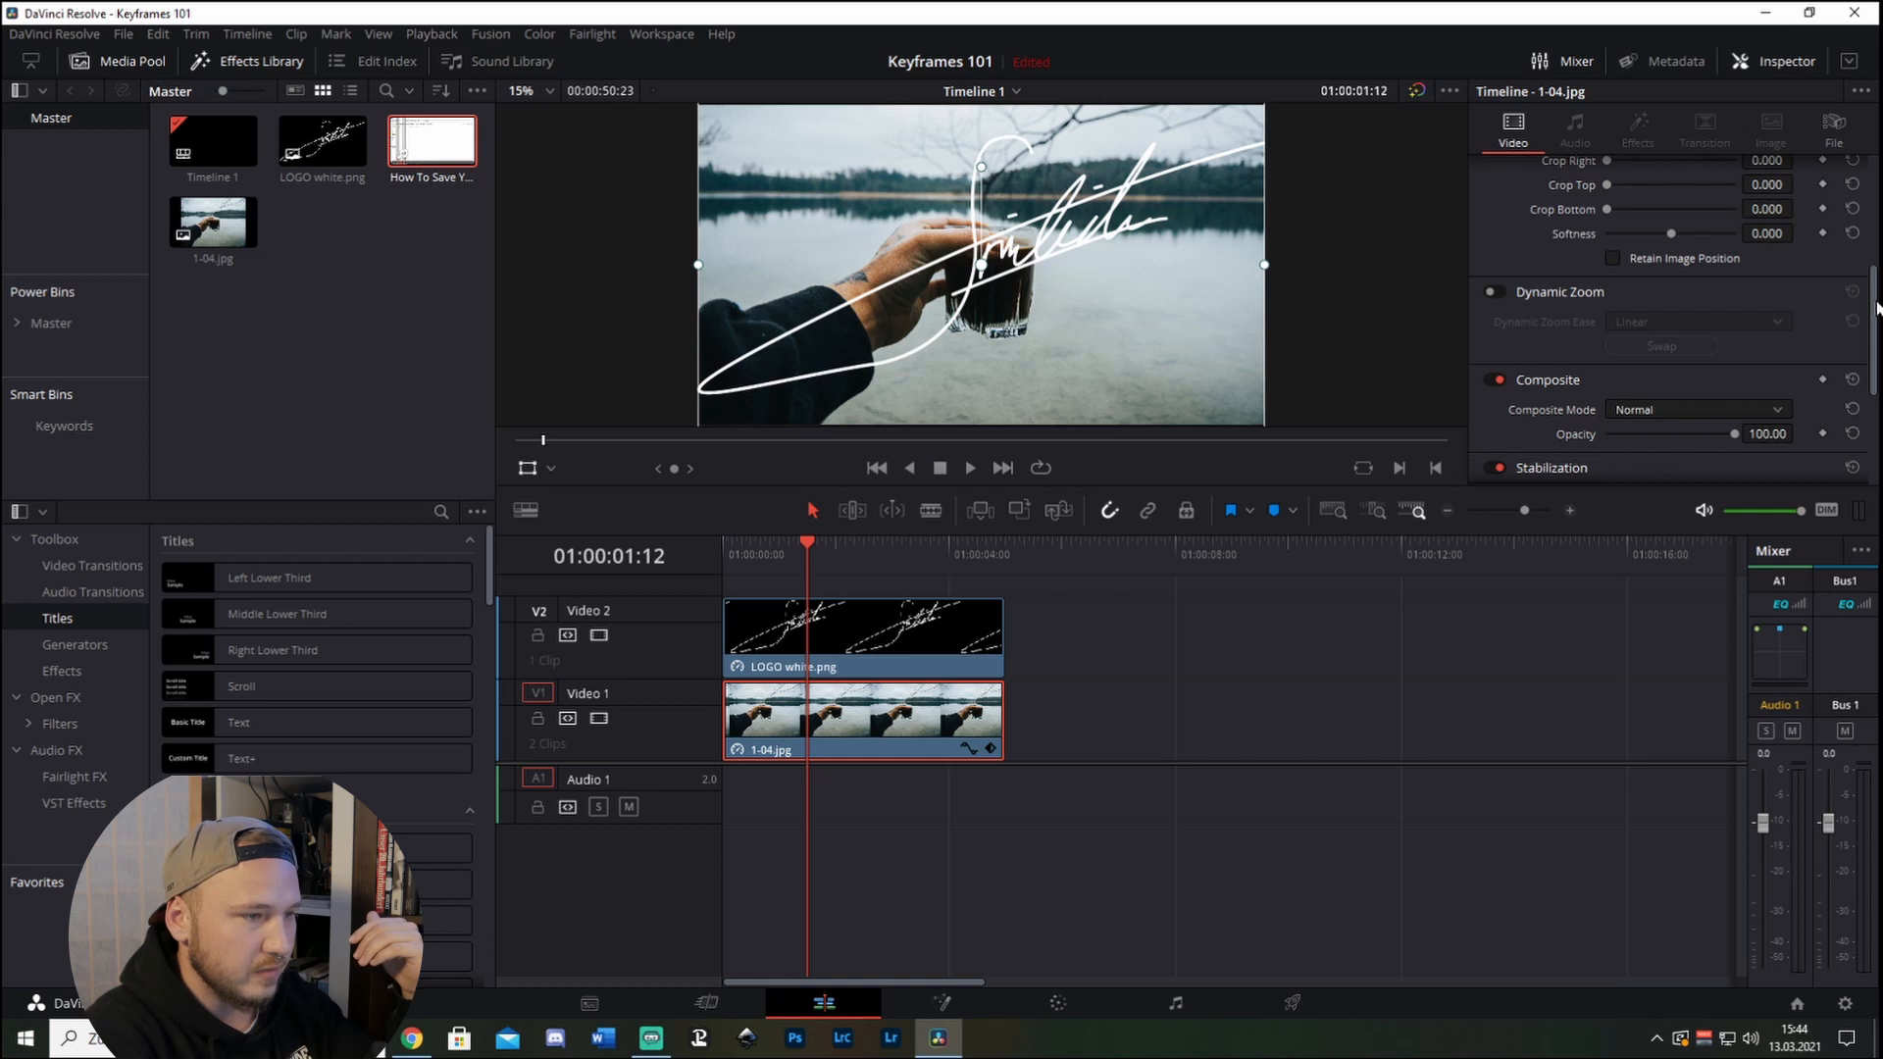
scroll(down, 3)
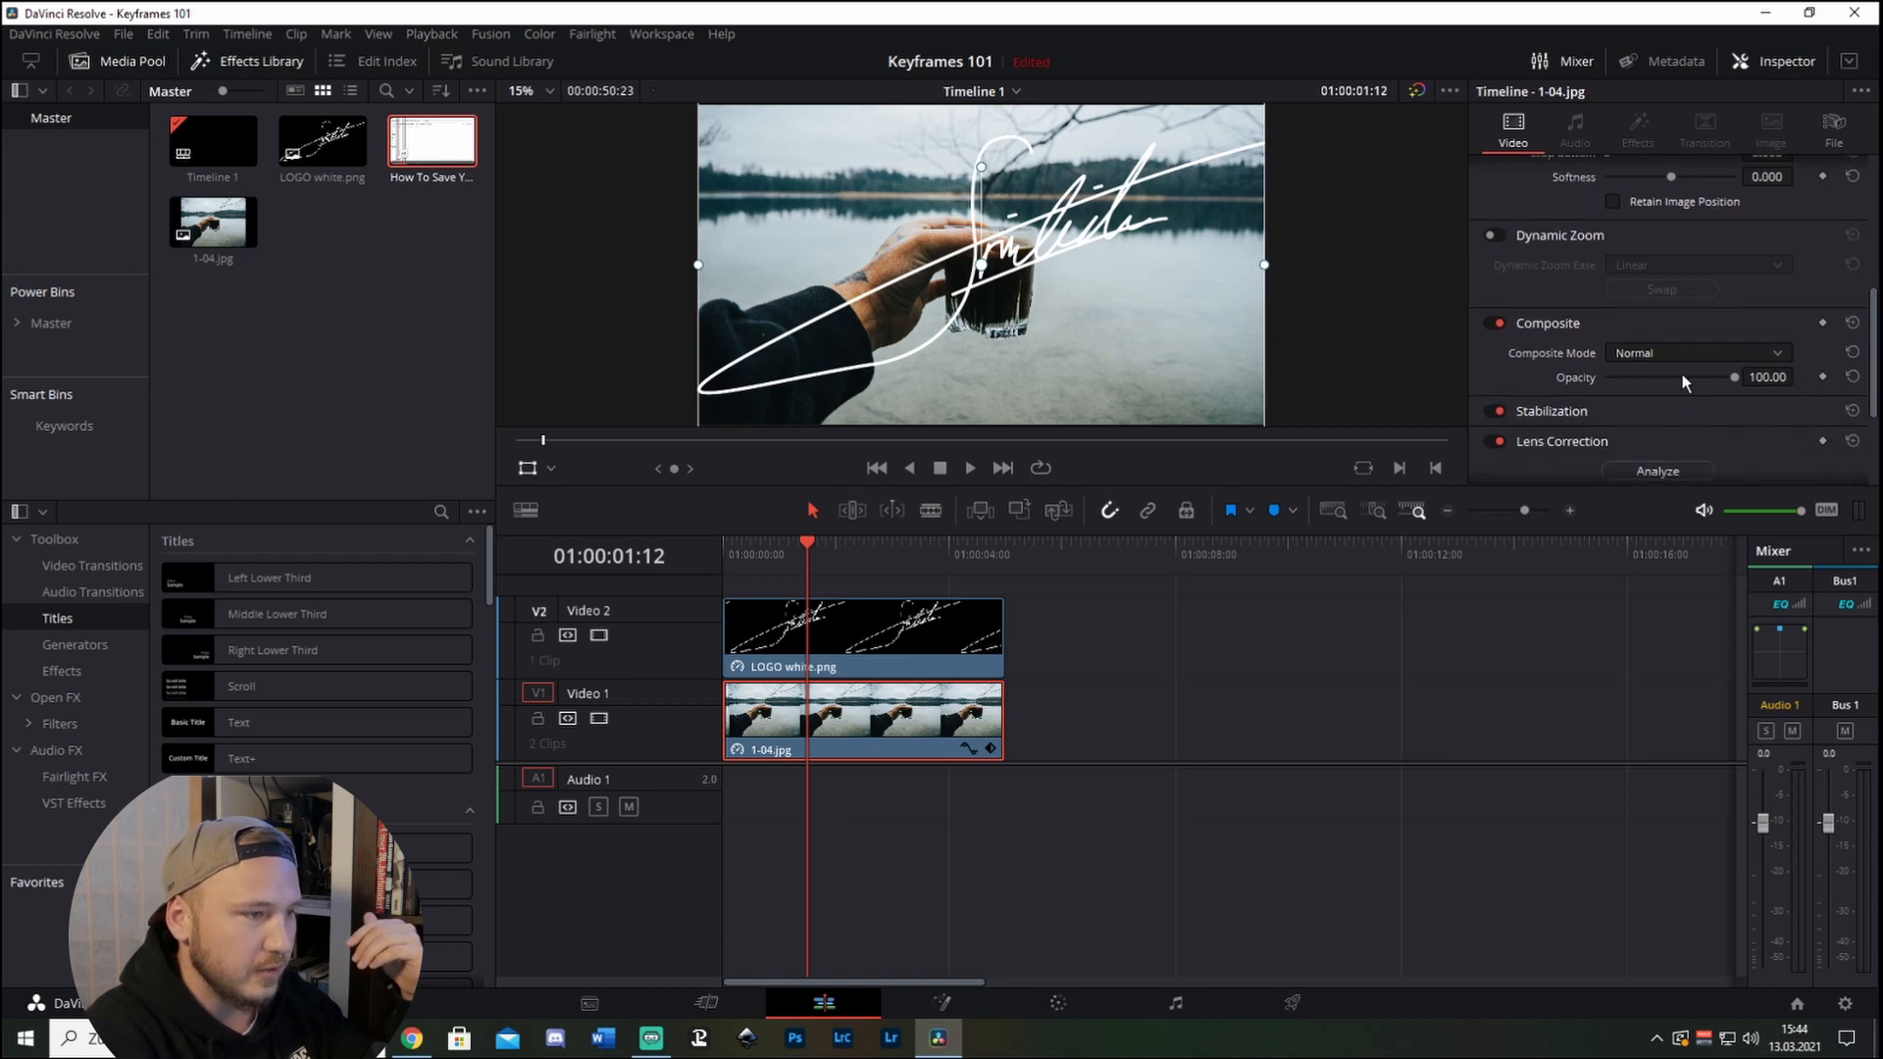
scroll(down, 3)
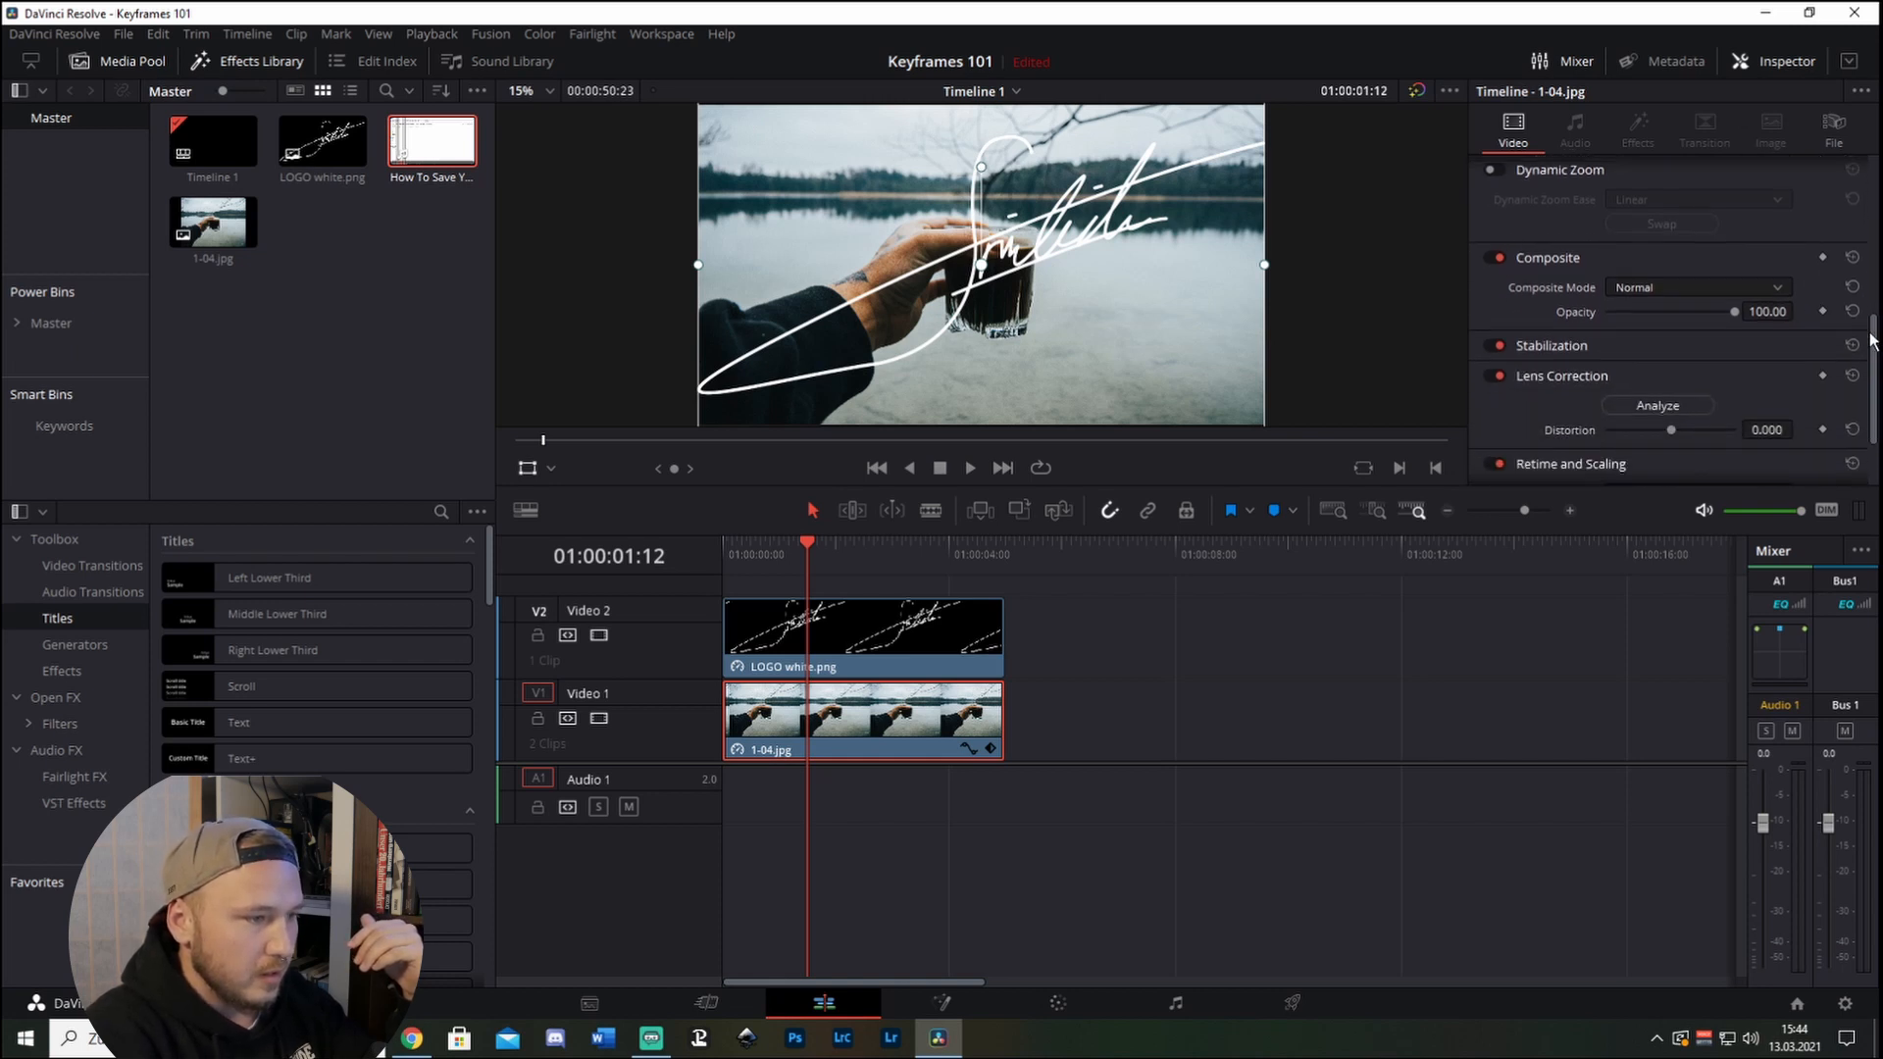
scroll(down, 3)
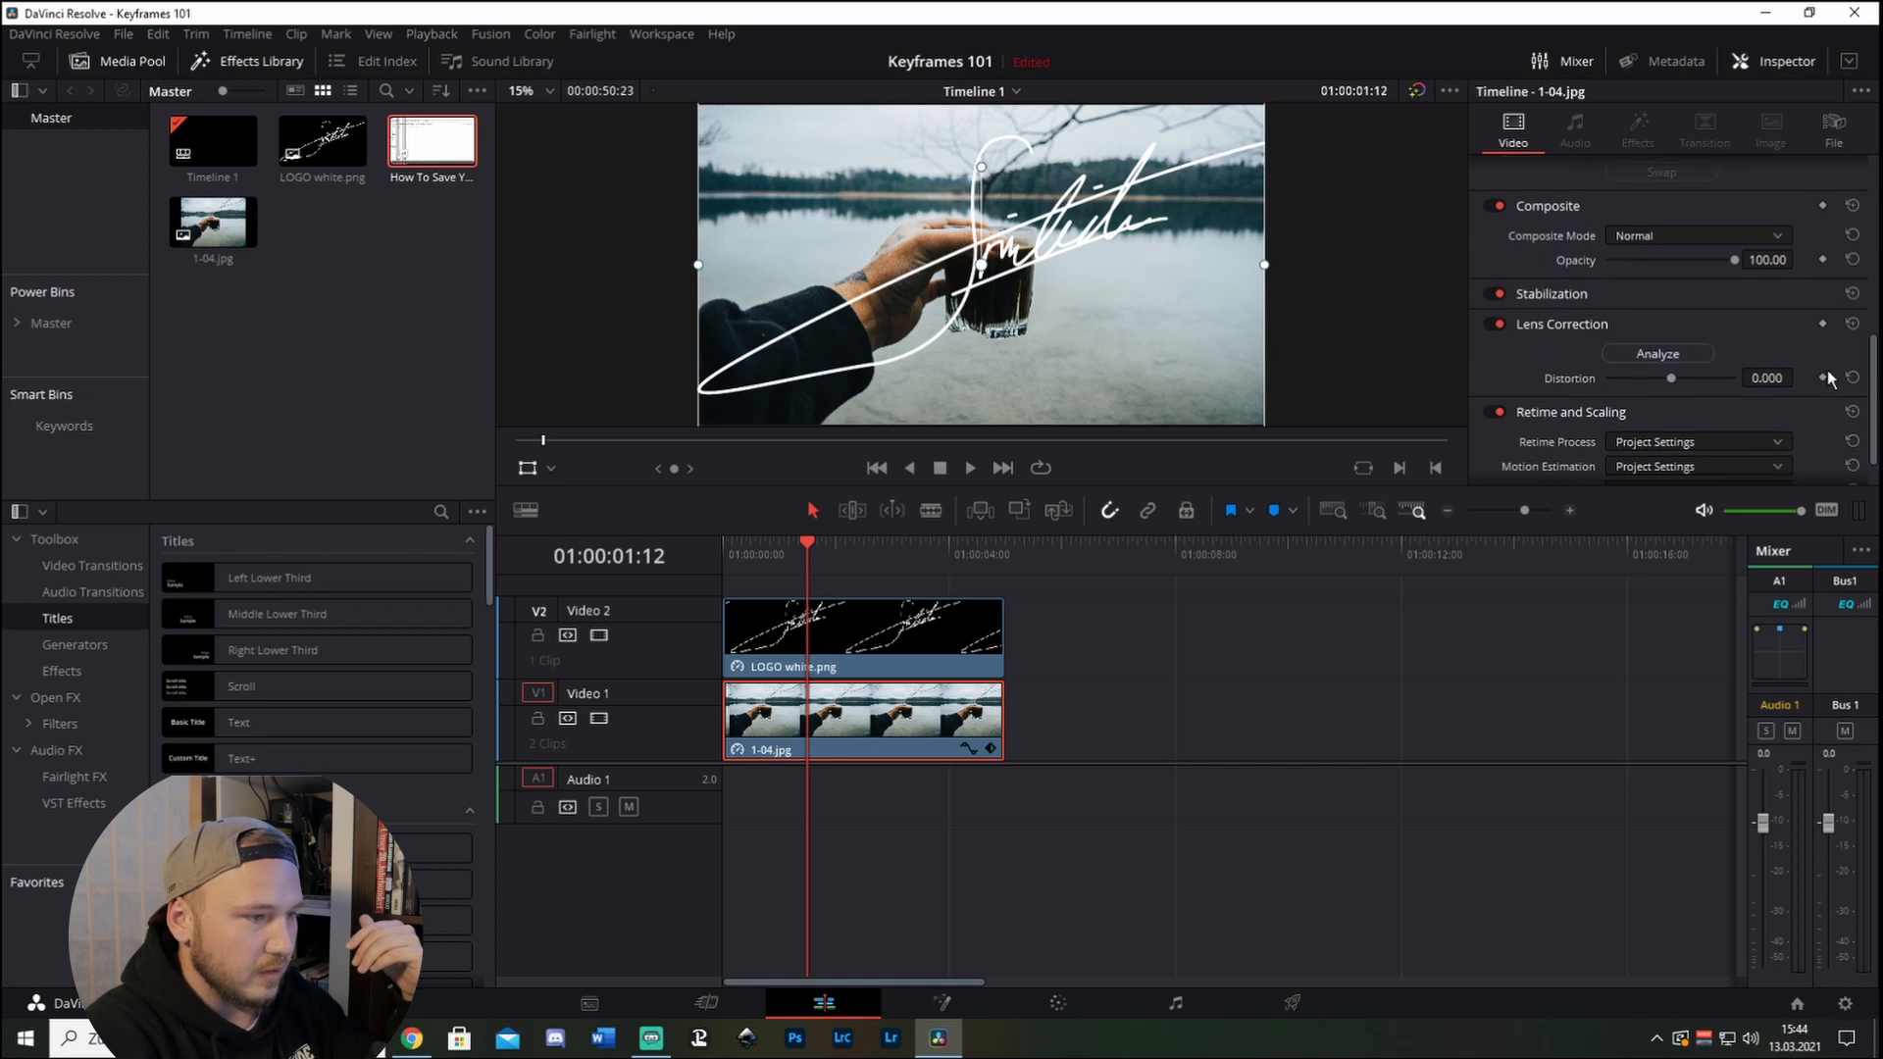
scroll(down, 3)
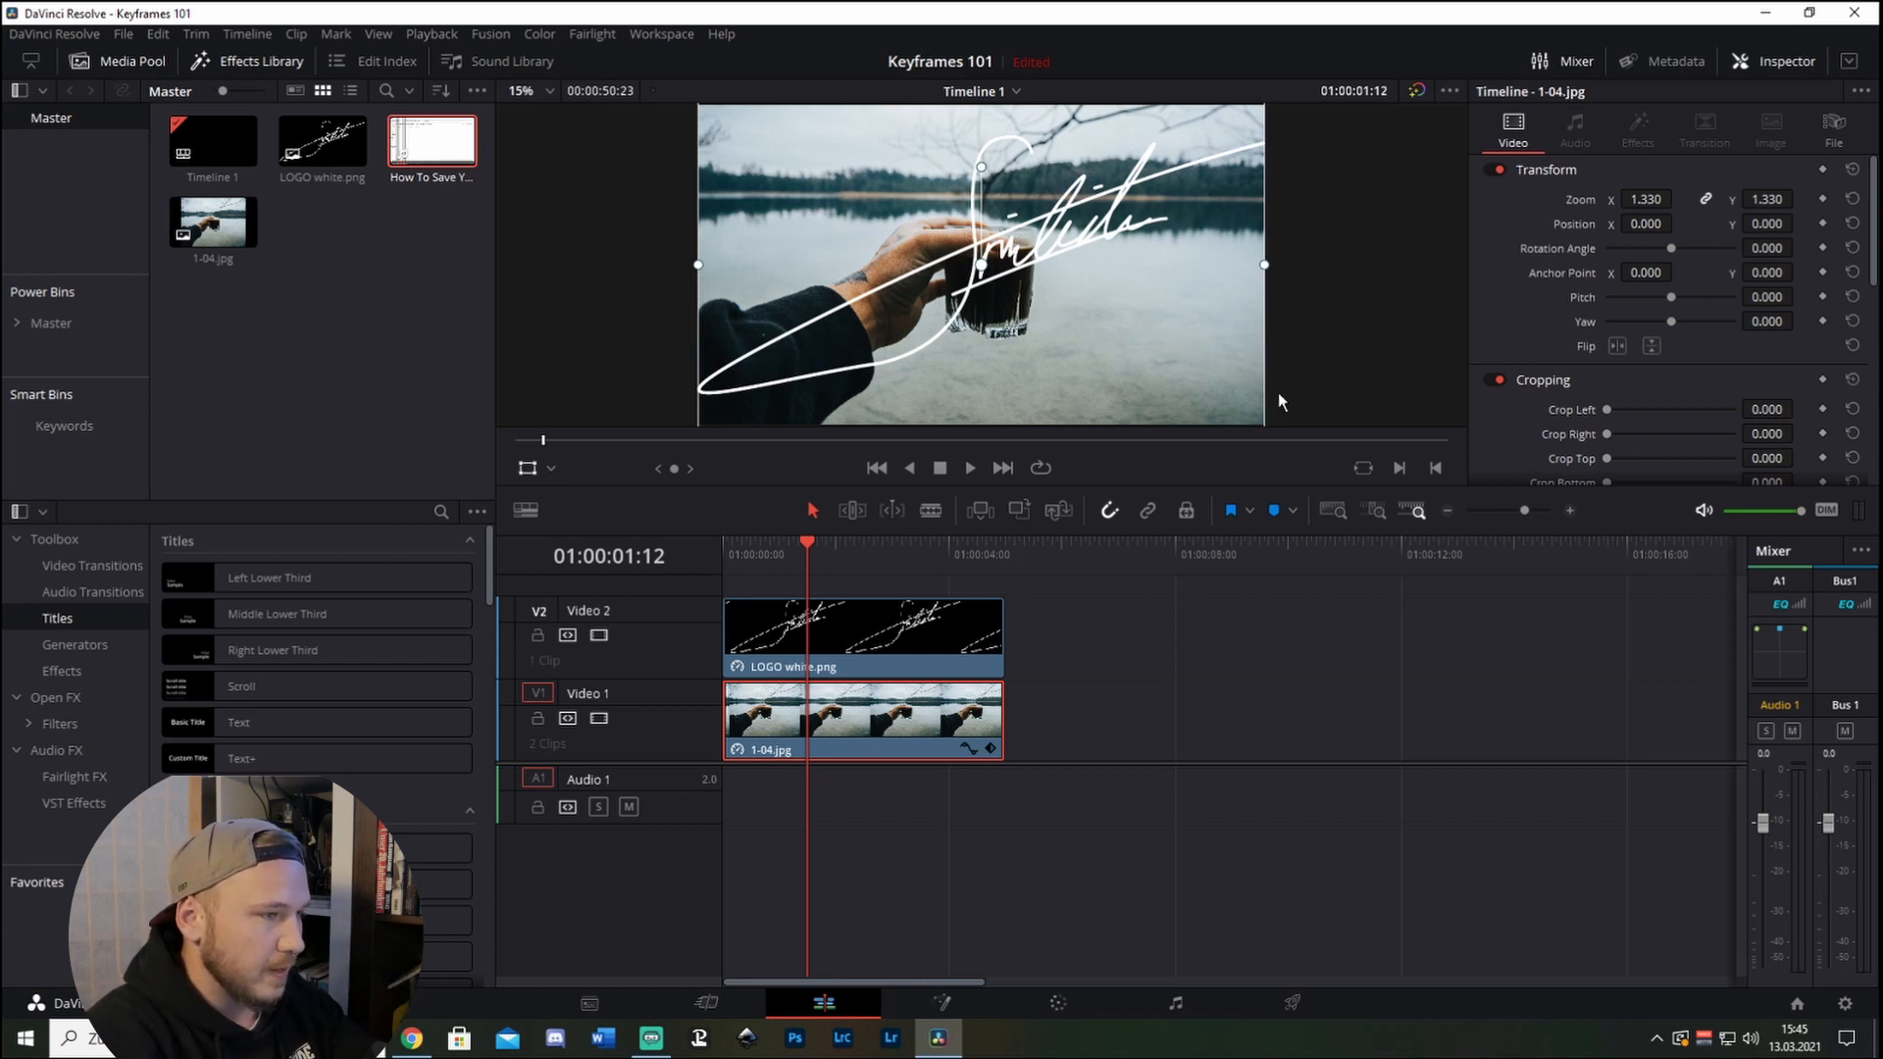
mouse_move(912, 575)
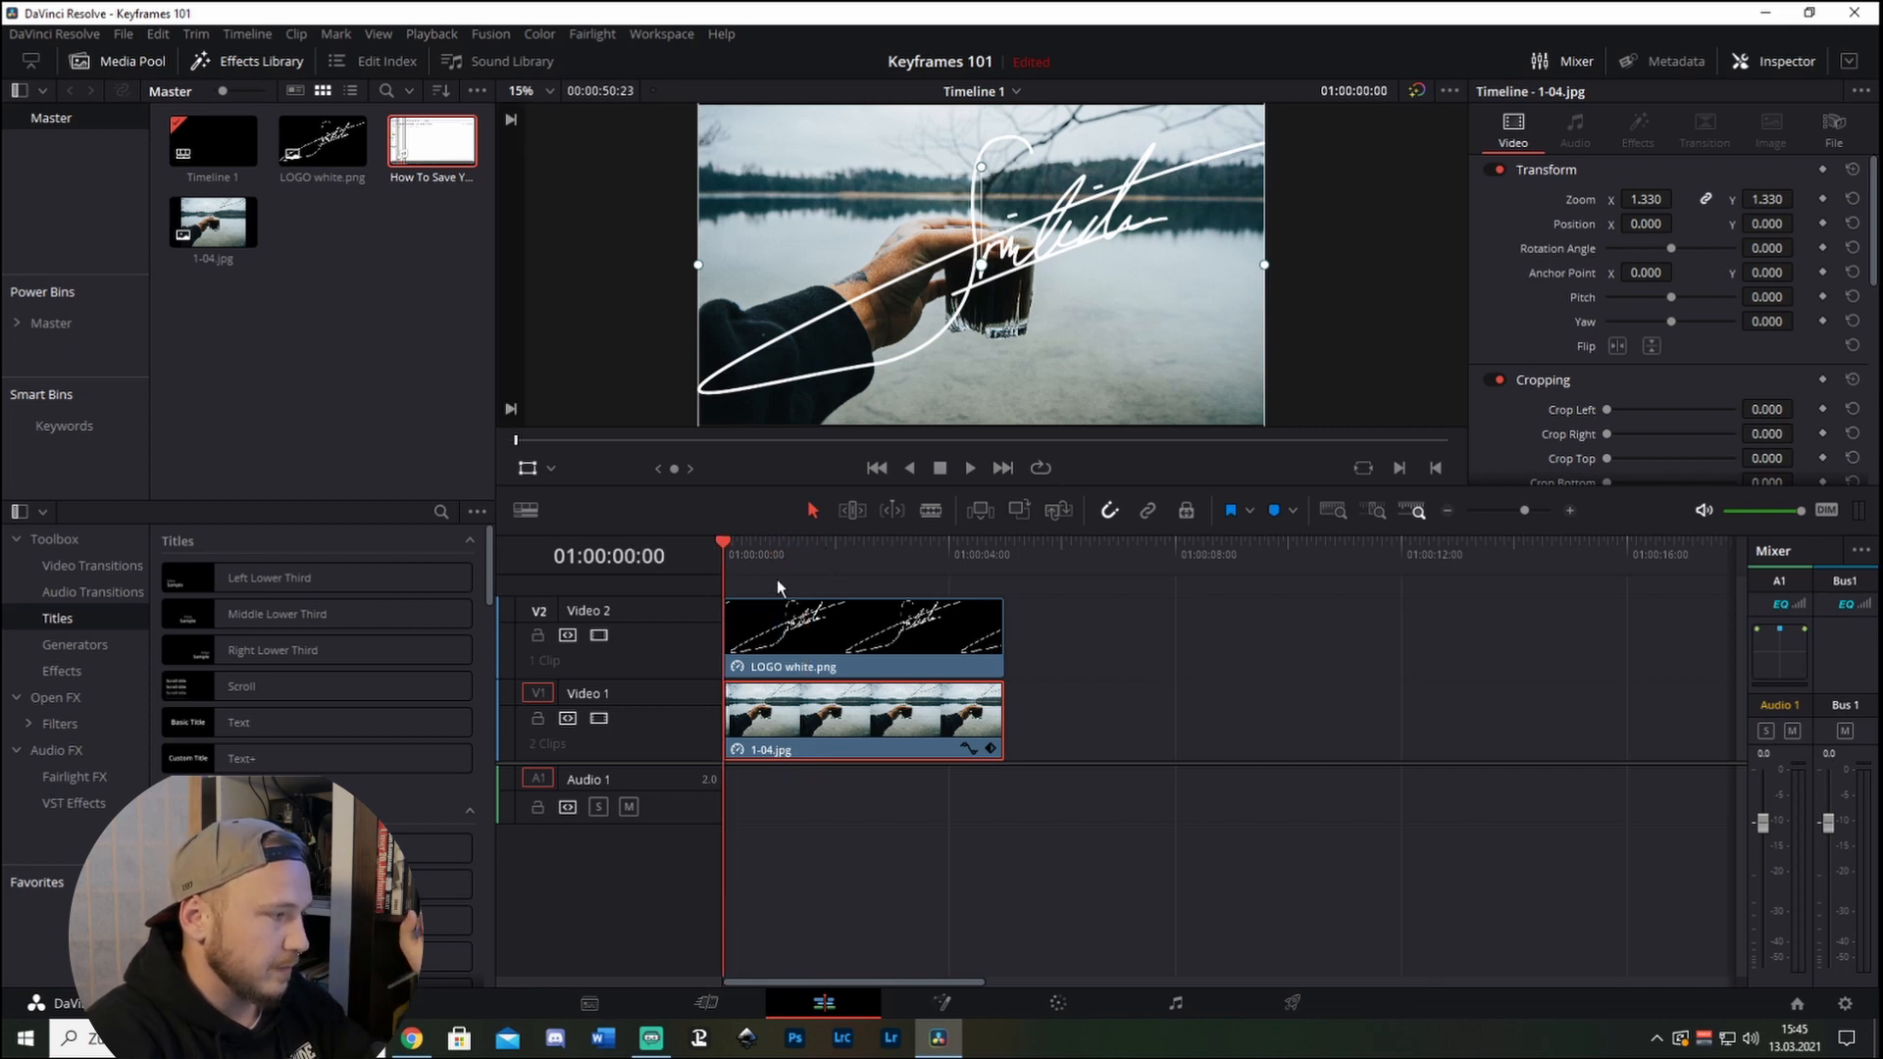
Park the playhead at 01:00:00:00, select LOGO white.png on V2 and re-enable the Inspector.
click(861, 629)
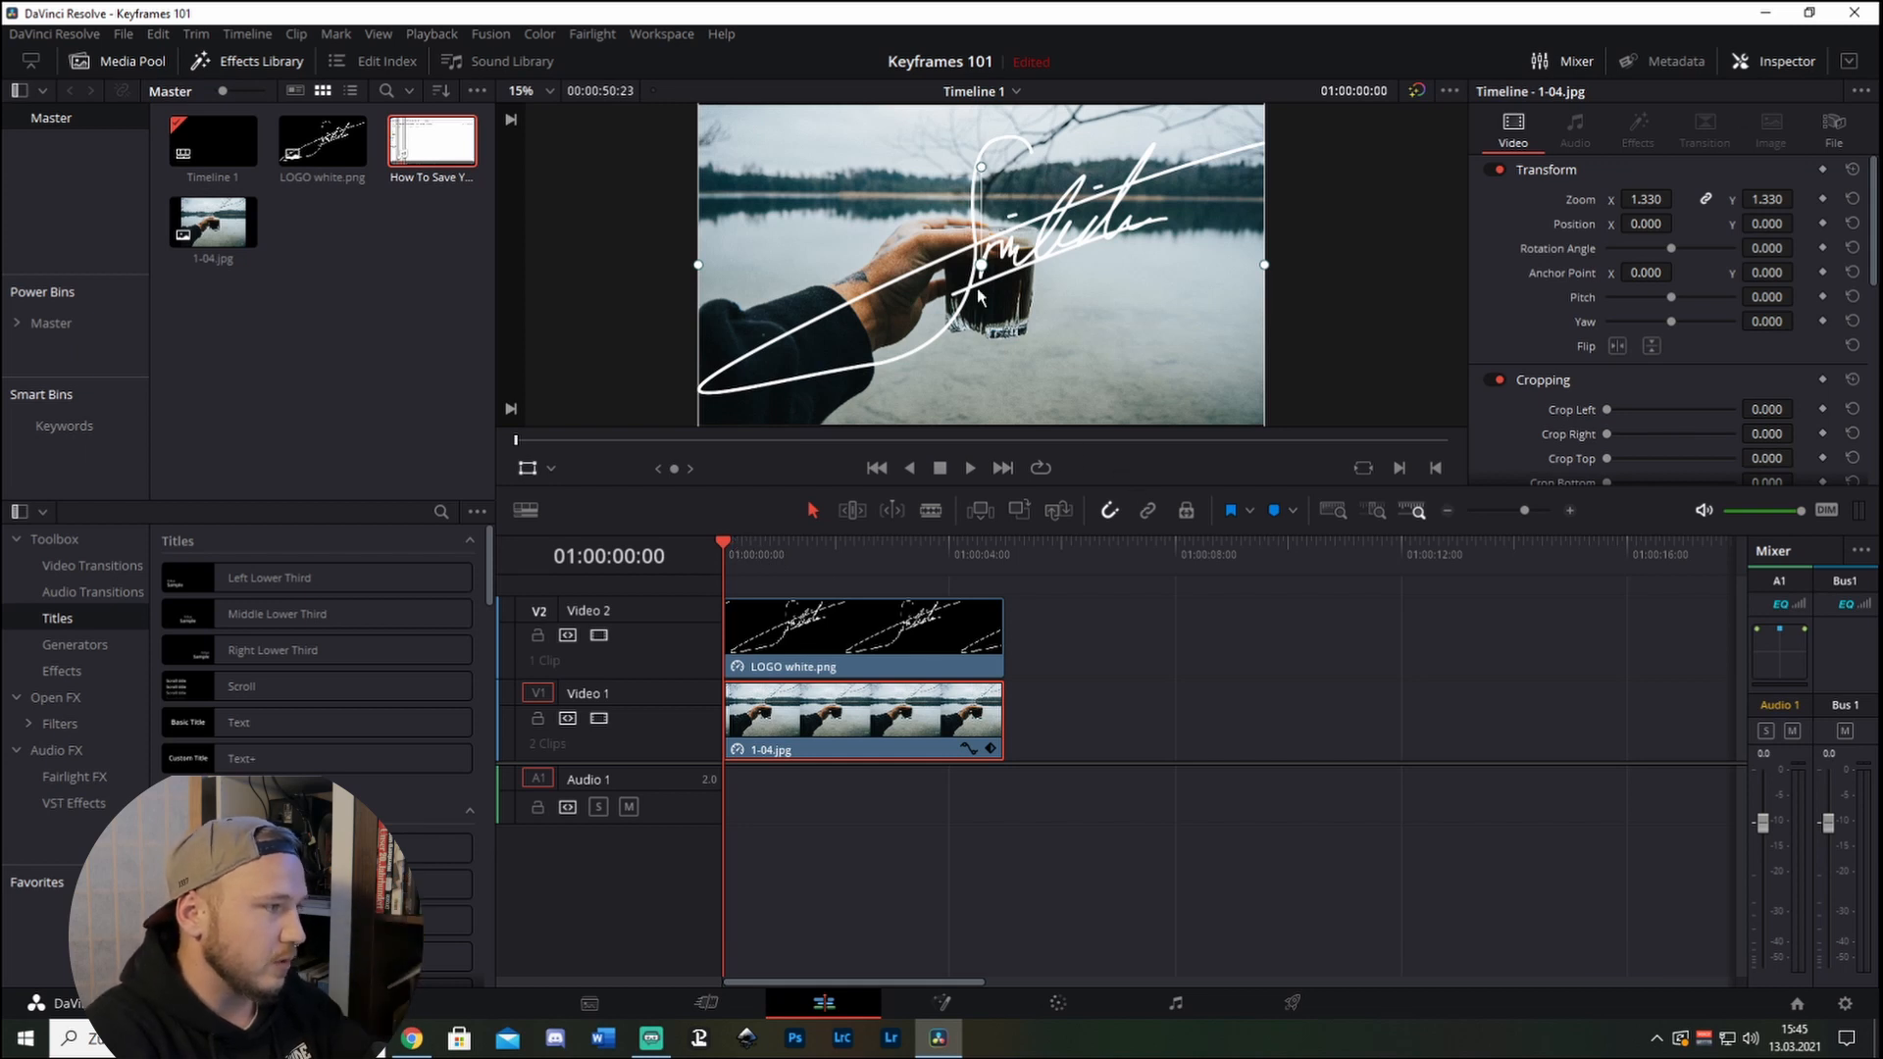
mouse_move(928, 549)
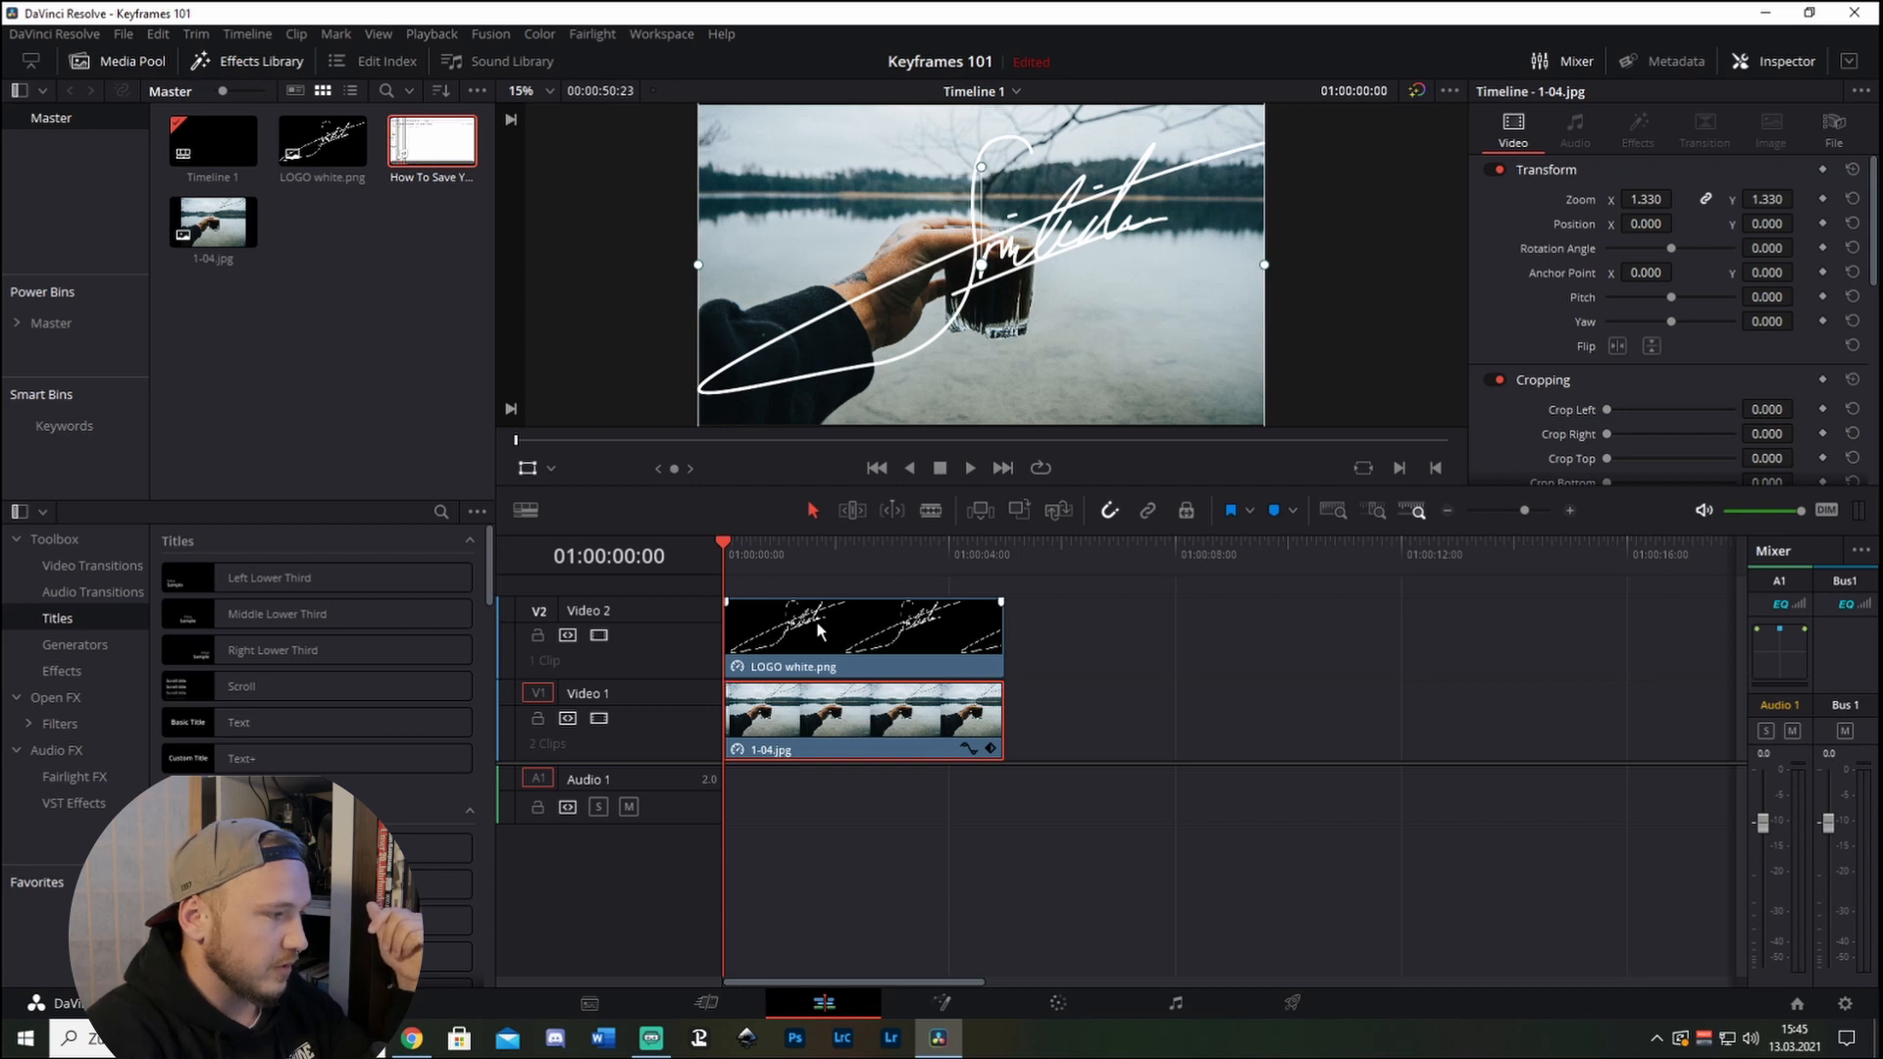
click(863, 636)
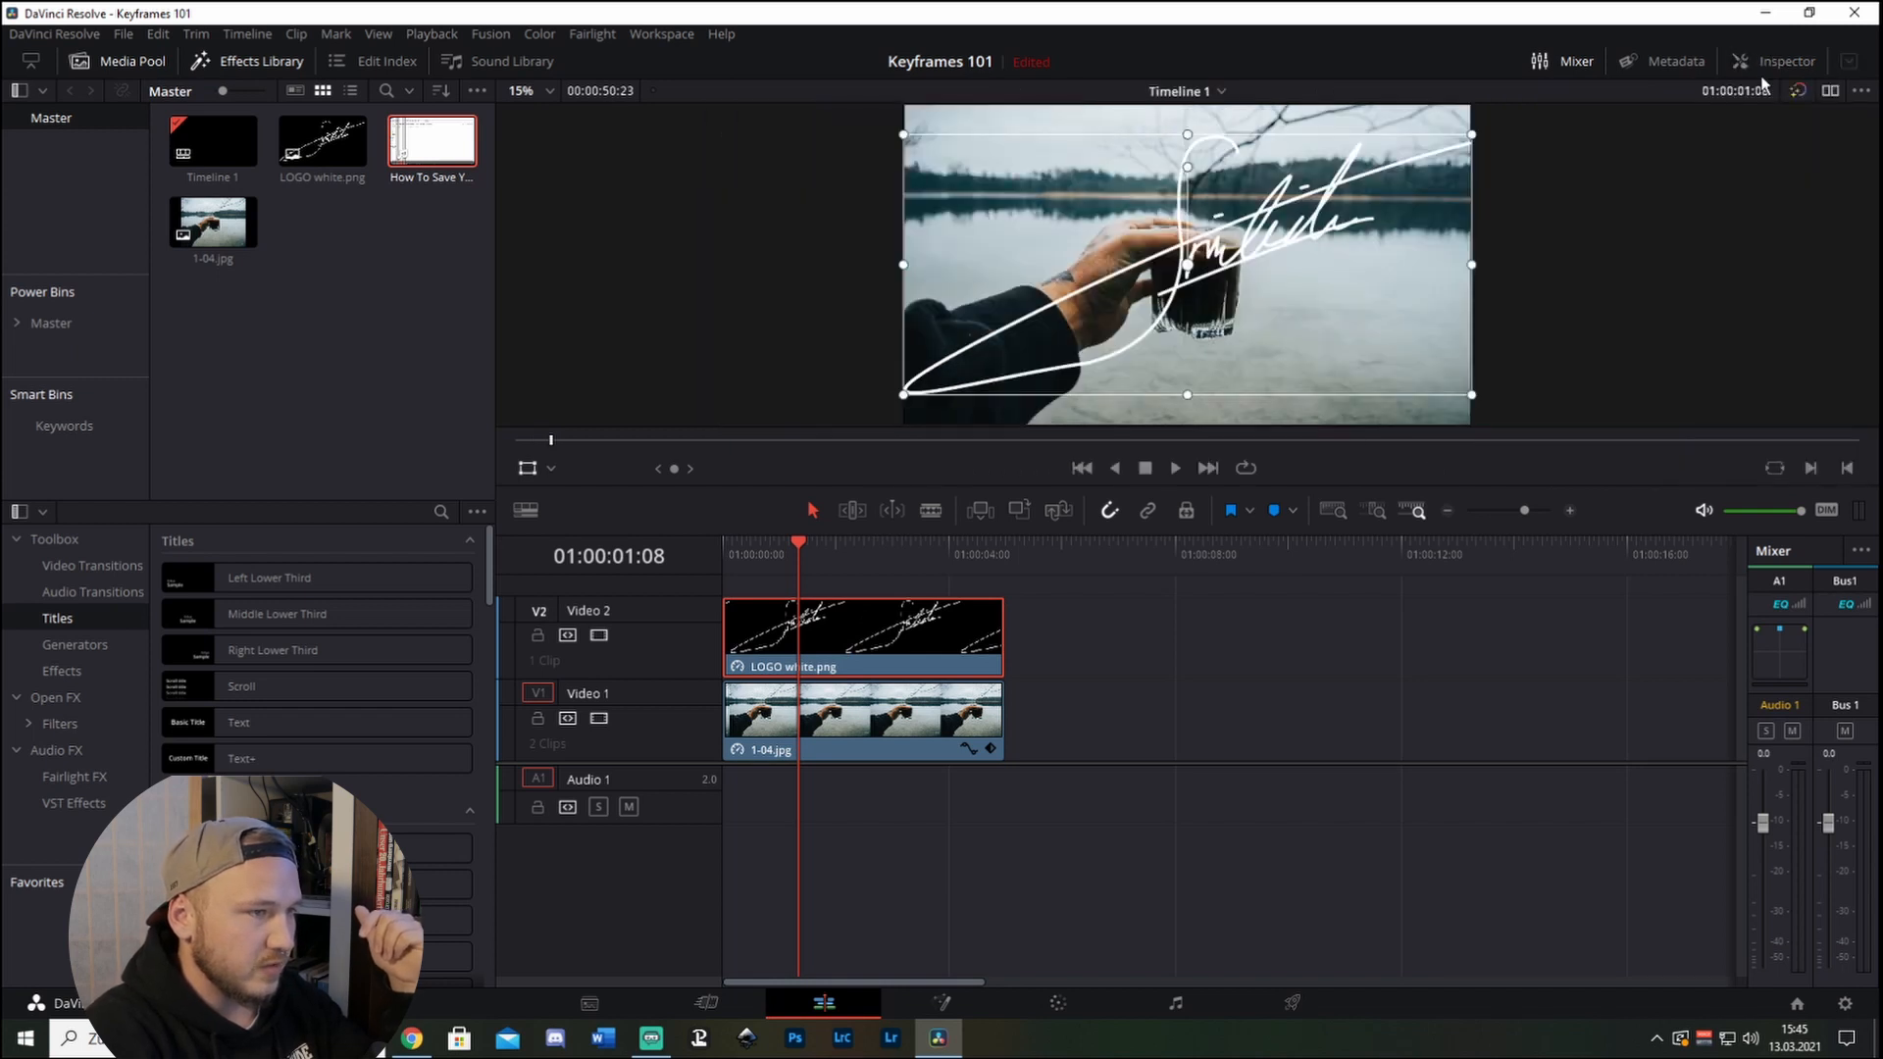
click(1783, 61)
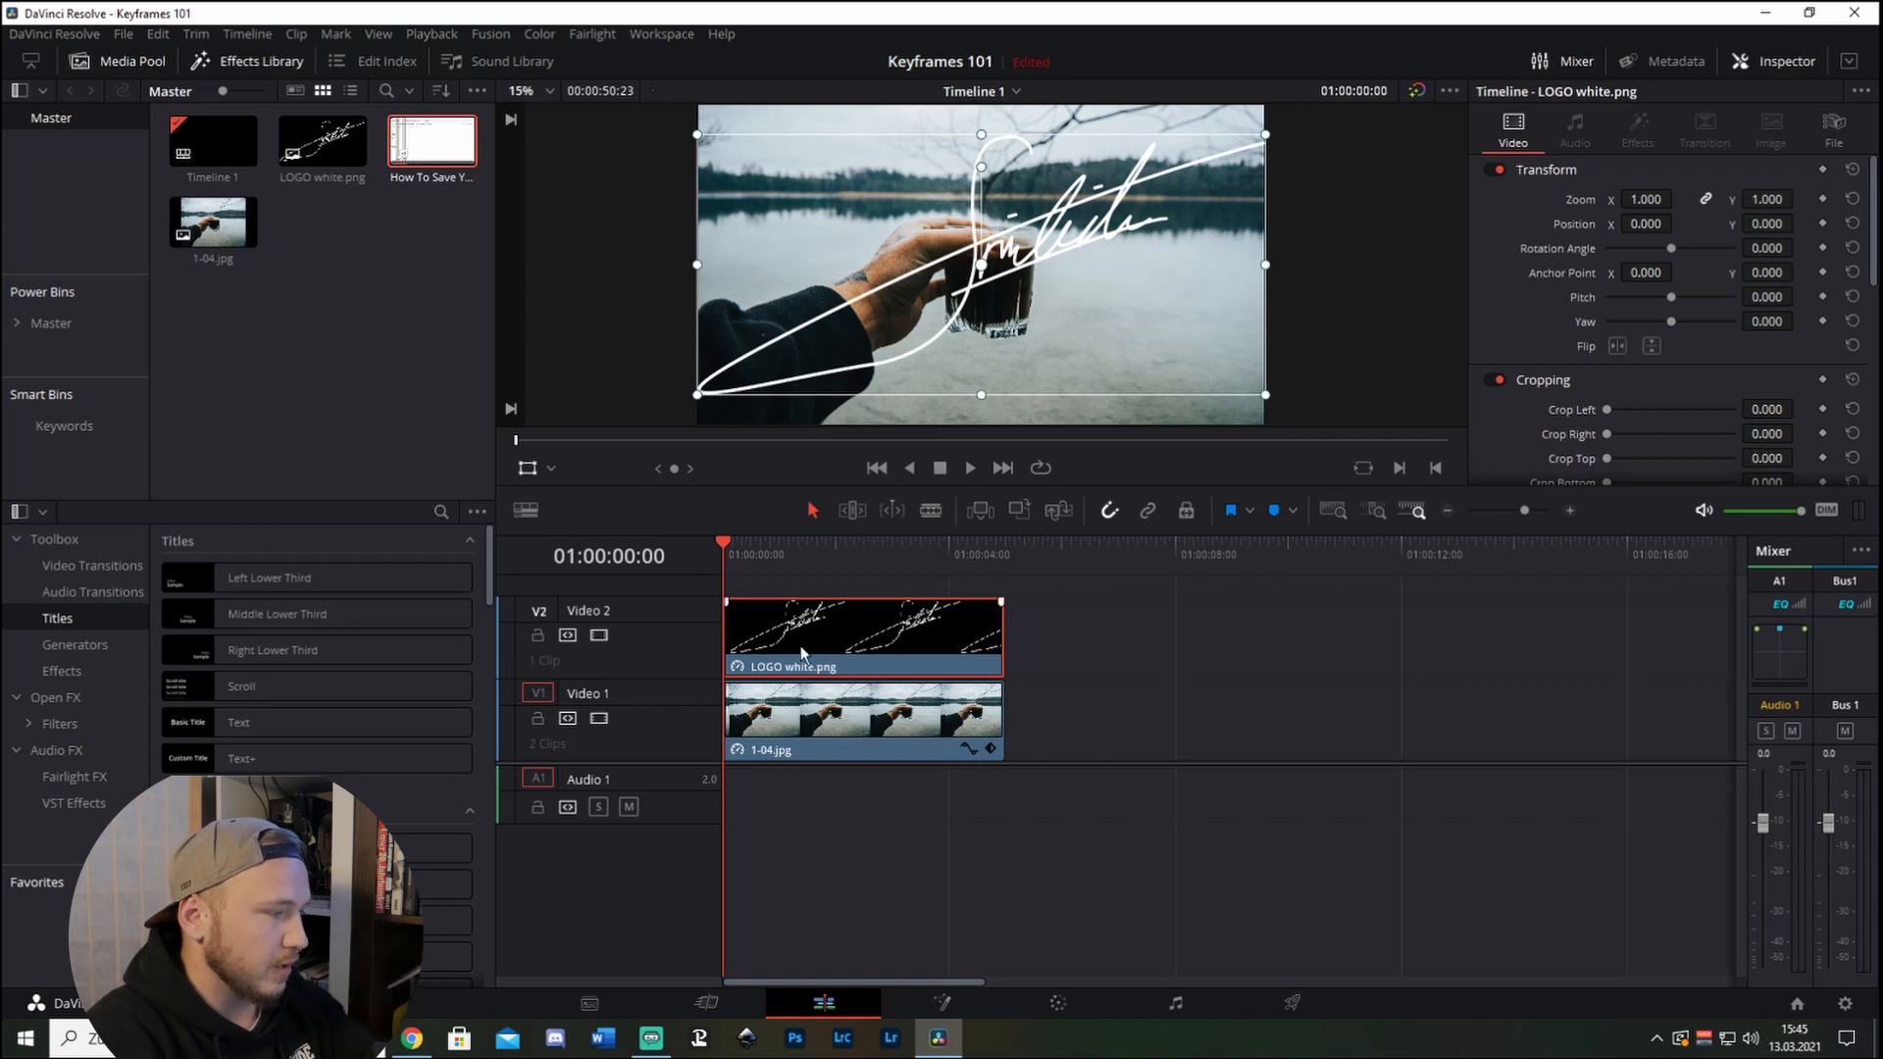
mouse_move(1187, 510)
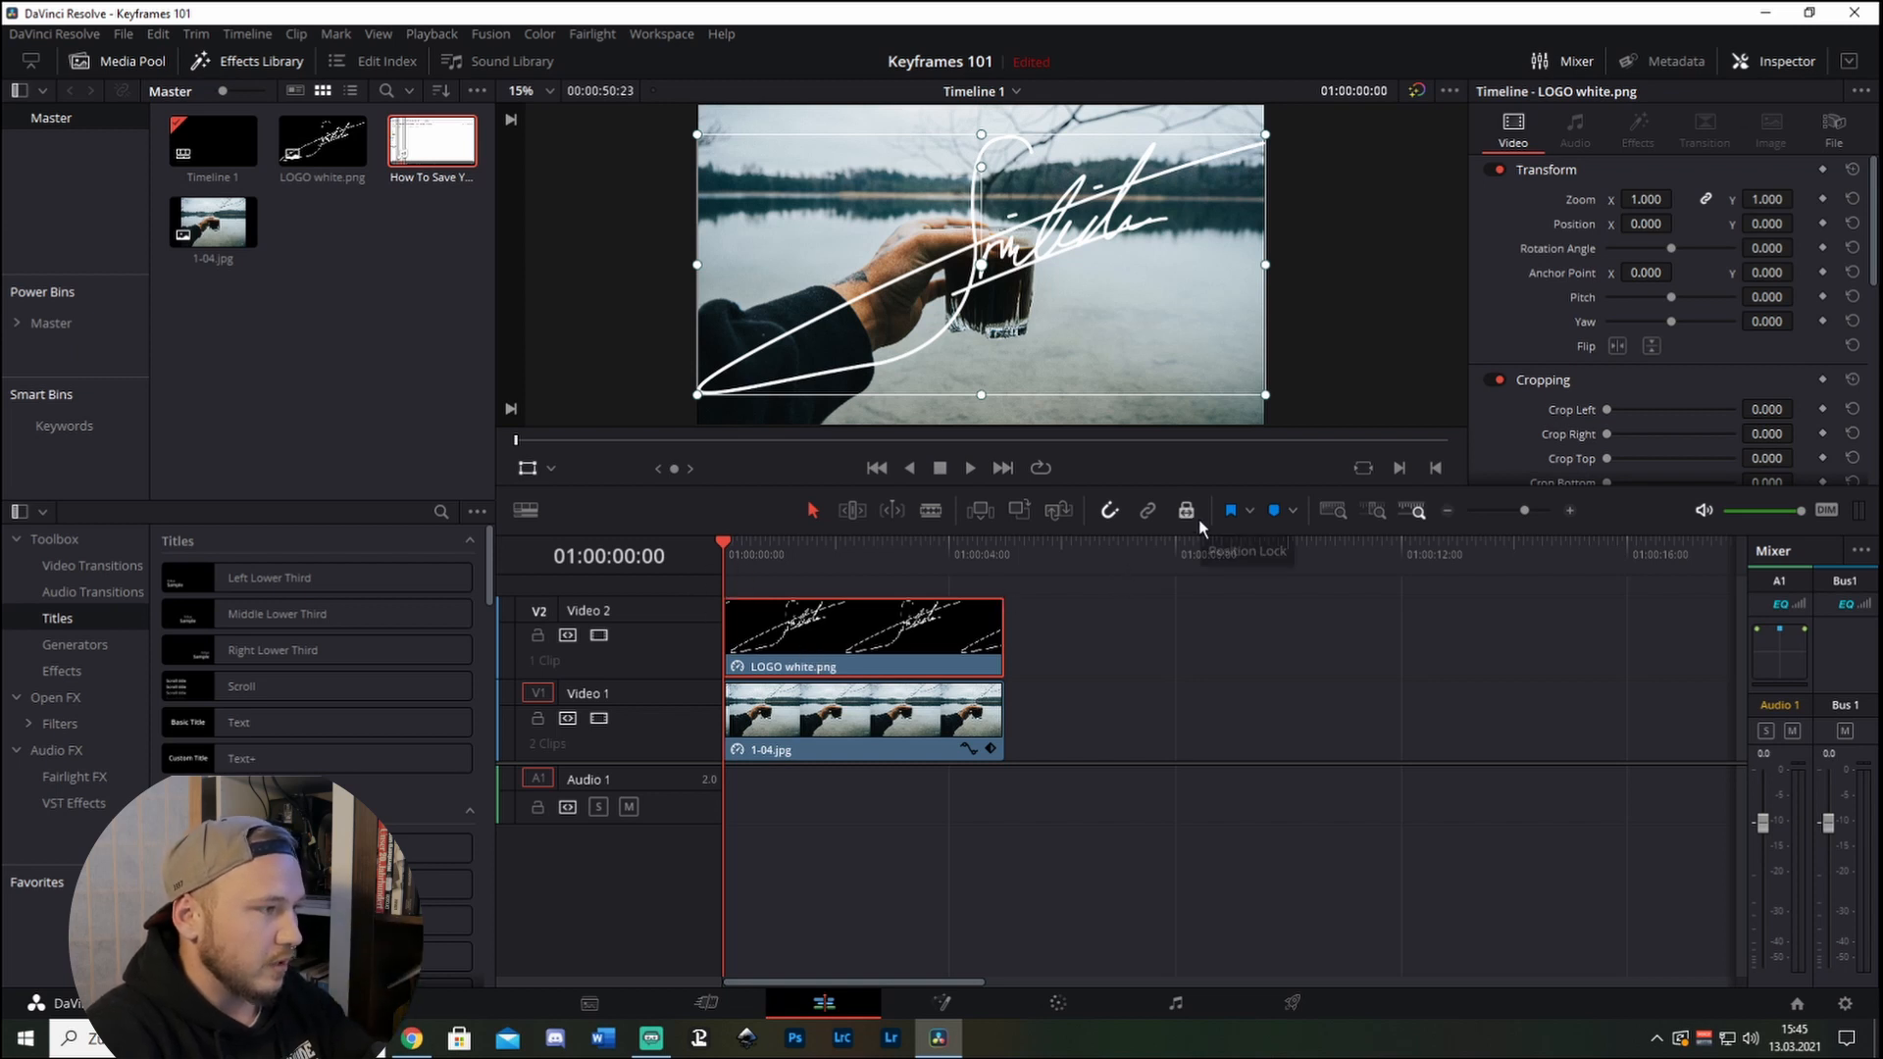
mouse_move(1187, 510)
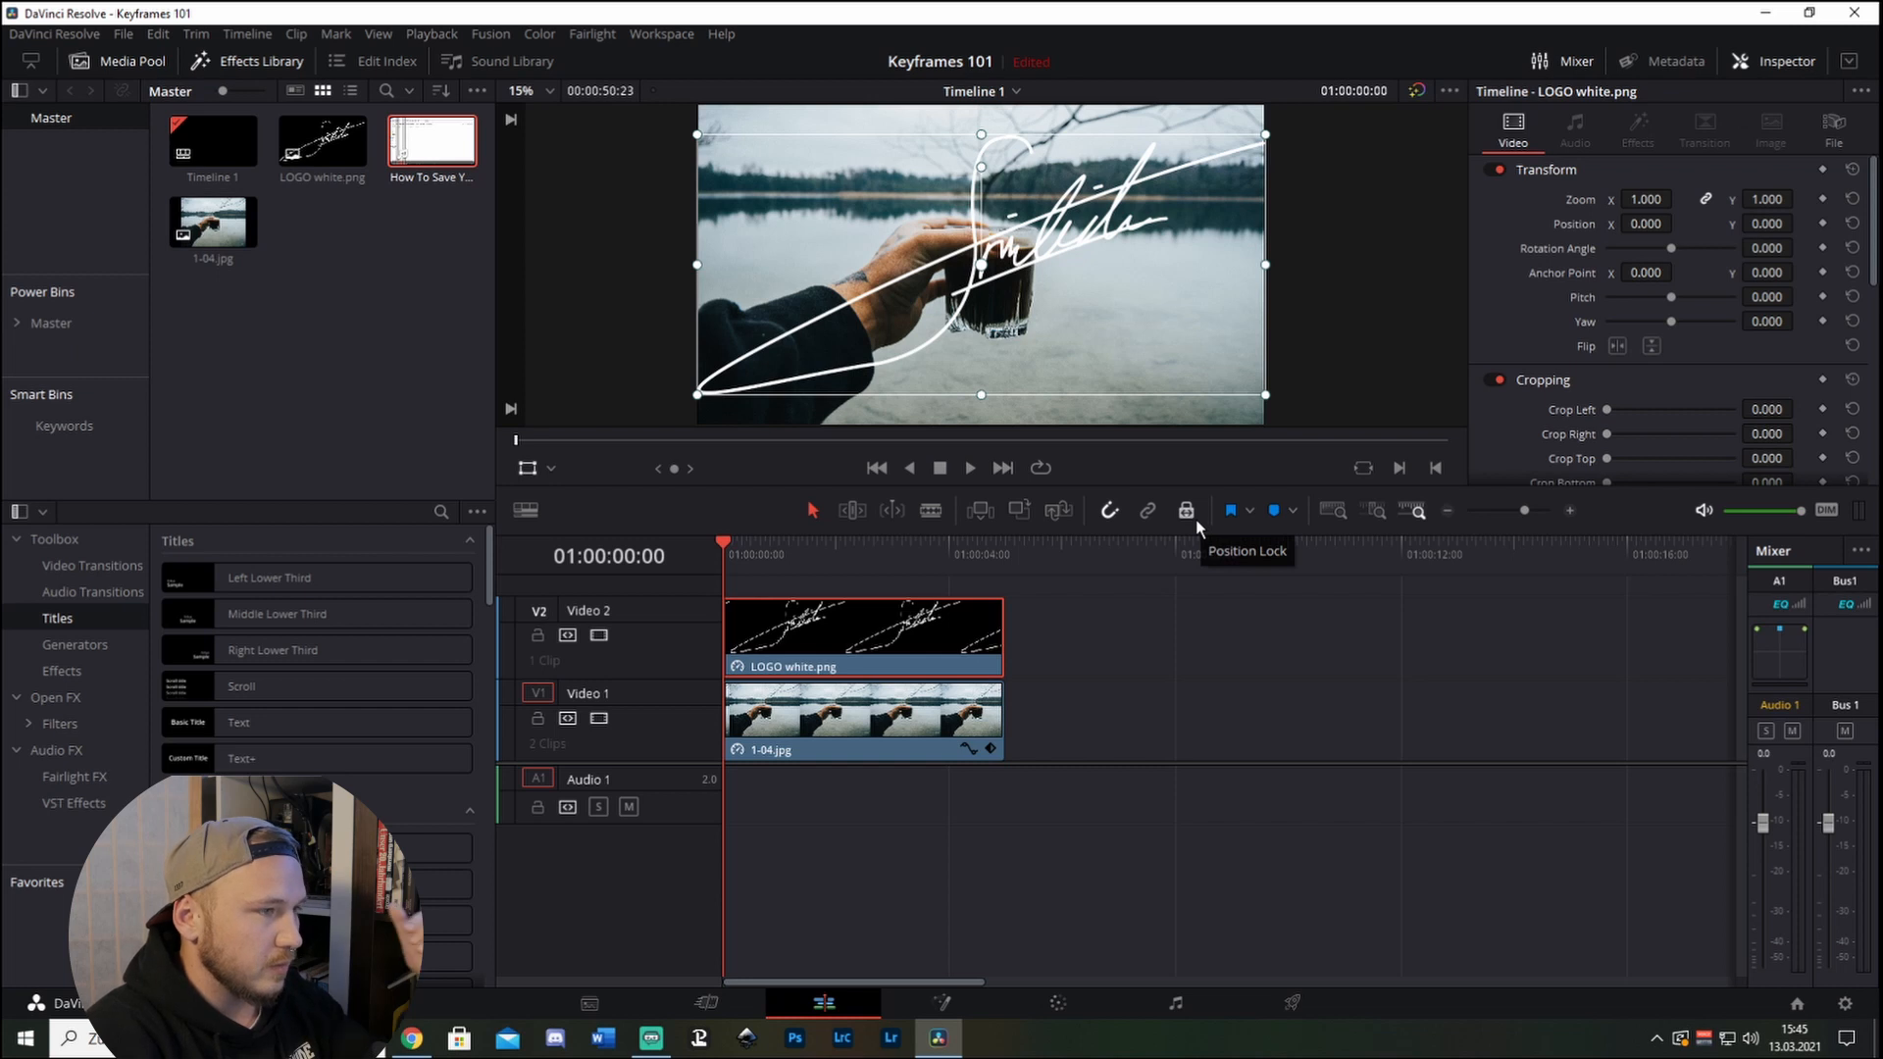
mouse_move(1183, 528)
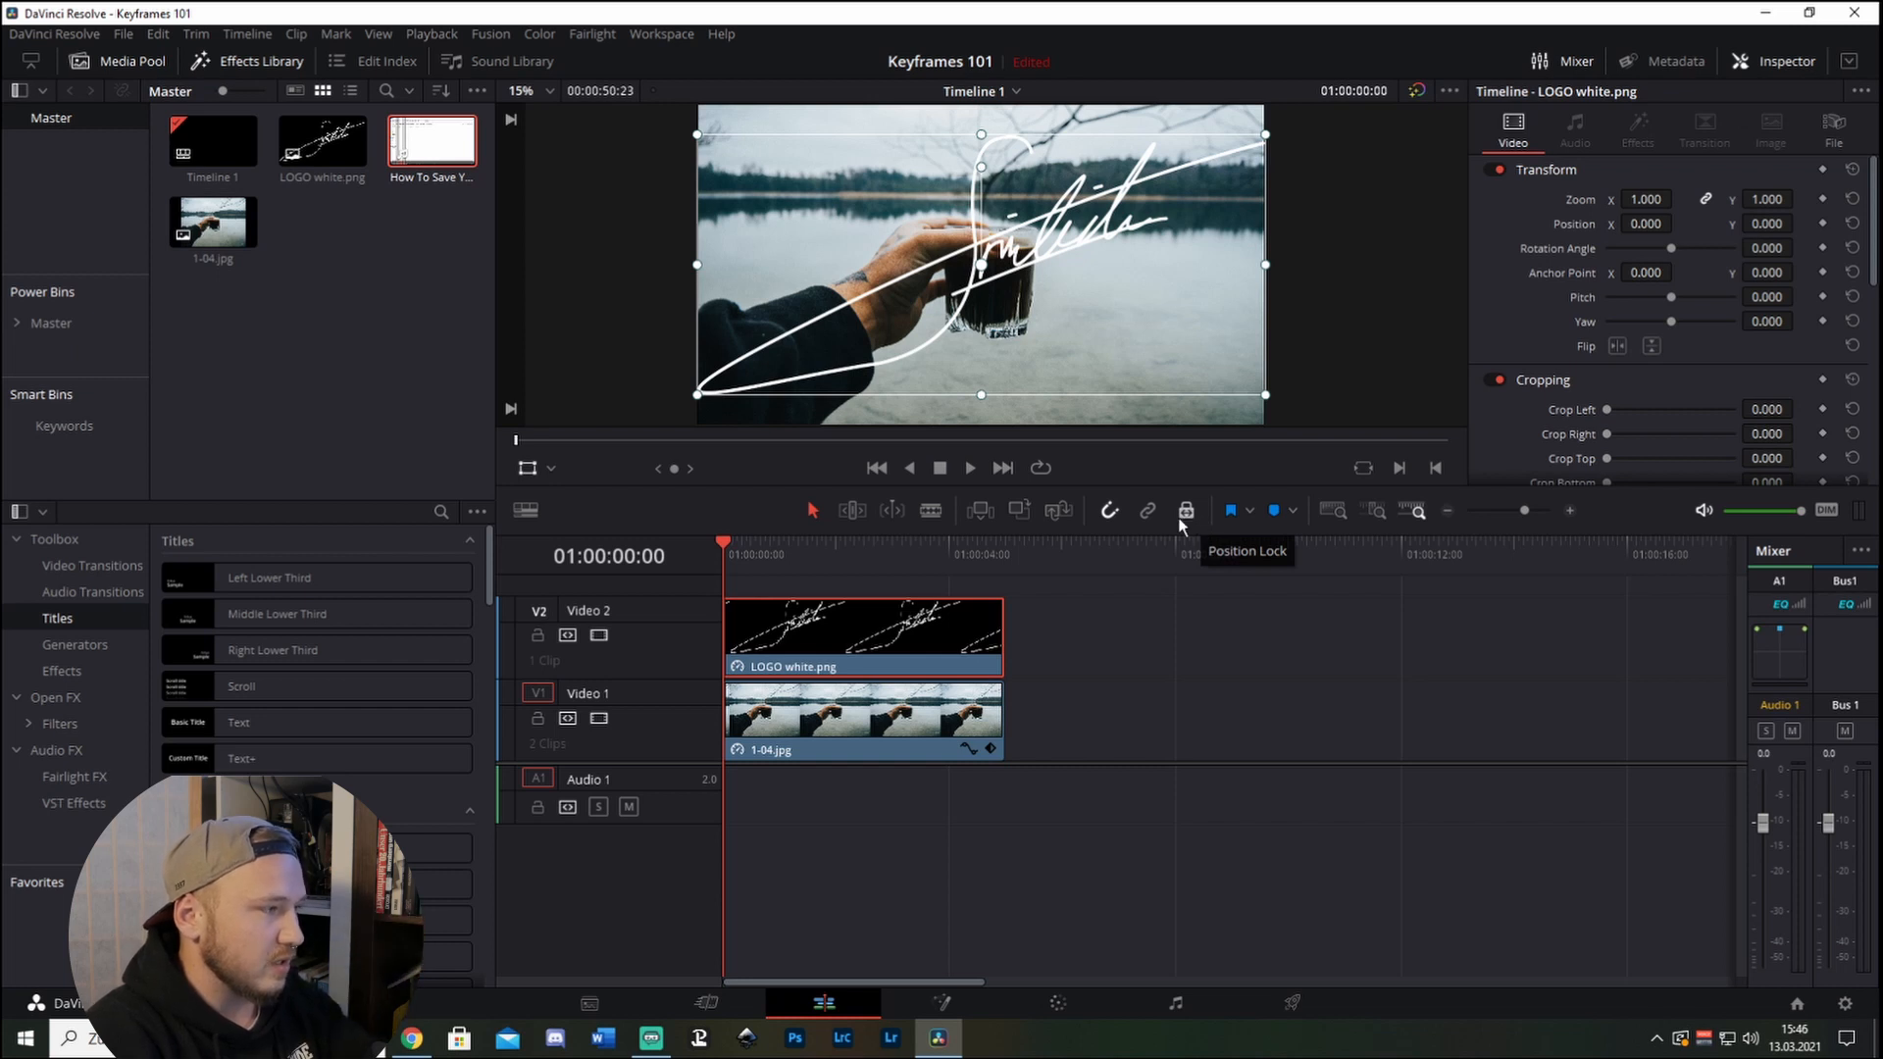
mouse_move(1130, 553)
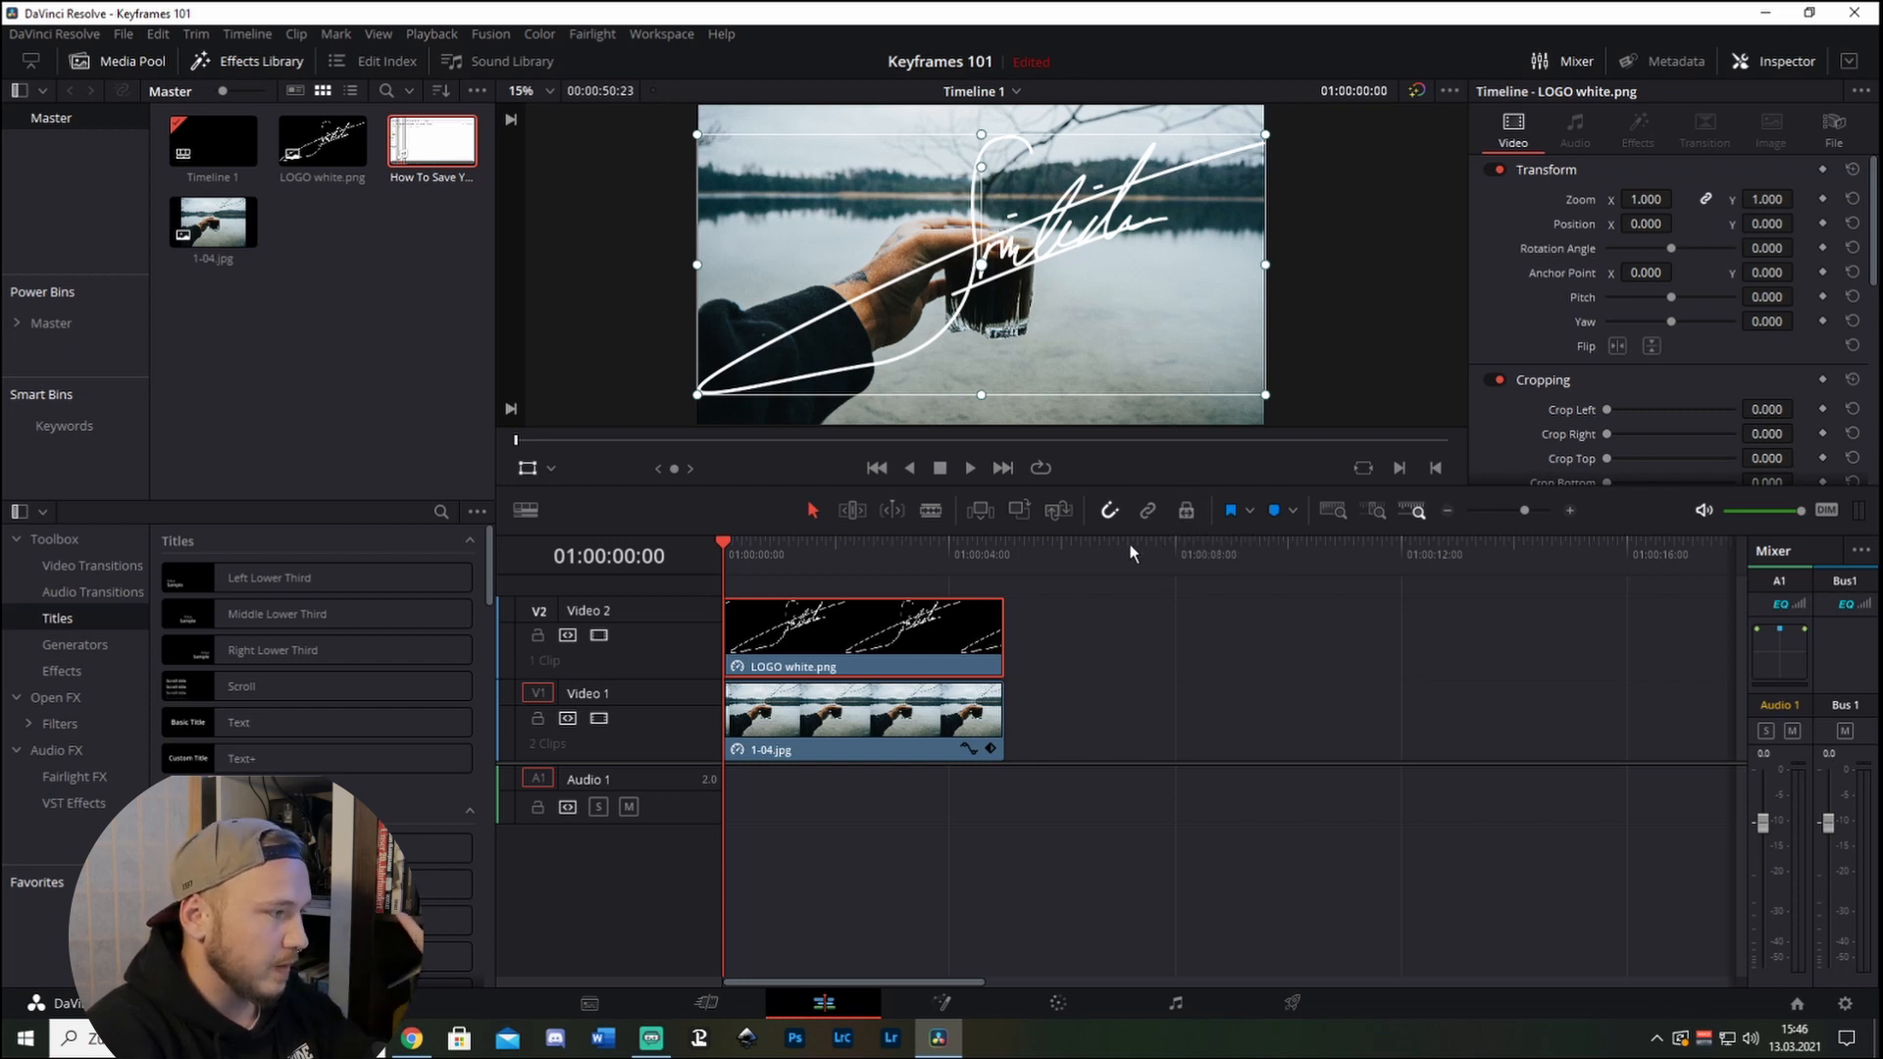
mouse_move(1479, 378)
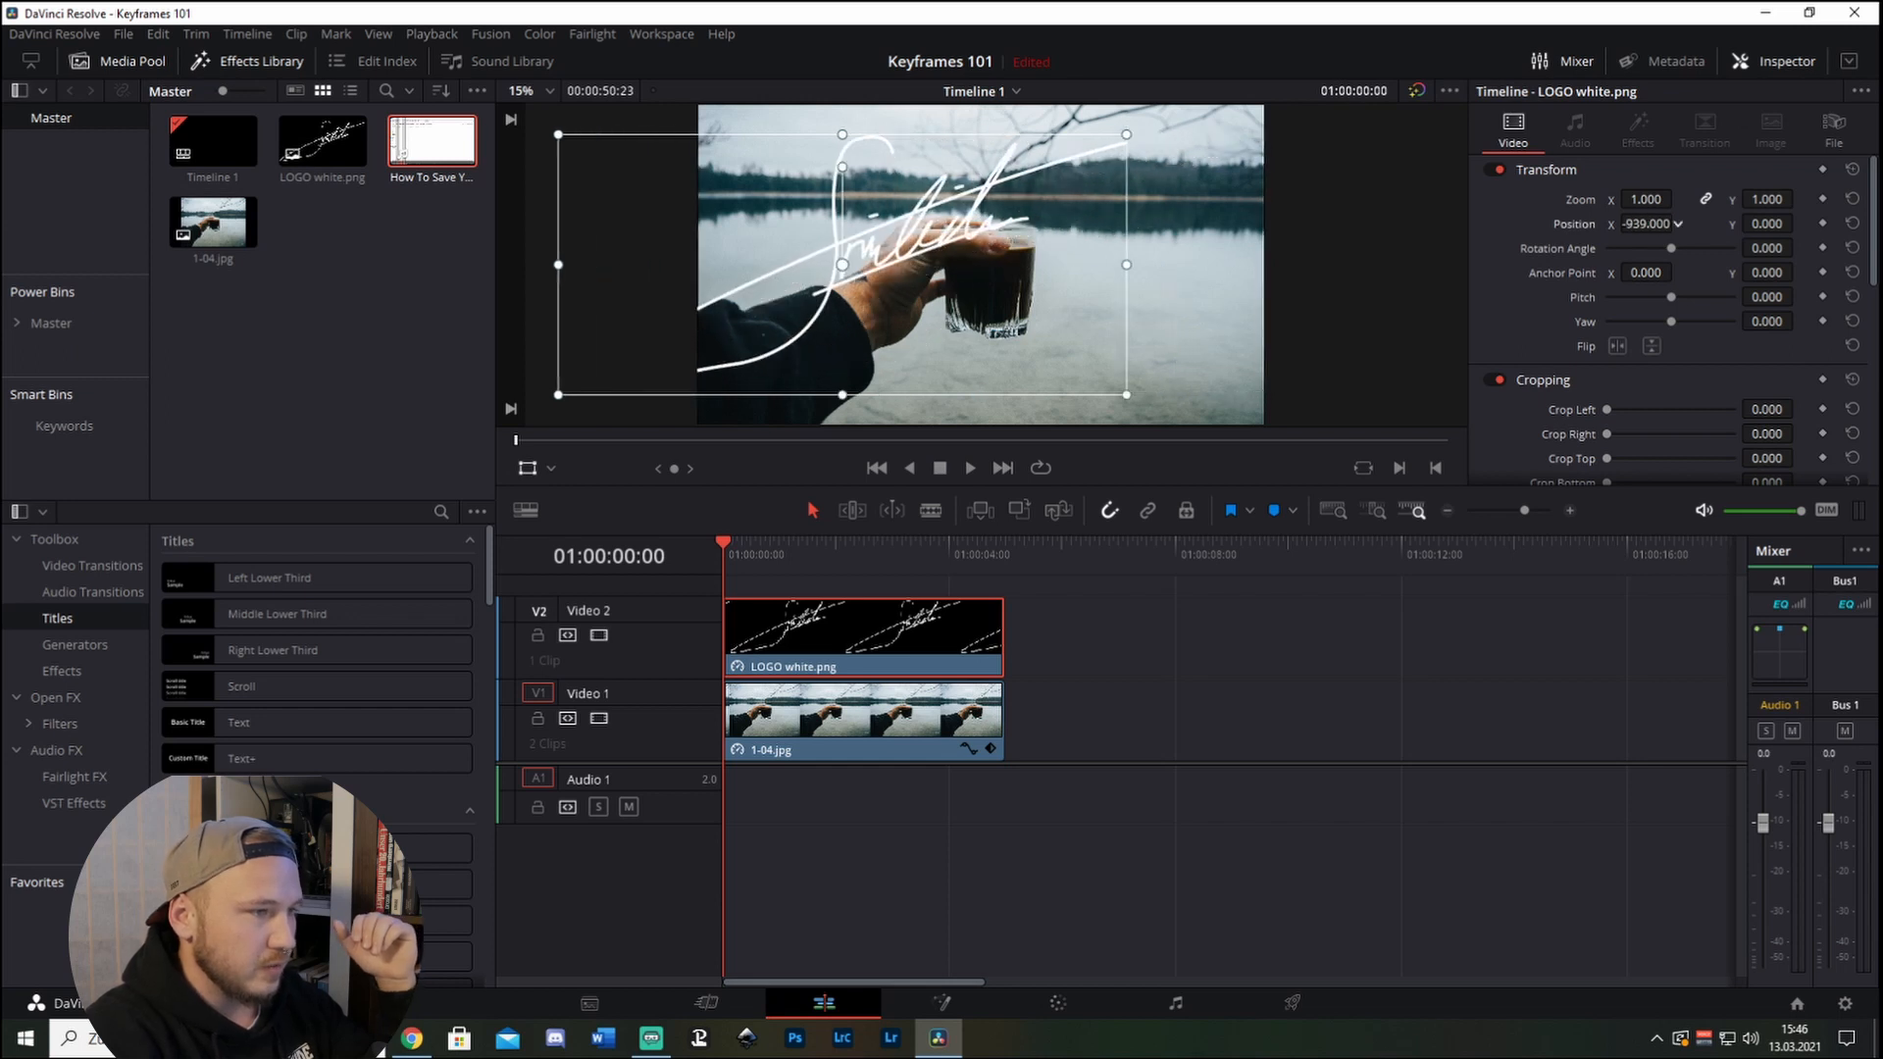
drag(842, 264, 1193, 265)
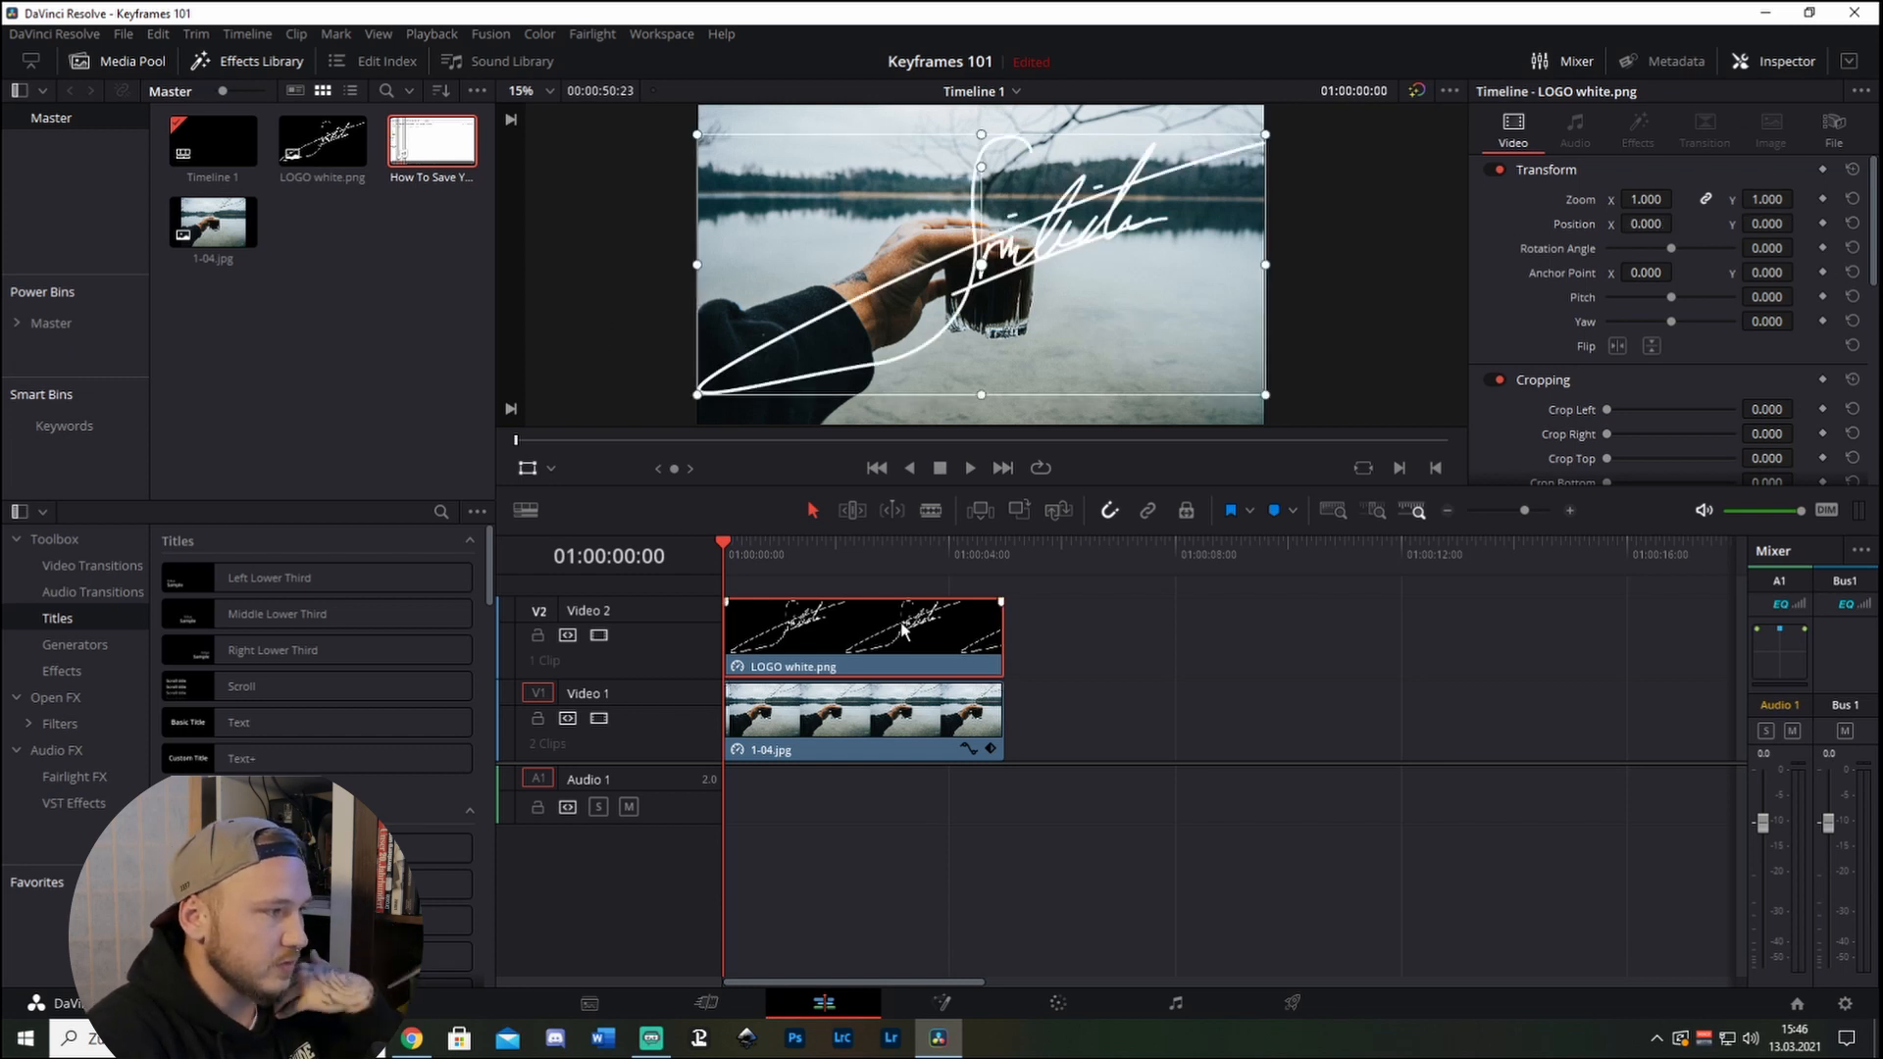
mouse_move(916, 596)
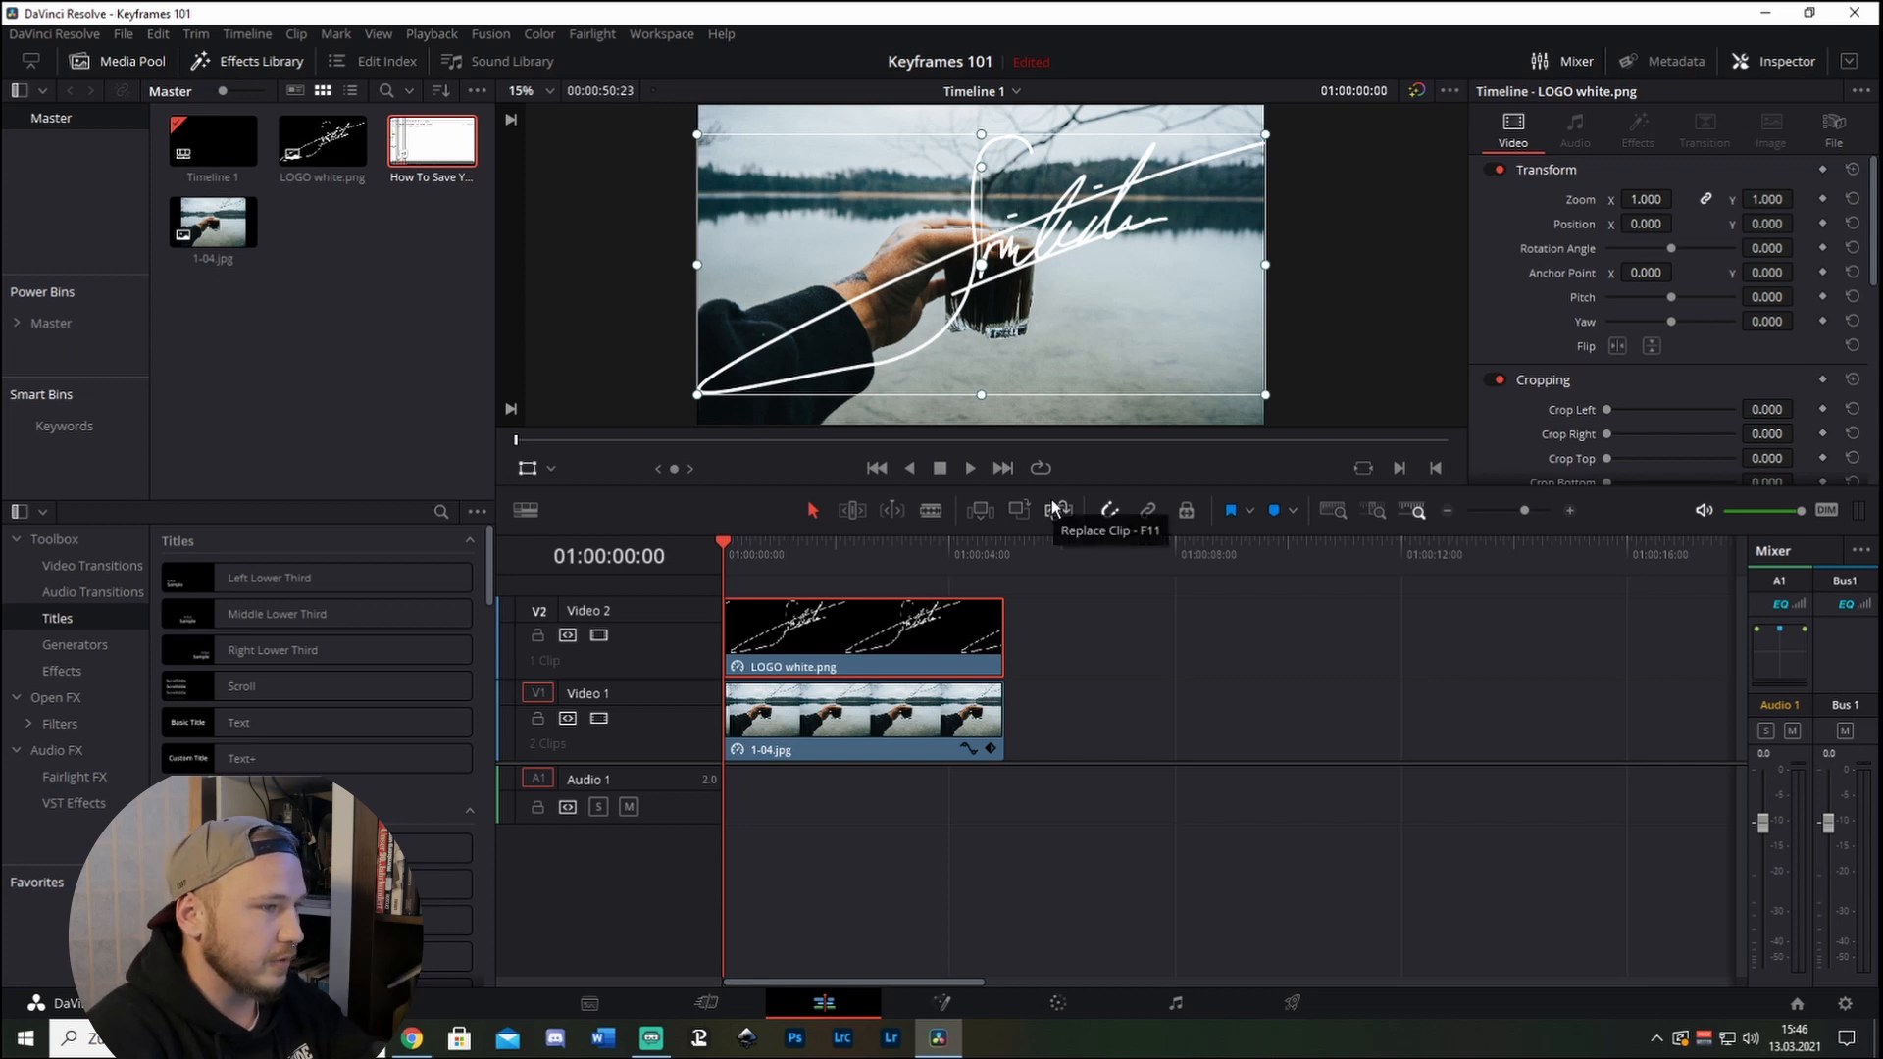
mouse_move(979, 275)
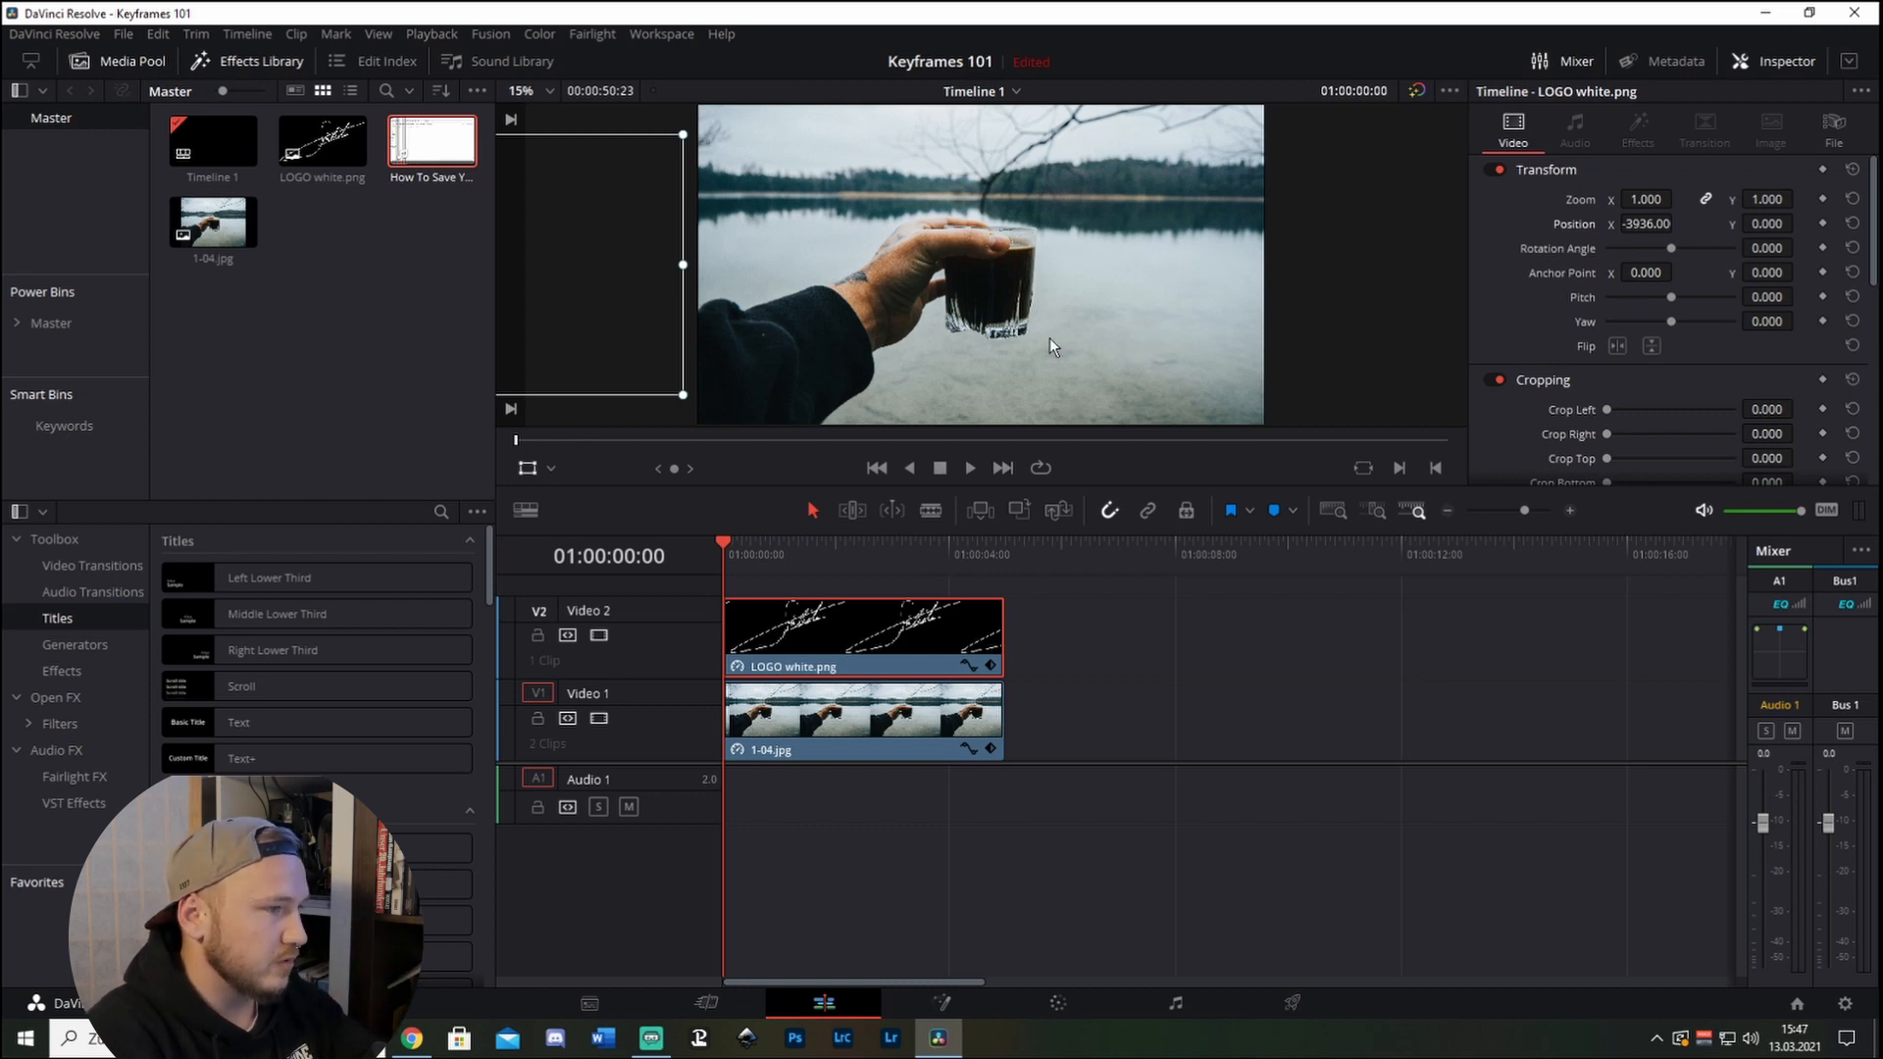
mouse_move(1585, 237)
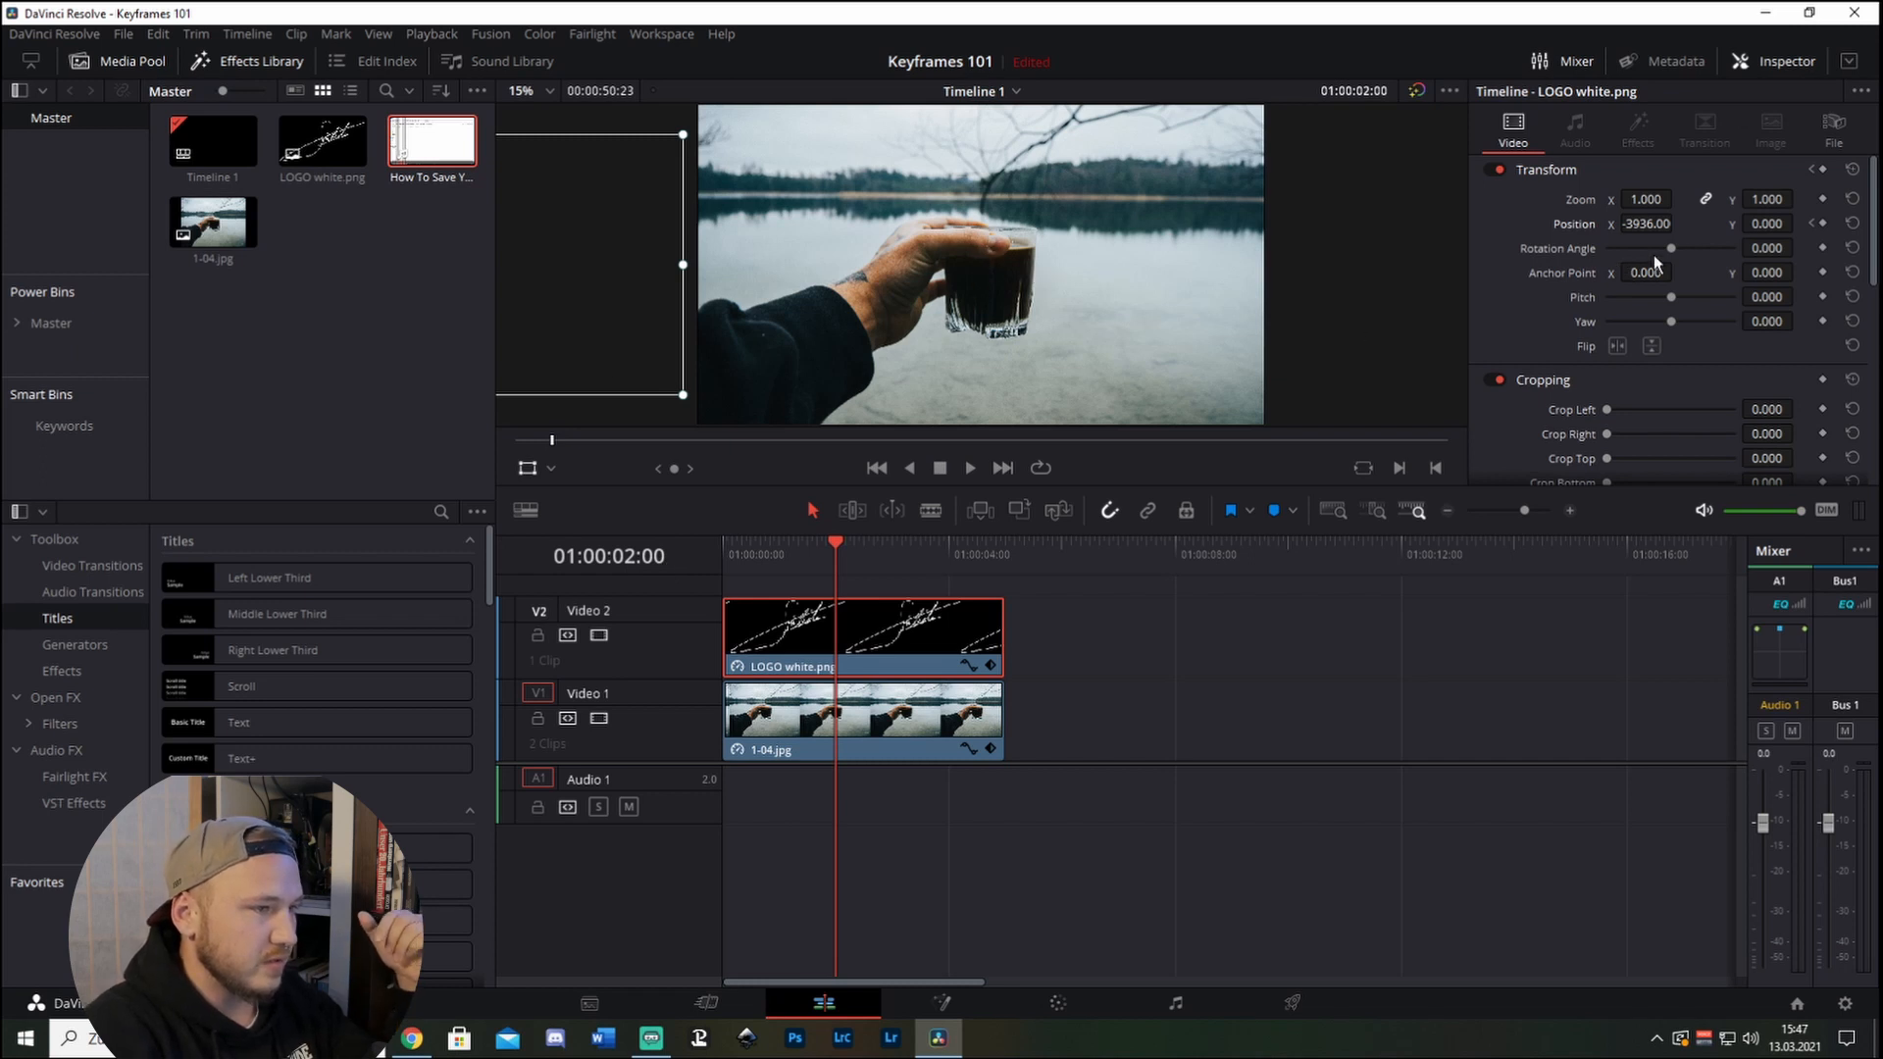
Set the logo's Position X to 0.0 at two seconds so it settles centred.
click(1645, 224)
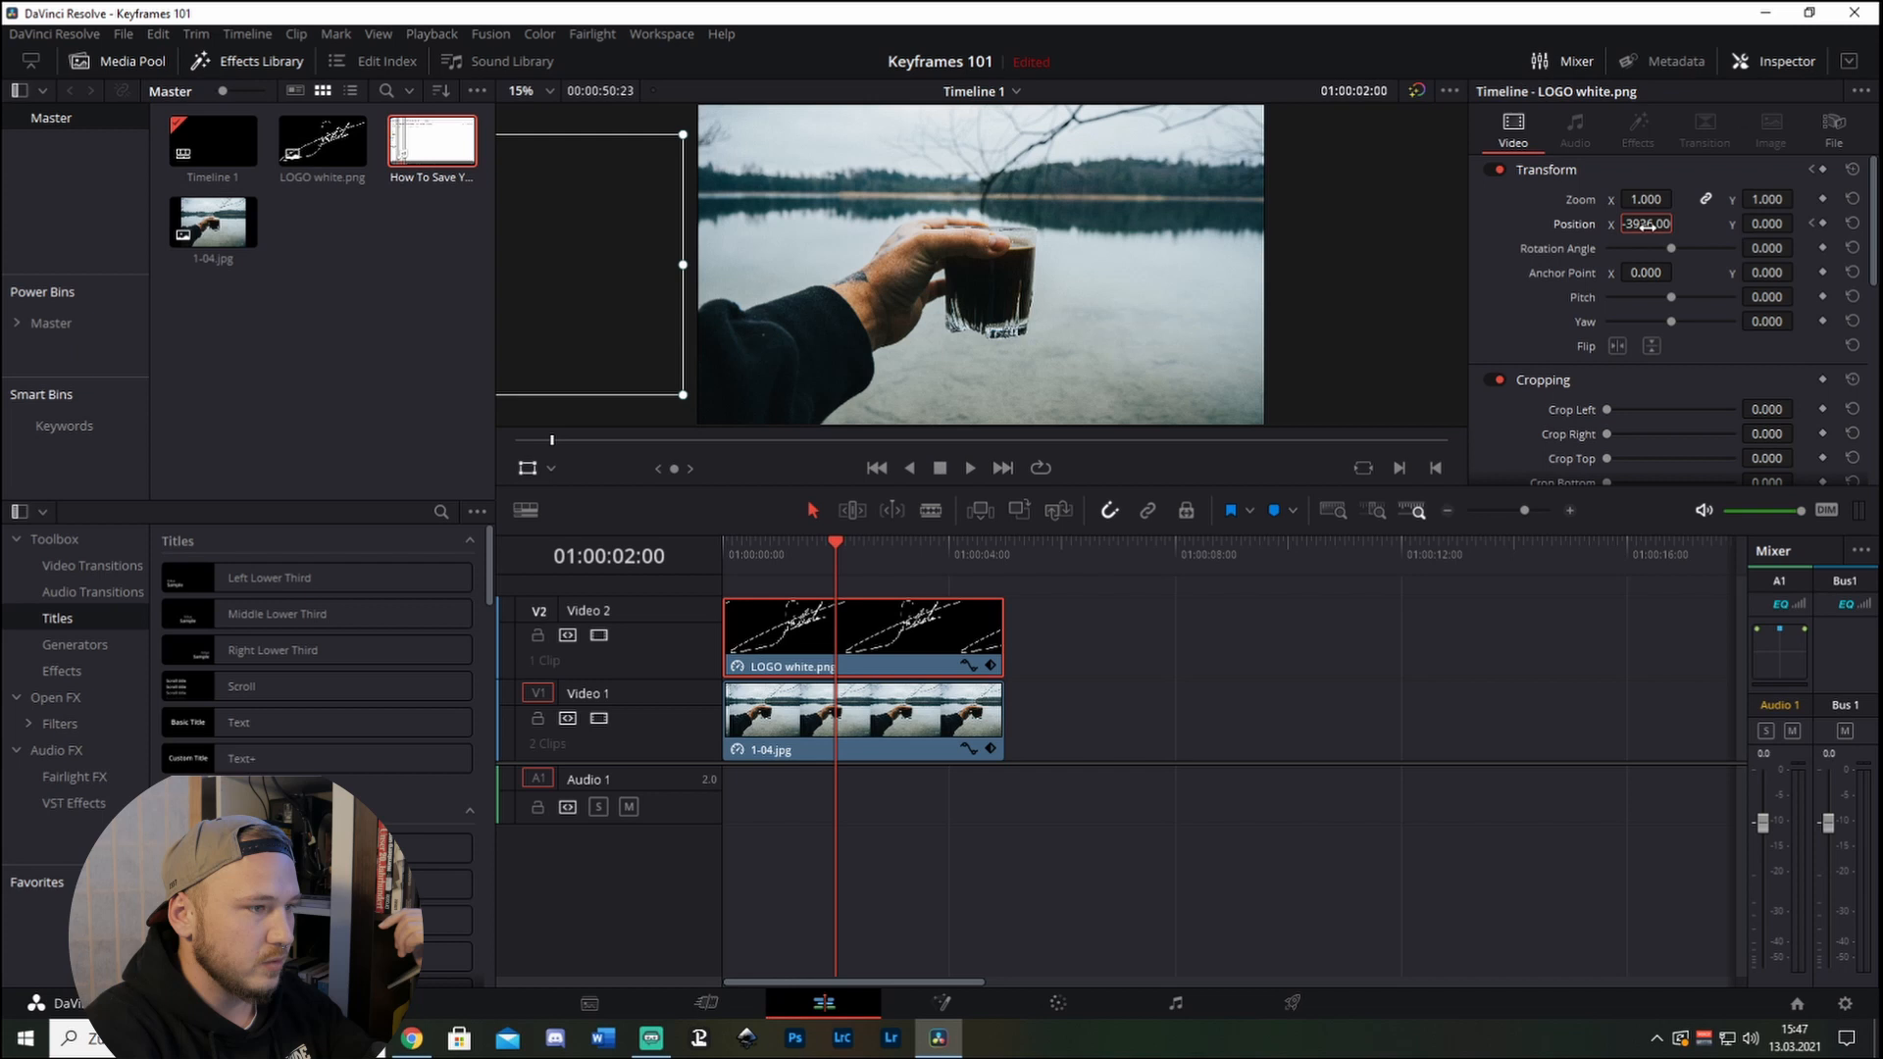
text(0.000)
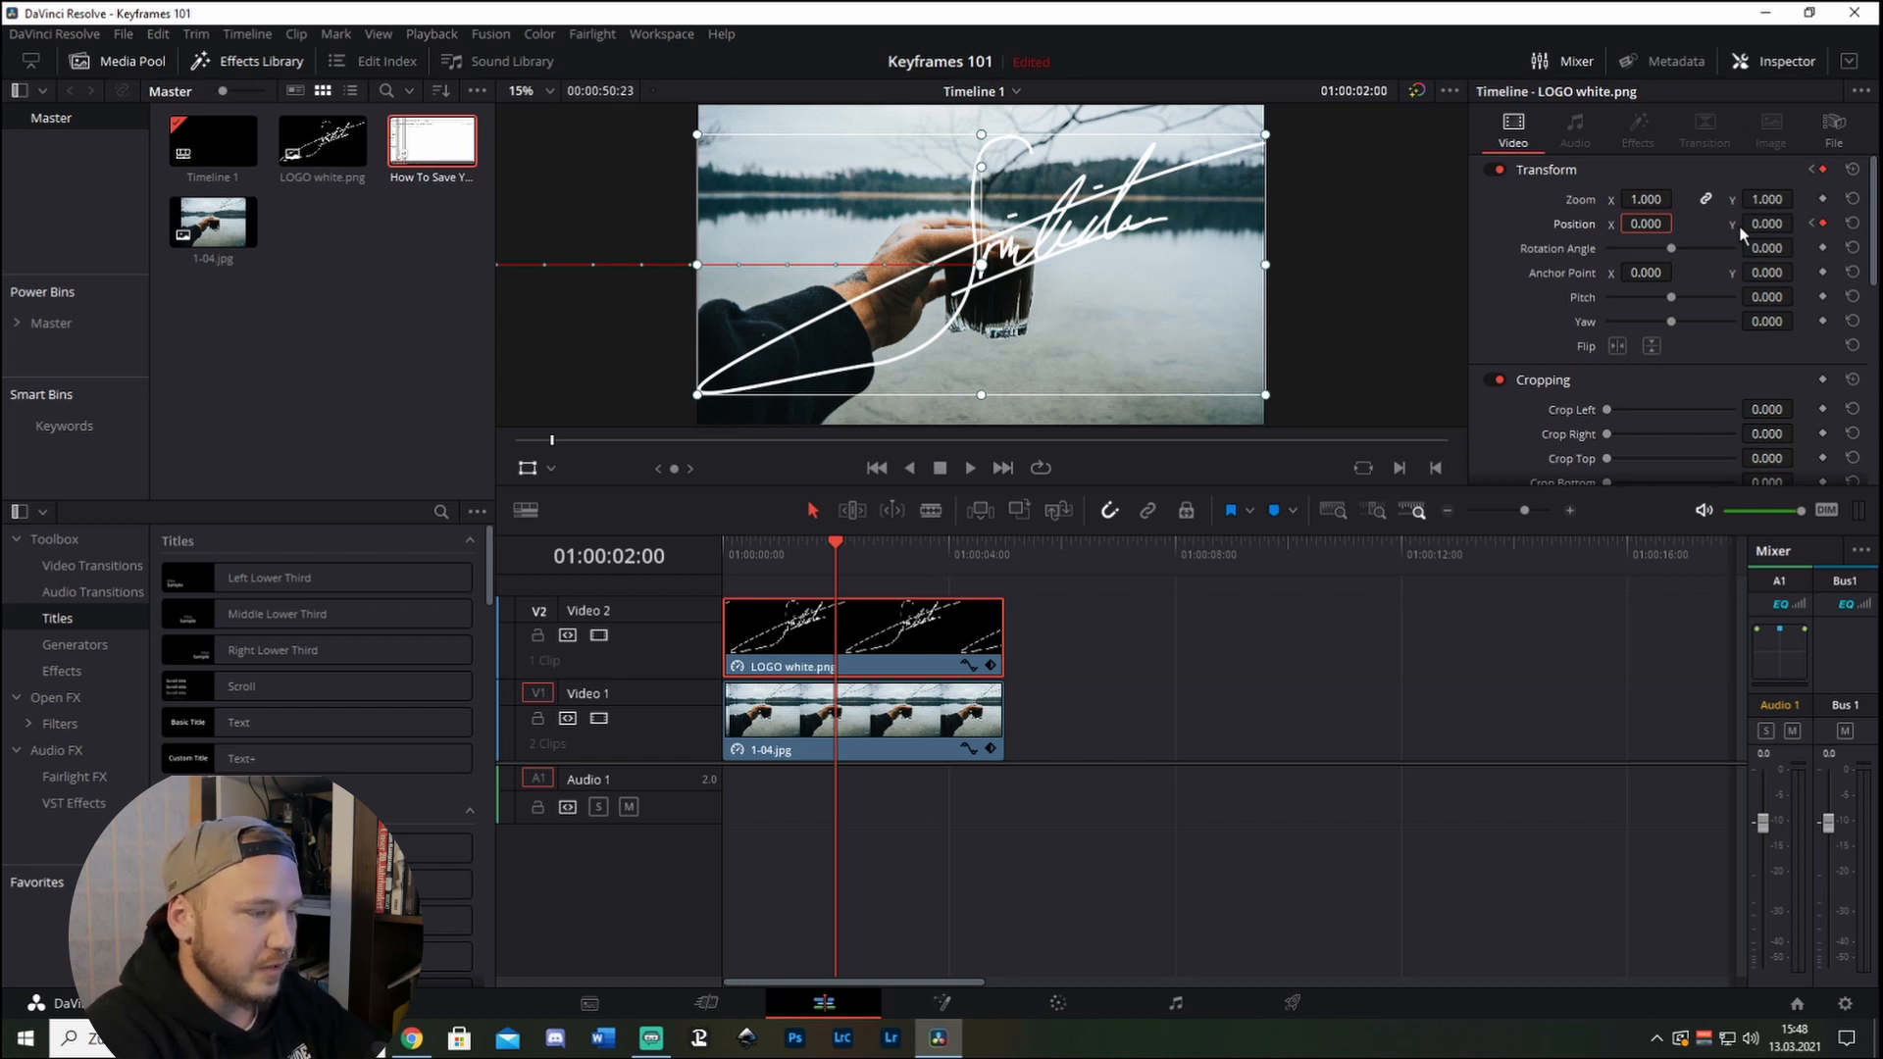
mouse_move(1059, 498)
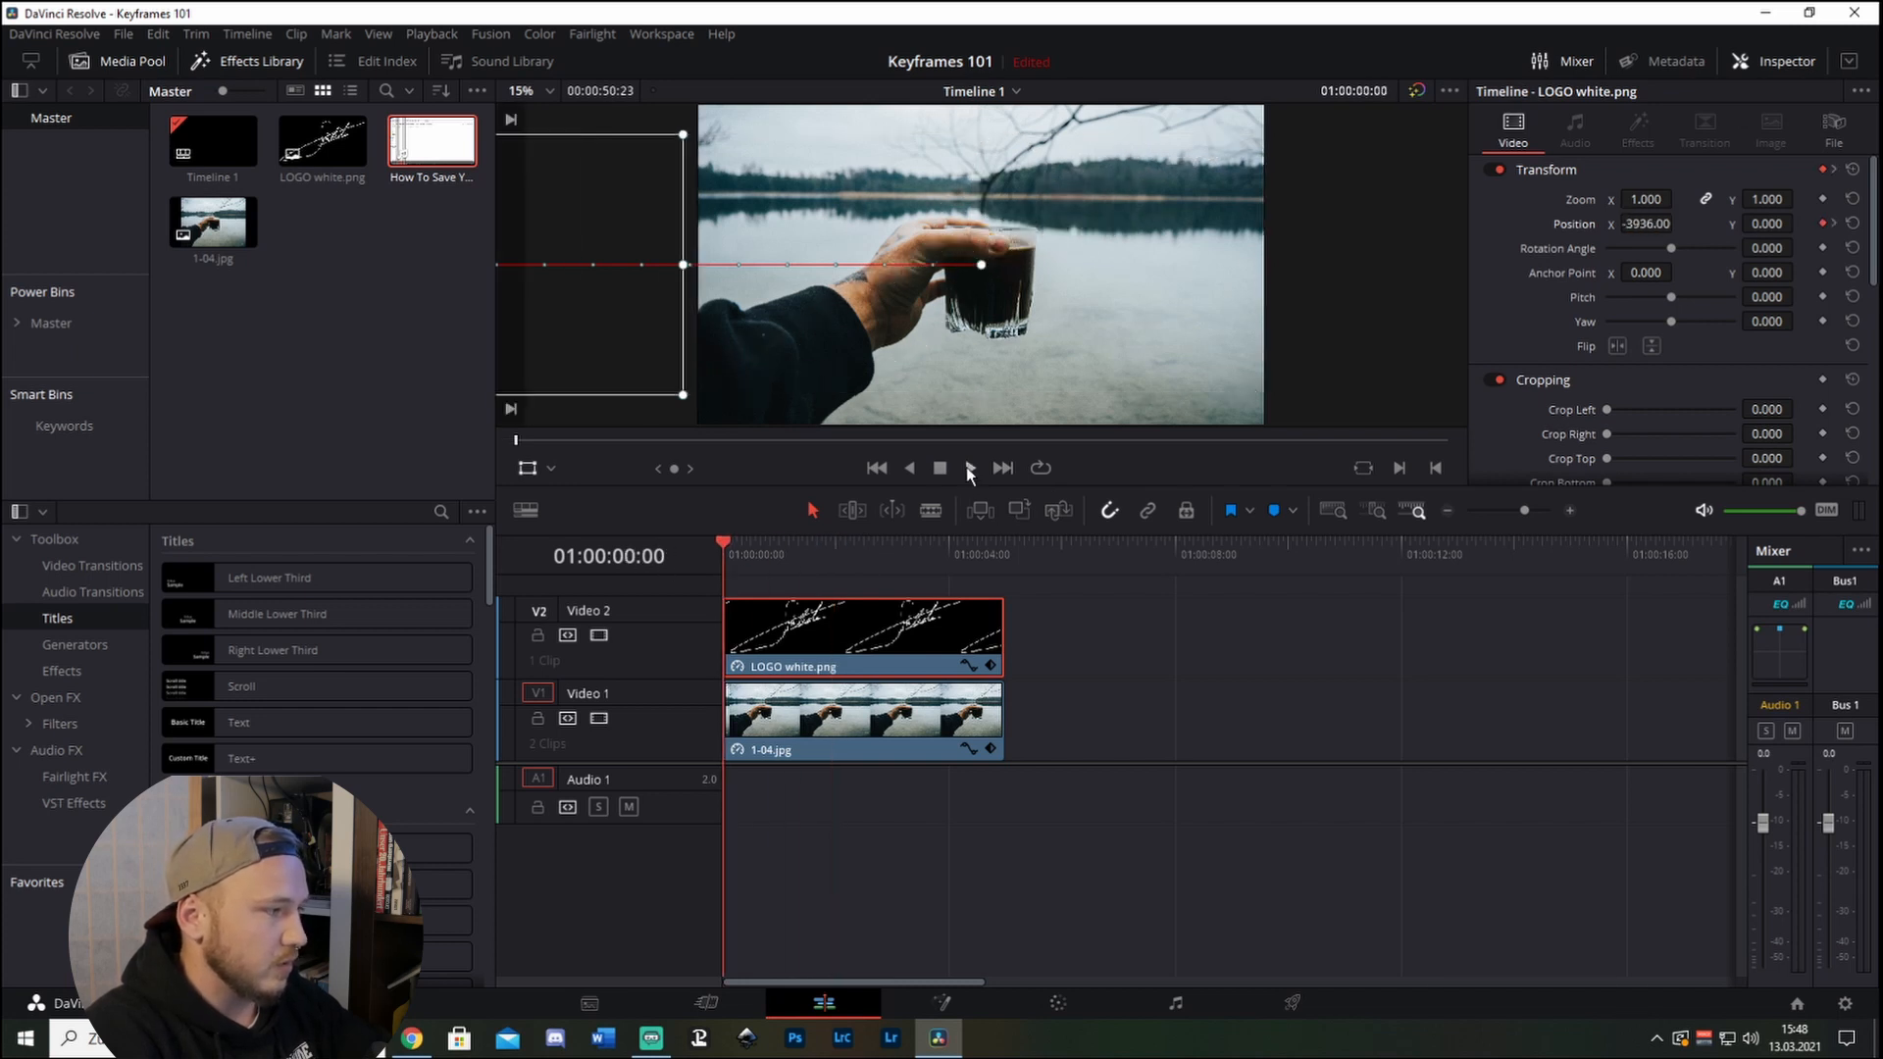
Preview the fly-in and nudge the logo's Zoom slightly larger at two seconds (about 0.38).
click(969, 469)
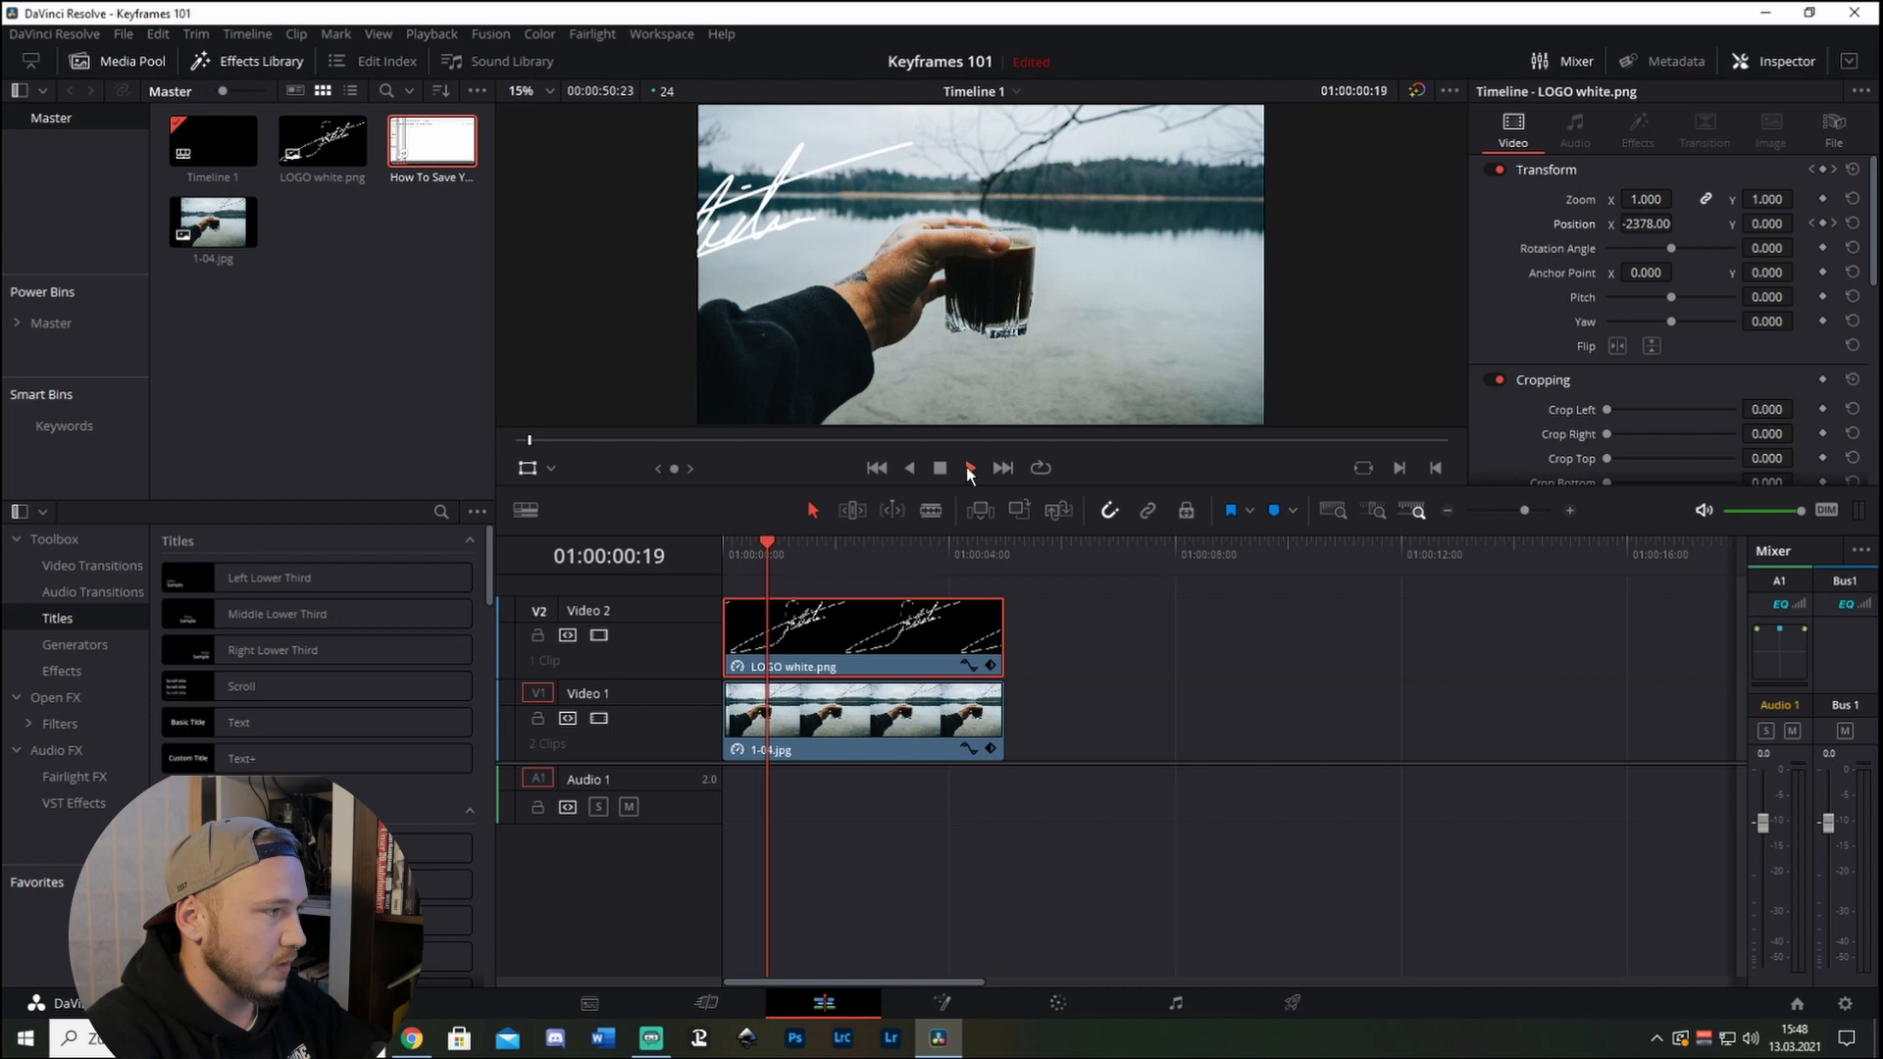
click(969, 468)
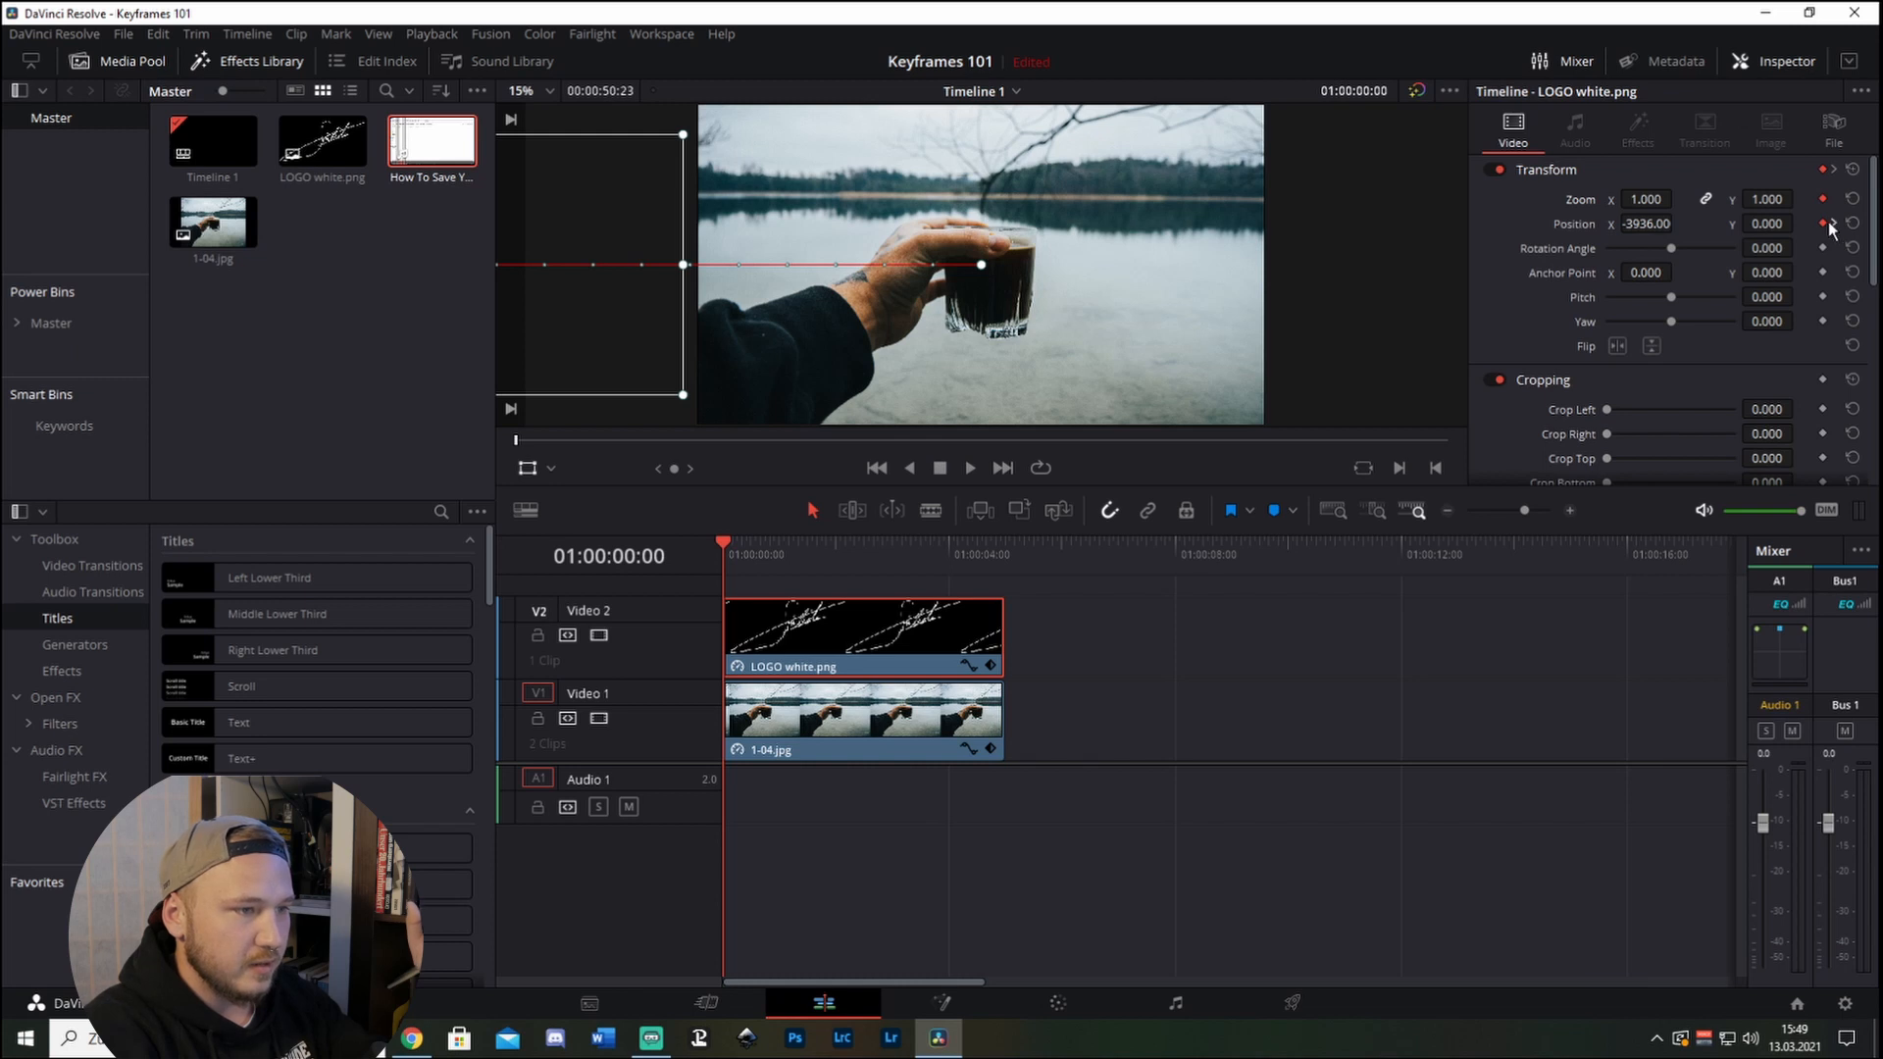
mouse_move(1587, 238)
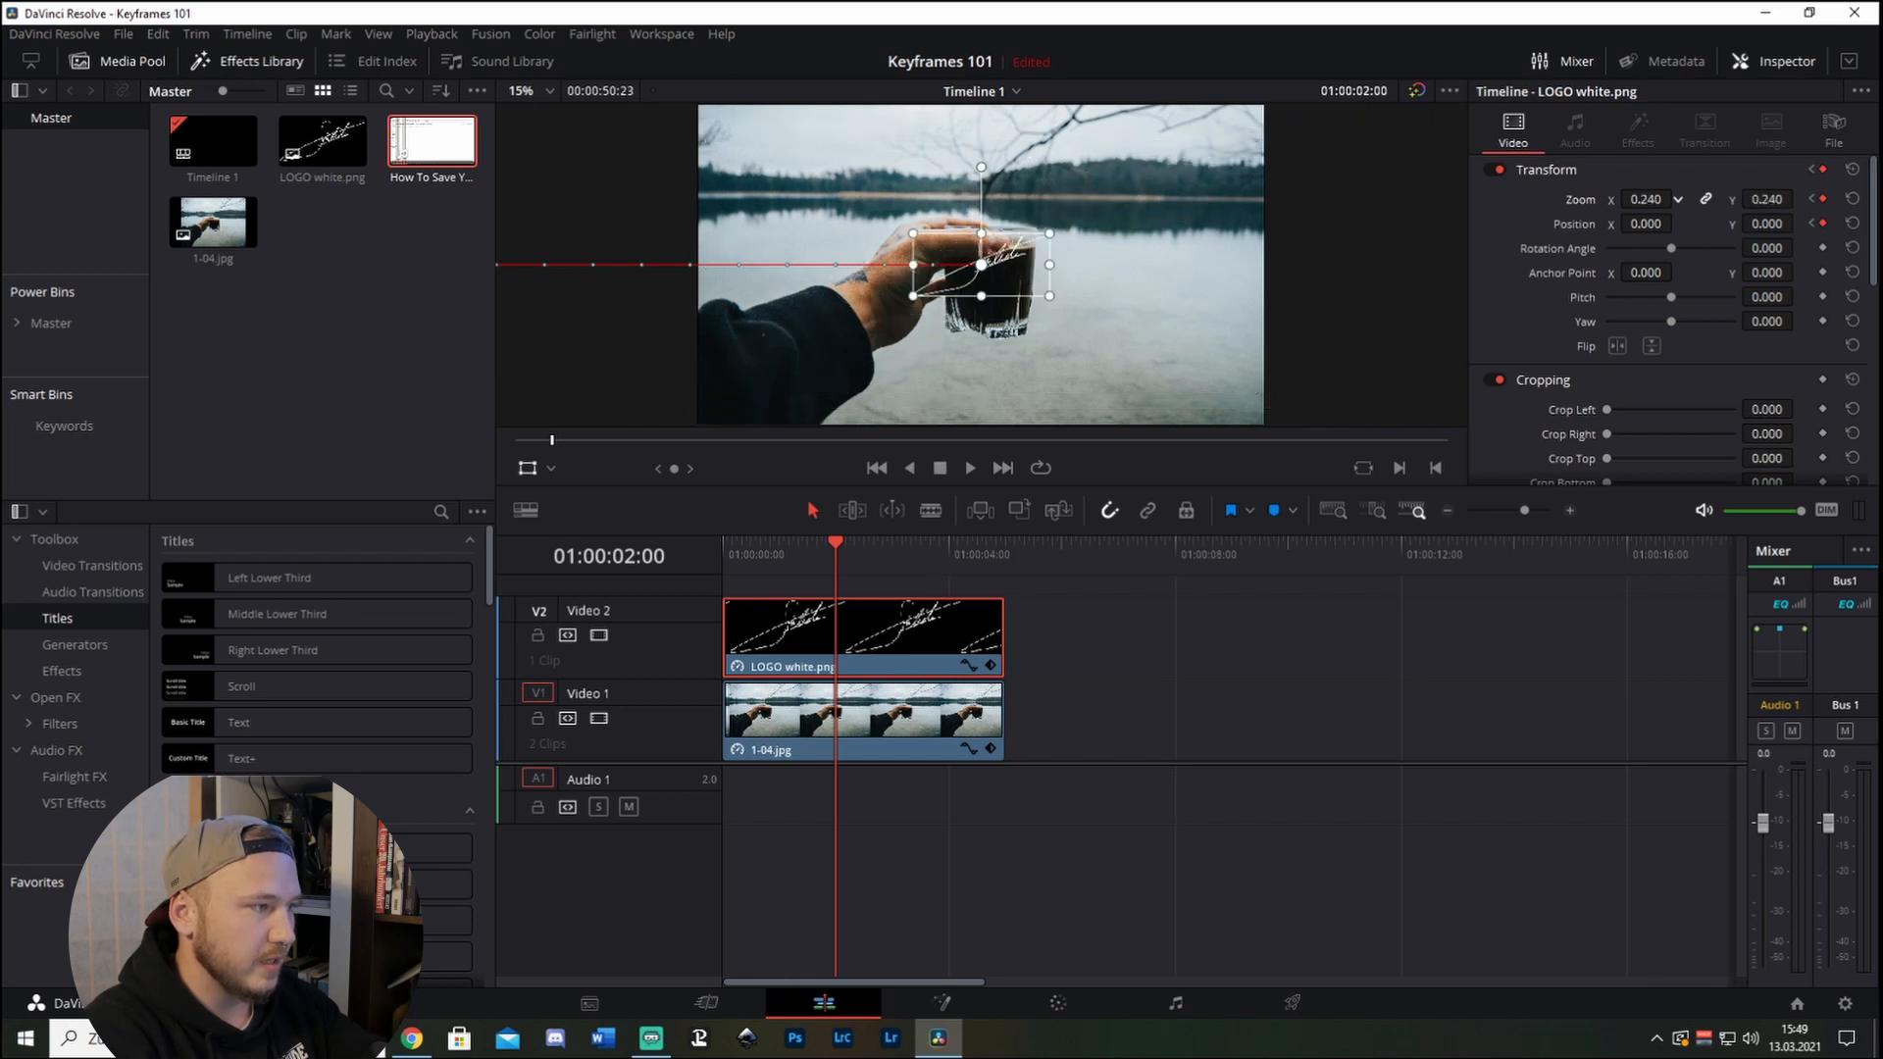
click(1679, 195)
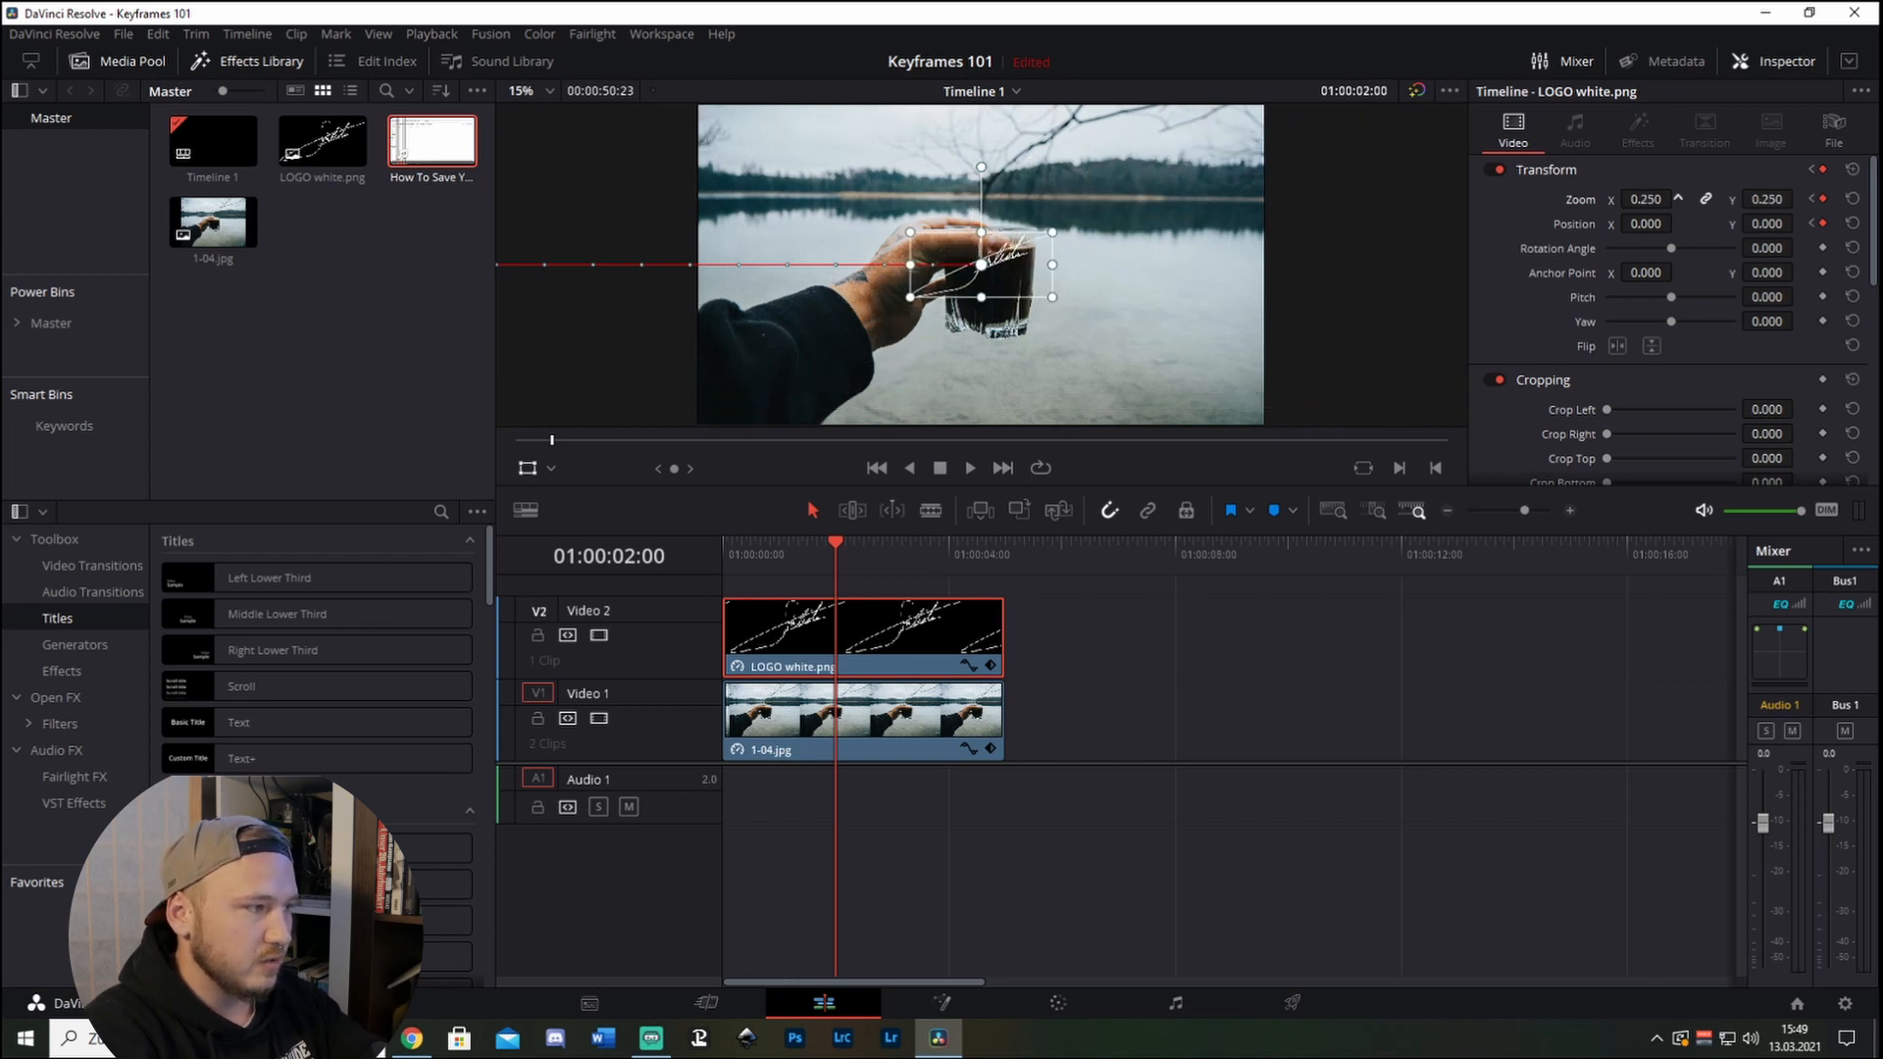
click(1679, 194)
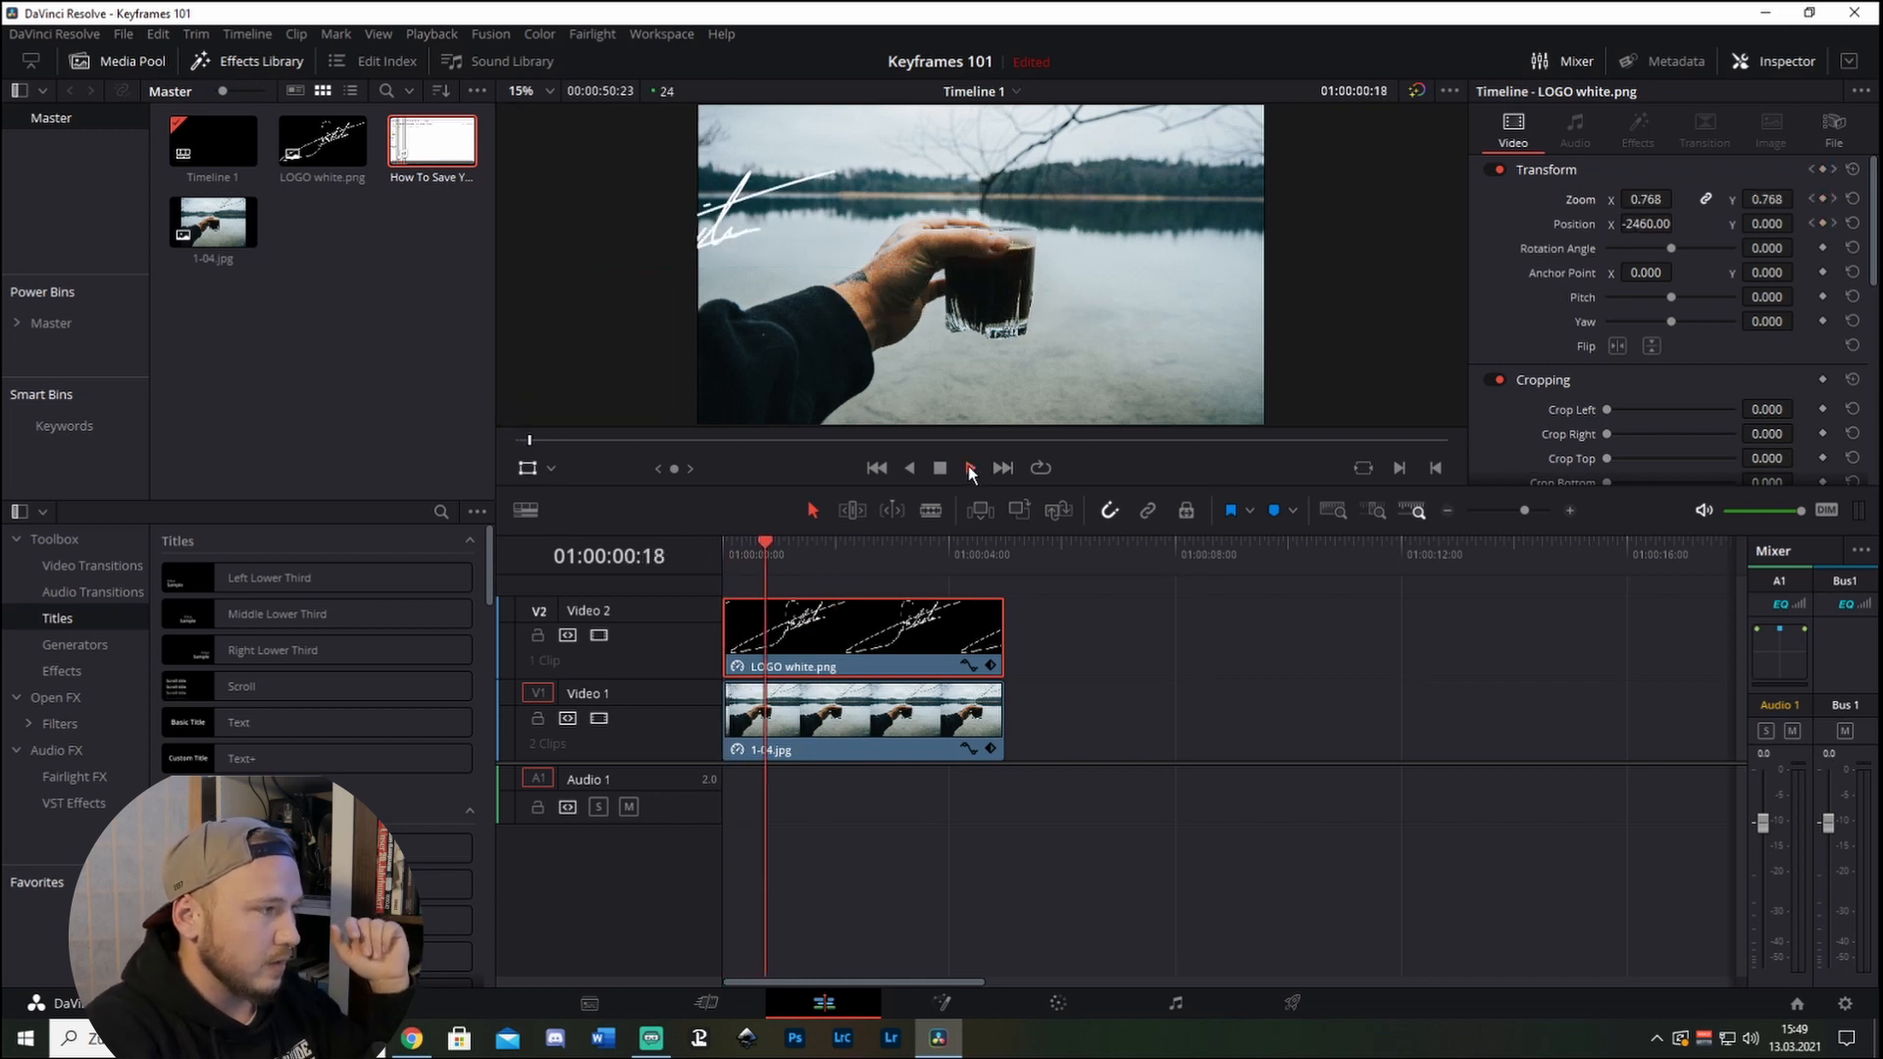
Play back the finished fly-in-and-shrink animation and stop after reviewing it.
click(967, 469)
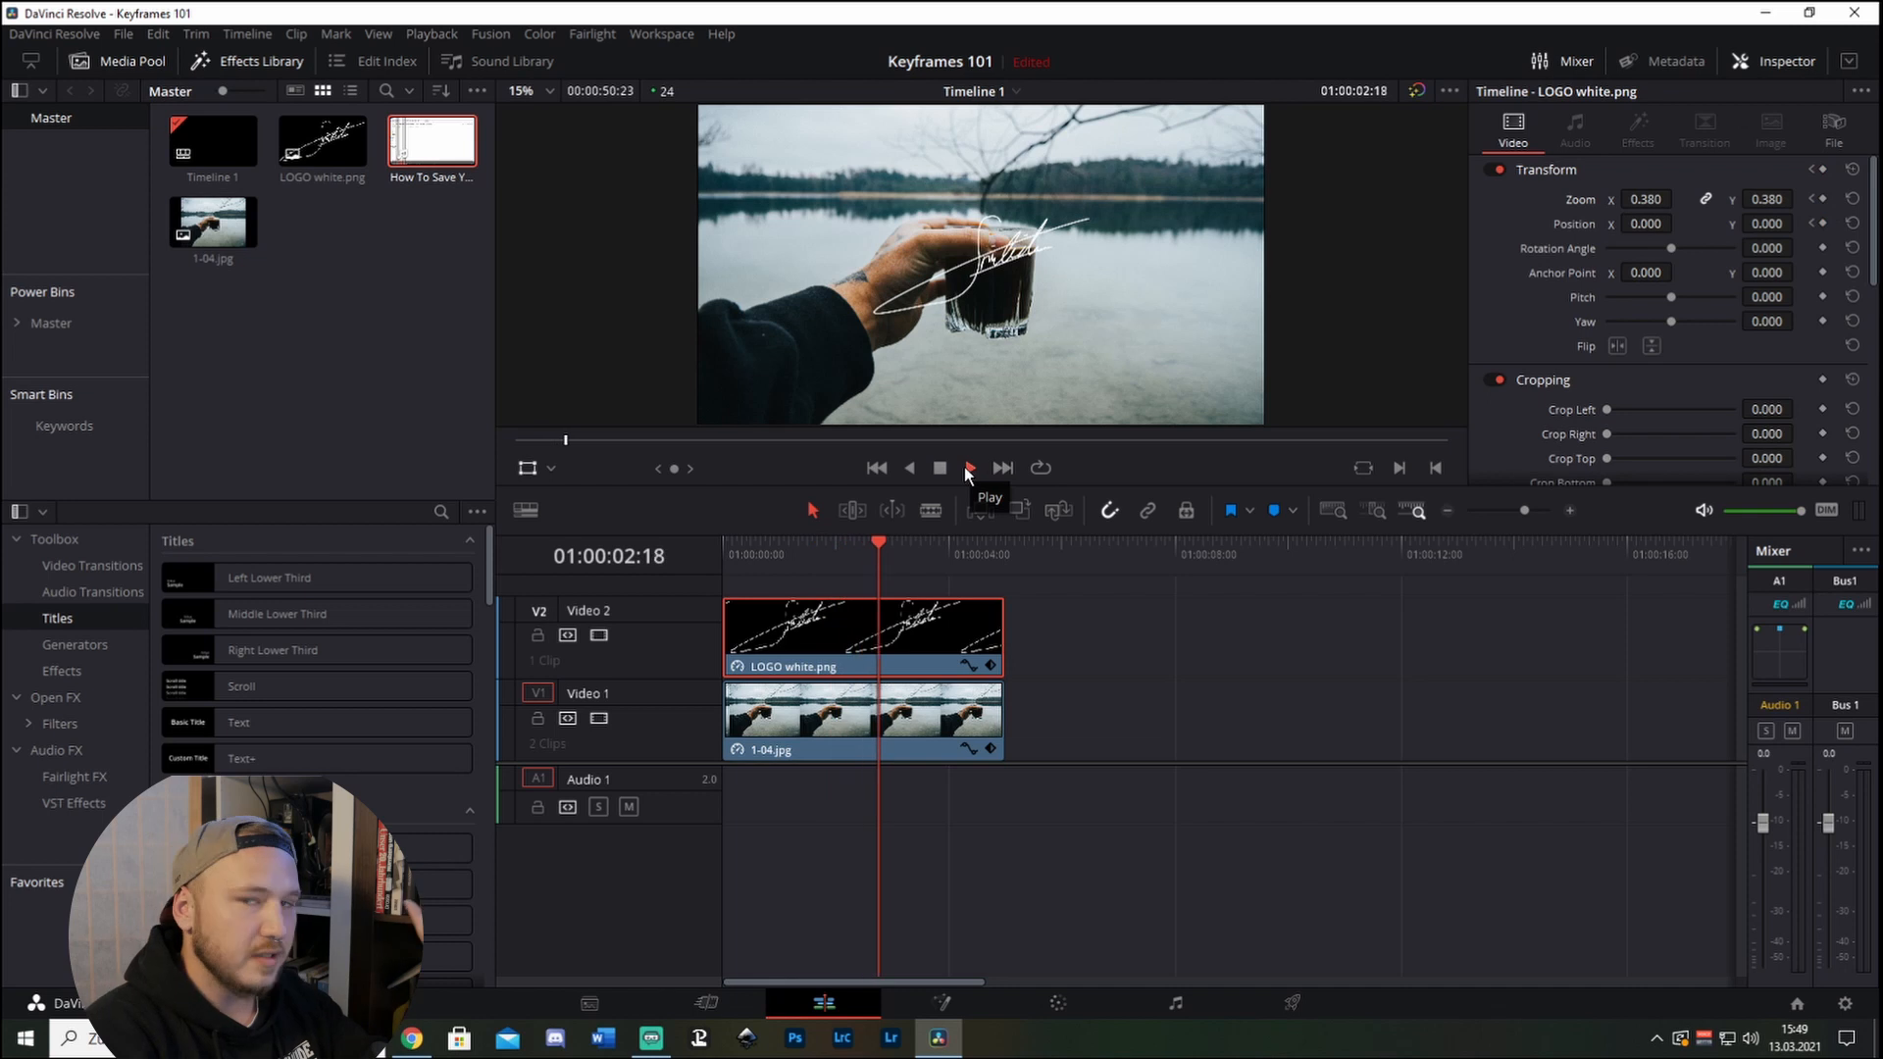
click(967, 468)
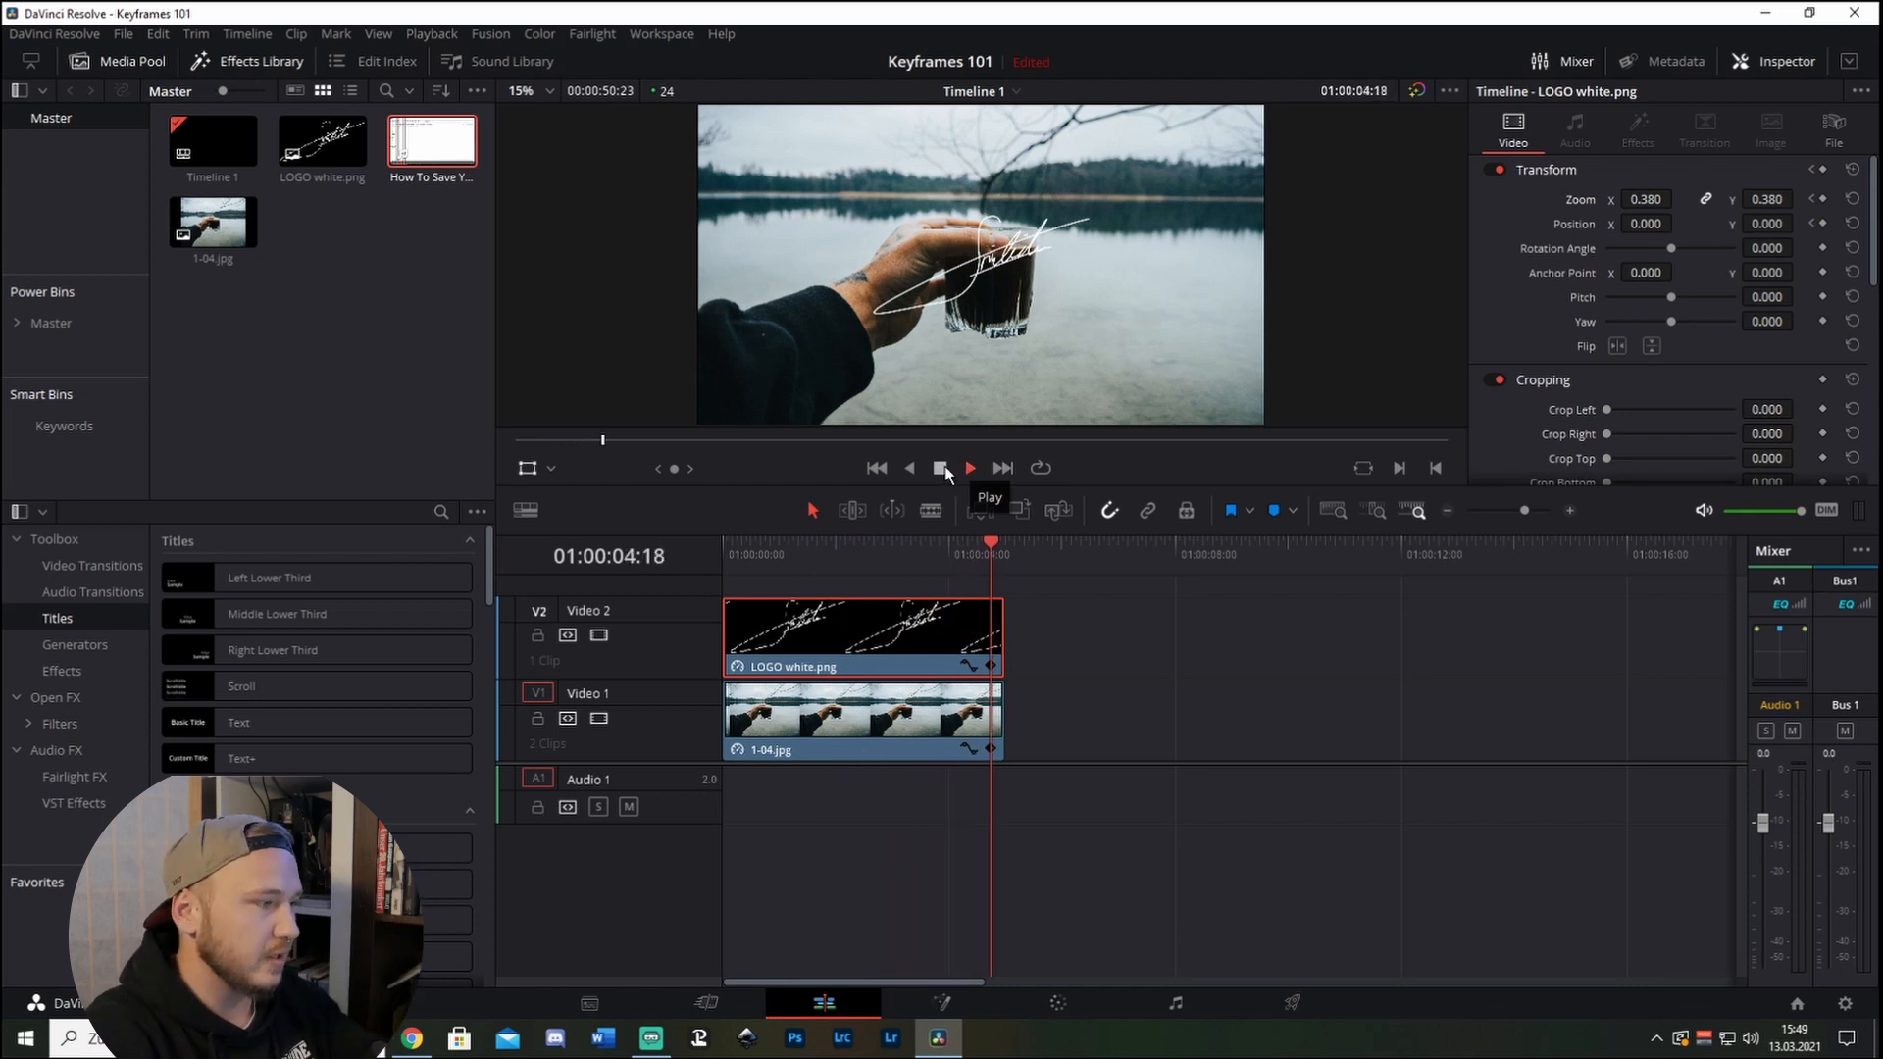
click(969, 467)
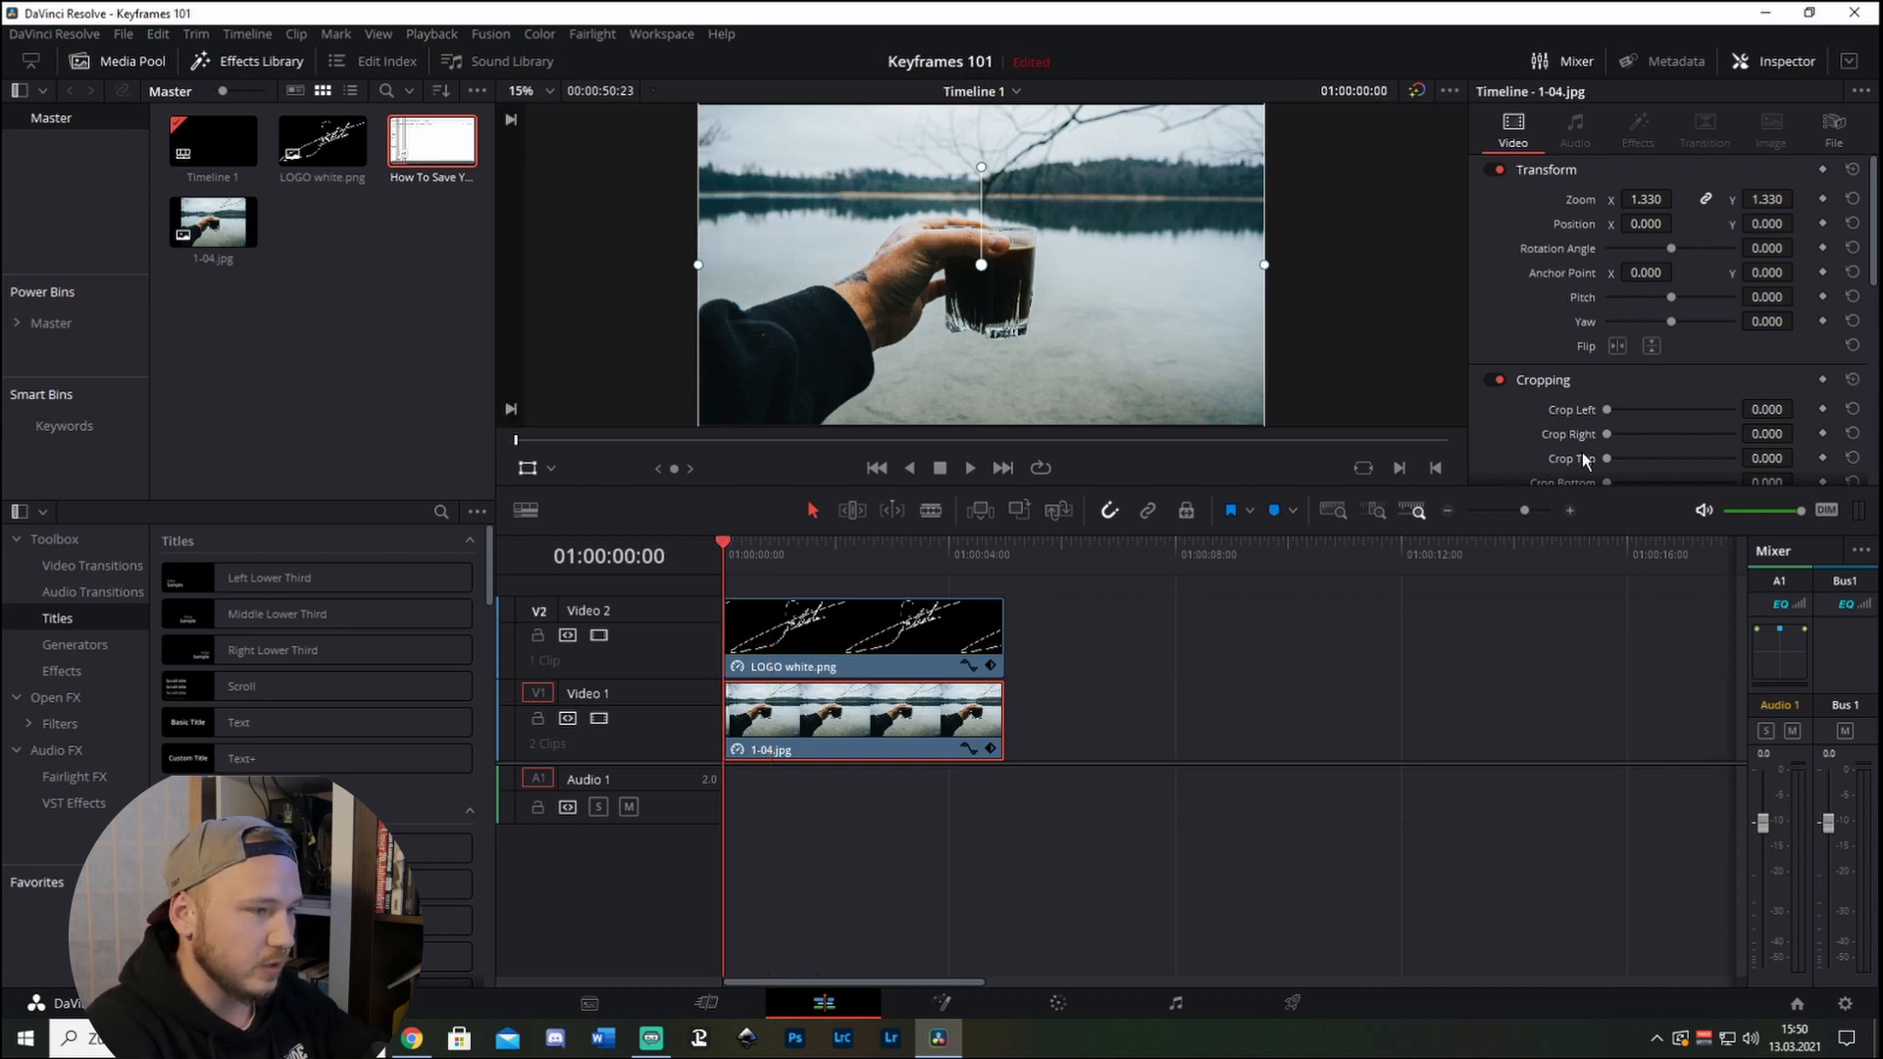
Scroll the Inspector down to the 1-04.jpg clip's Cropping section.
scroll(down, 3)
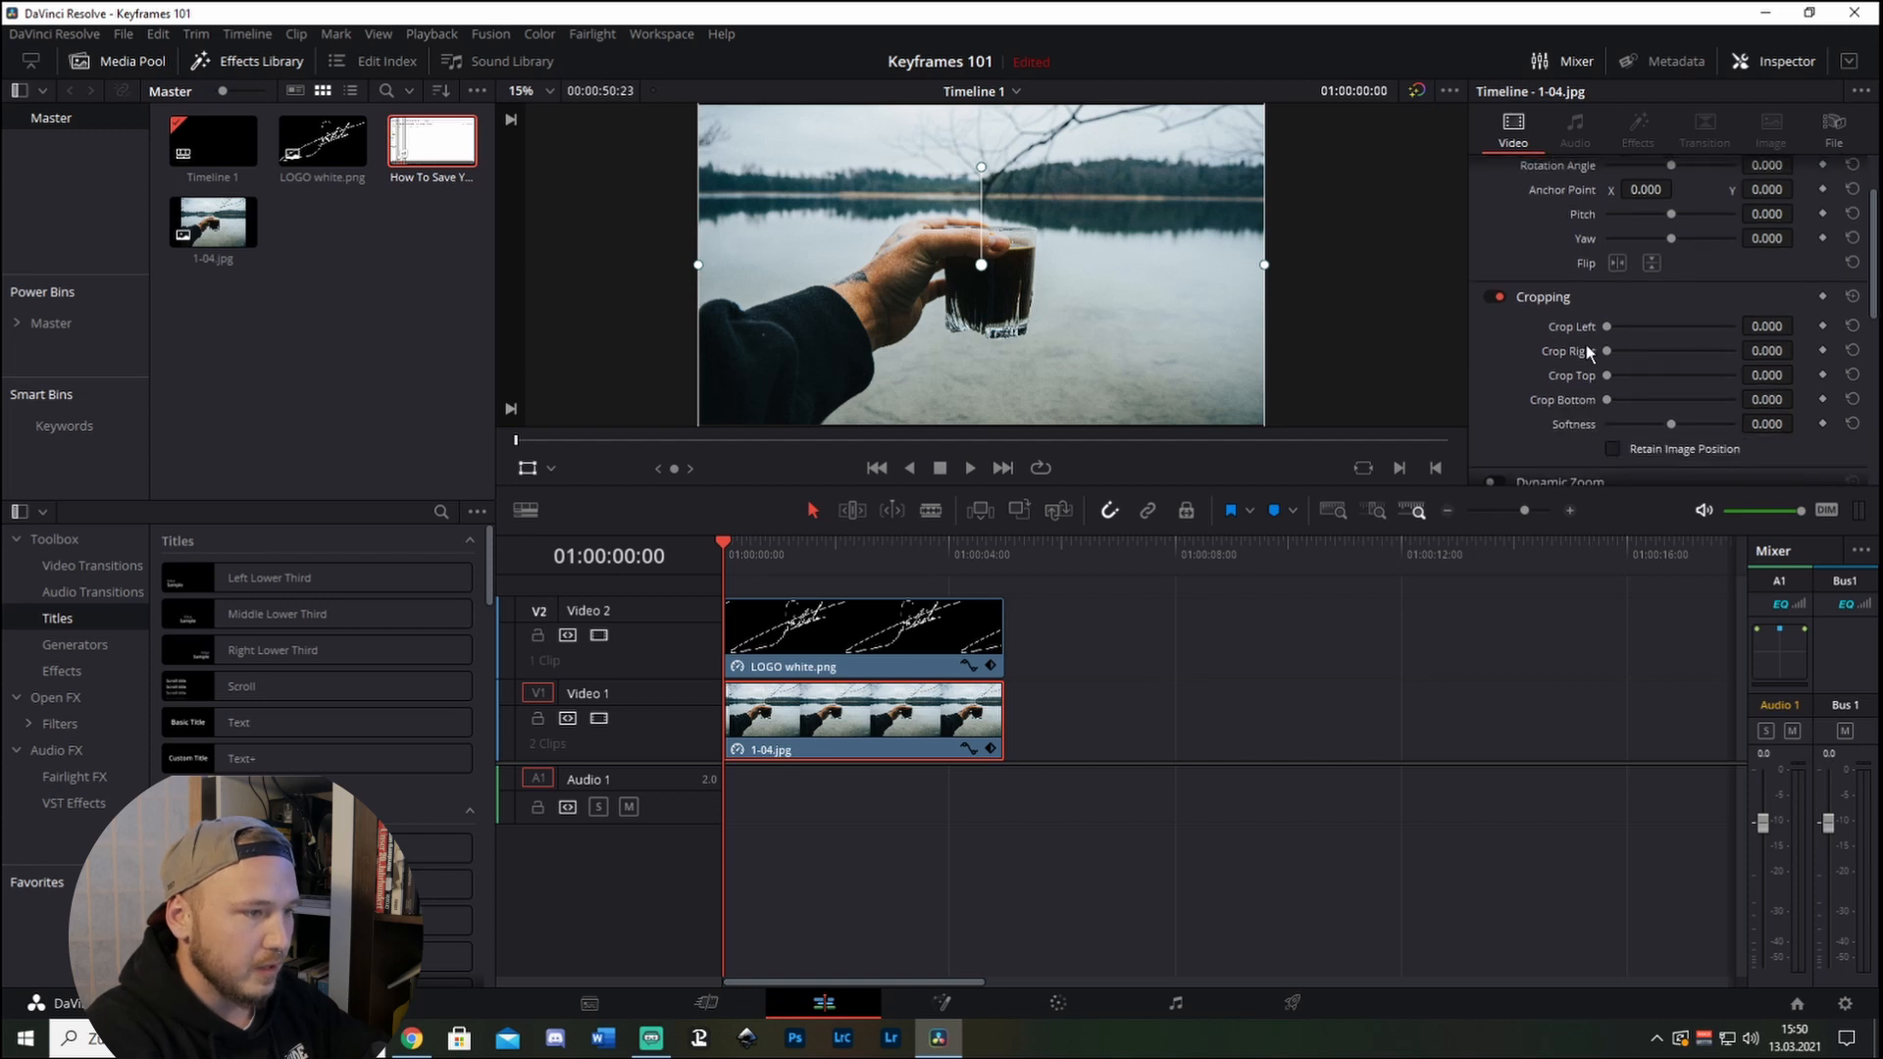
mouse_move(1598, 379)
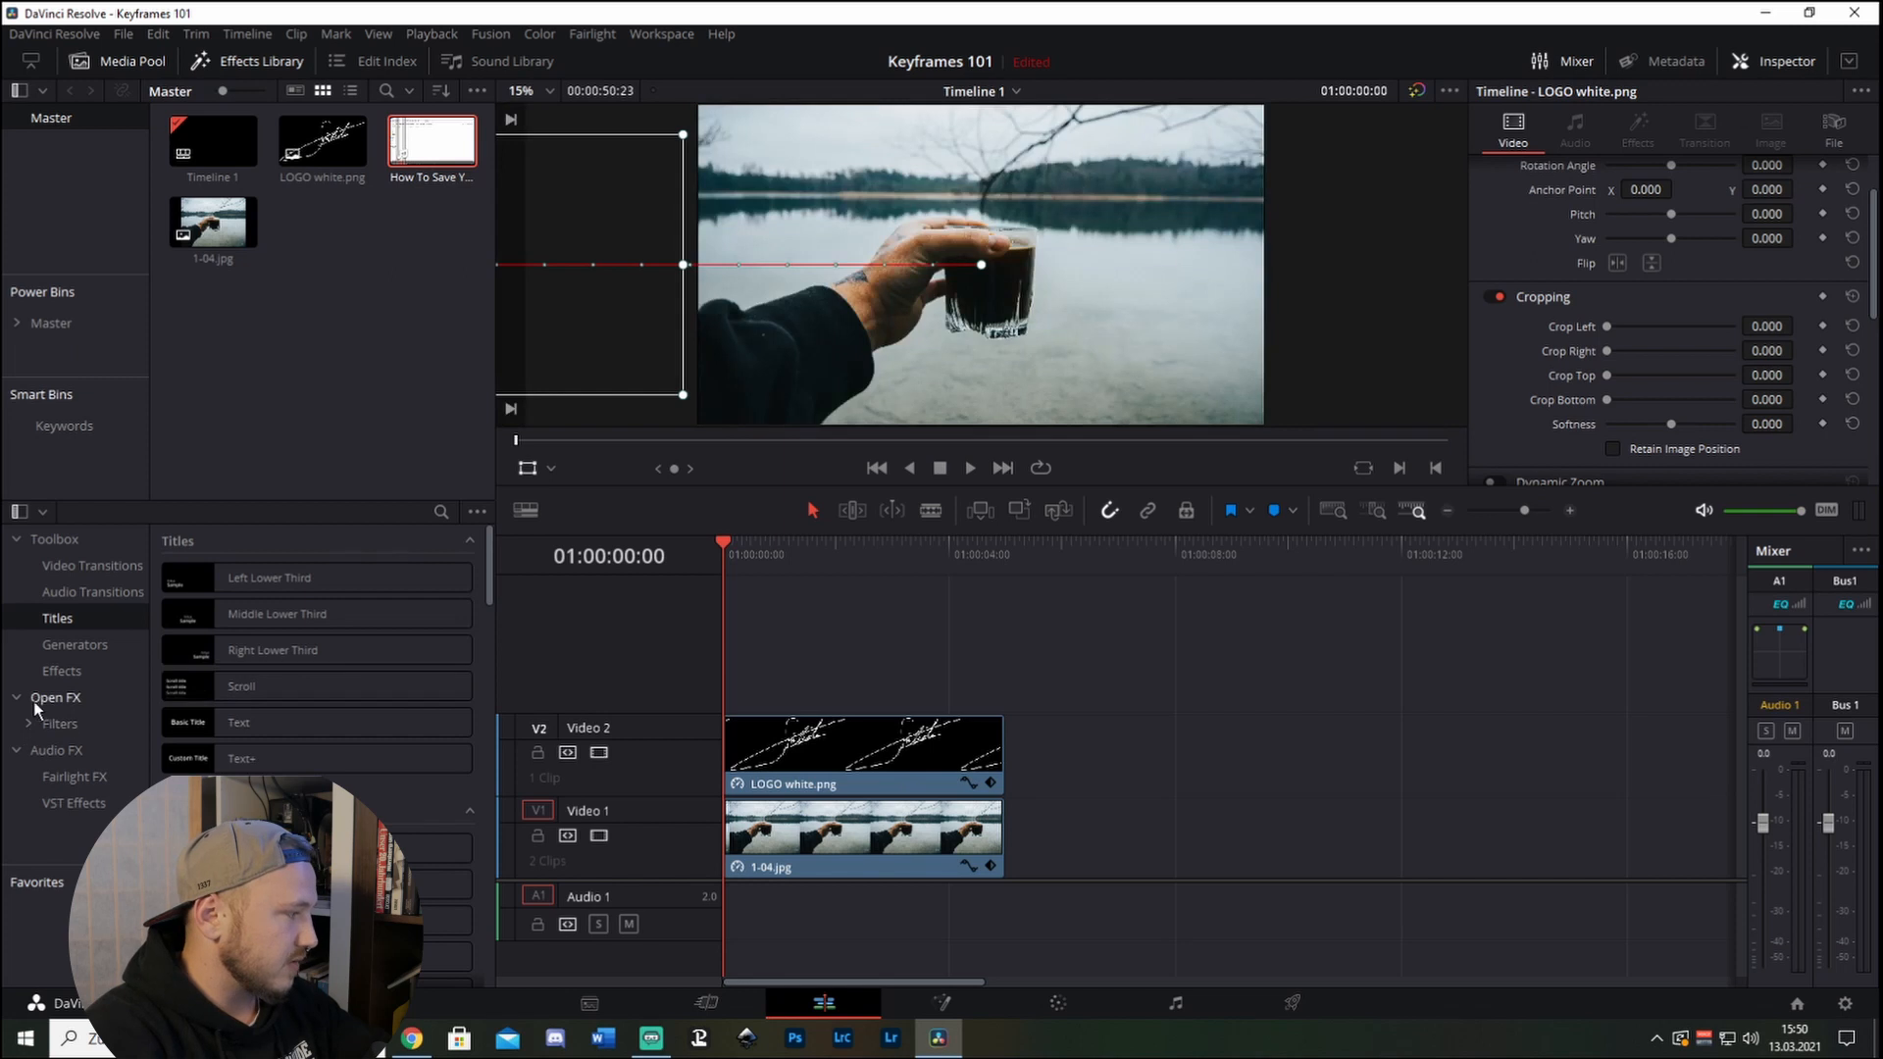
Drag an Adjustment Clip from Effects onto a new track above Video 2 and return to the start.
click(277, 686)
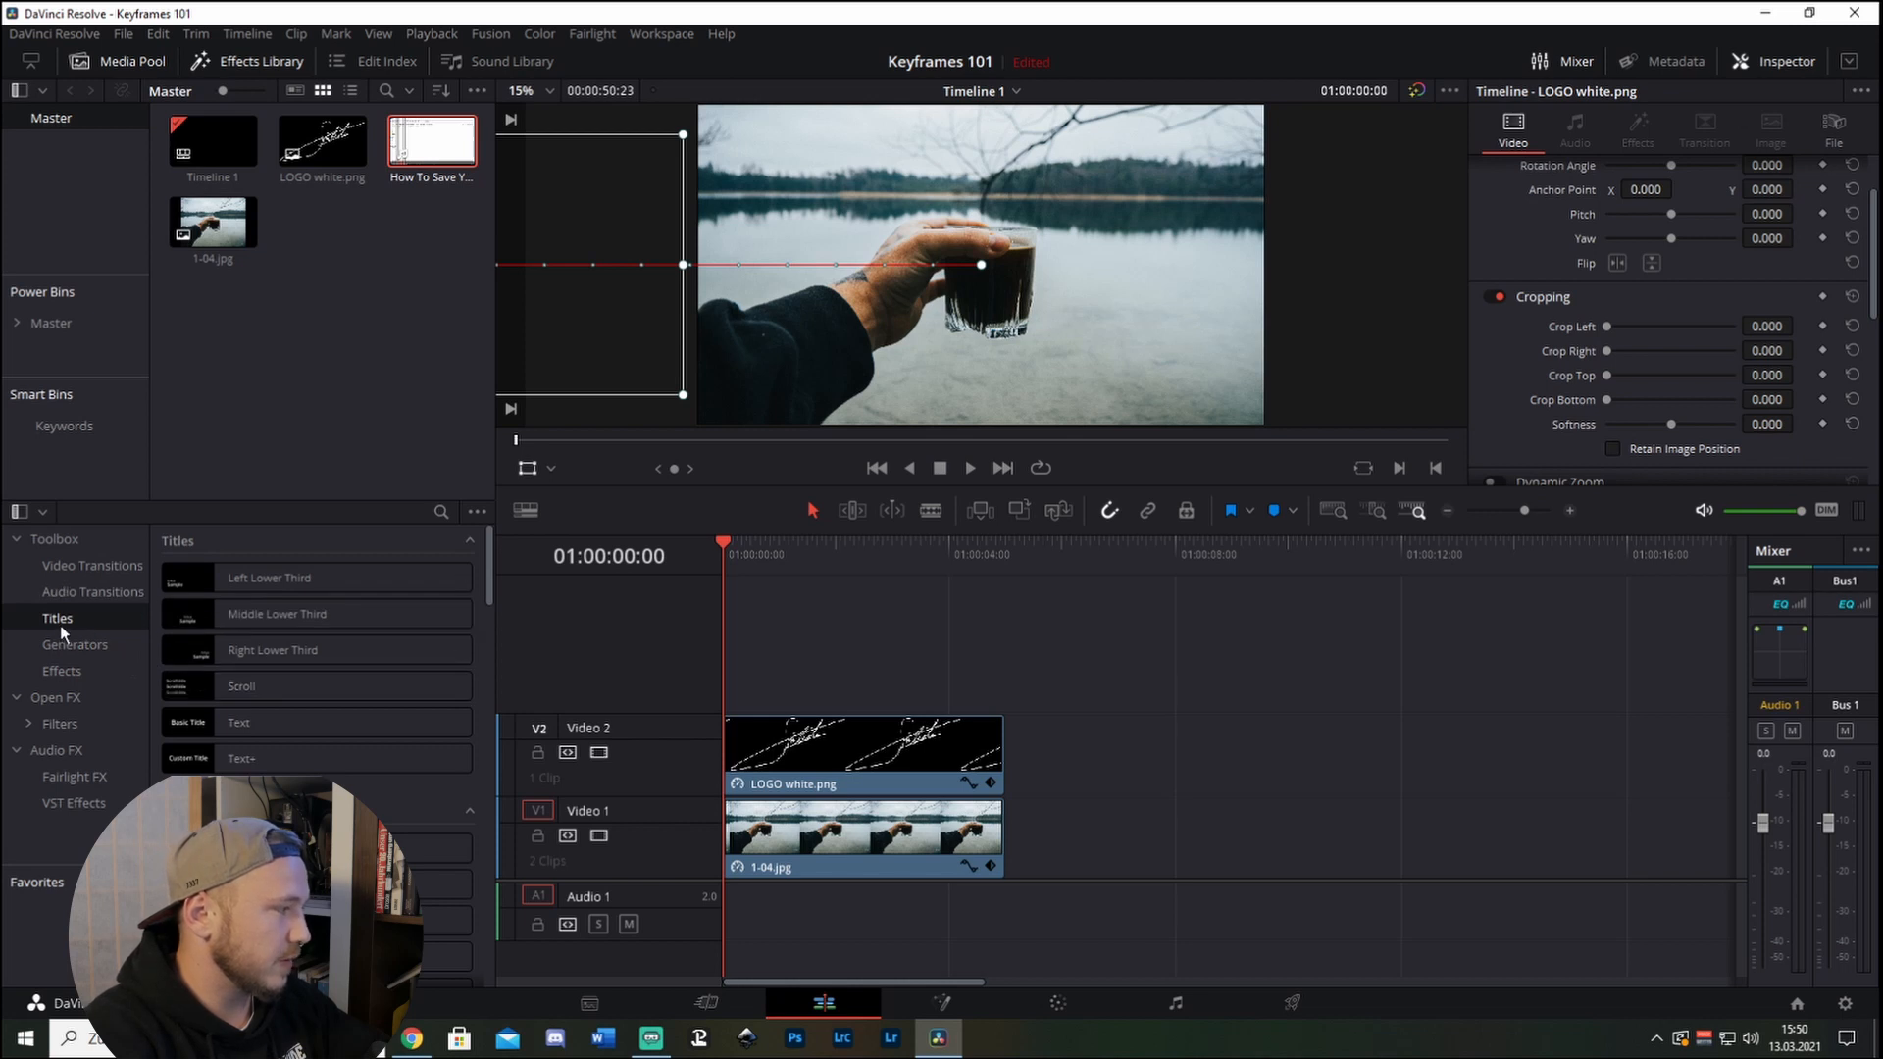
click(61, 671)
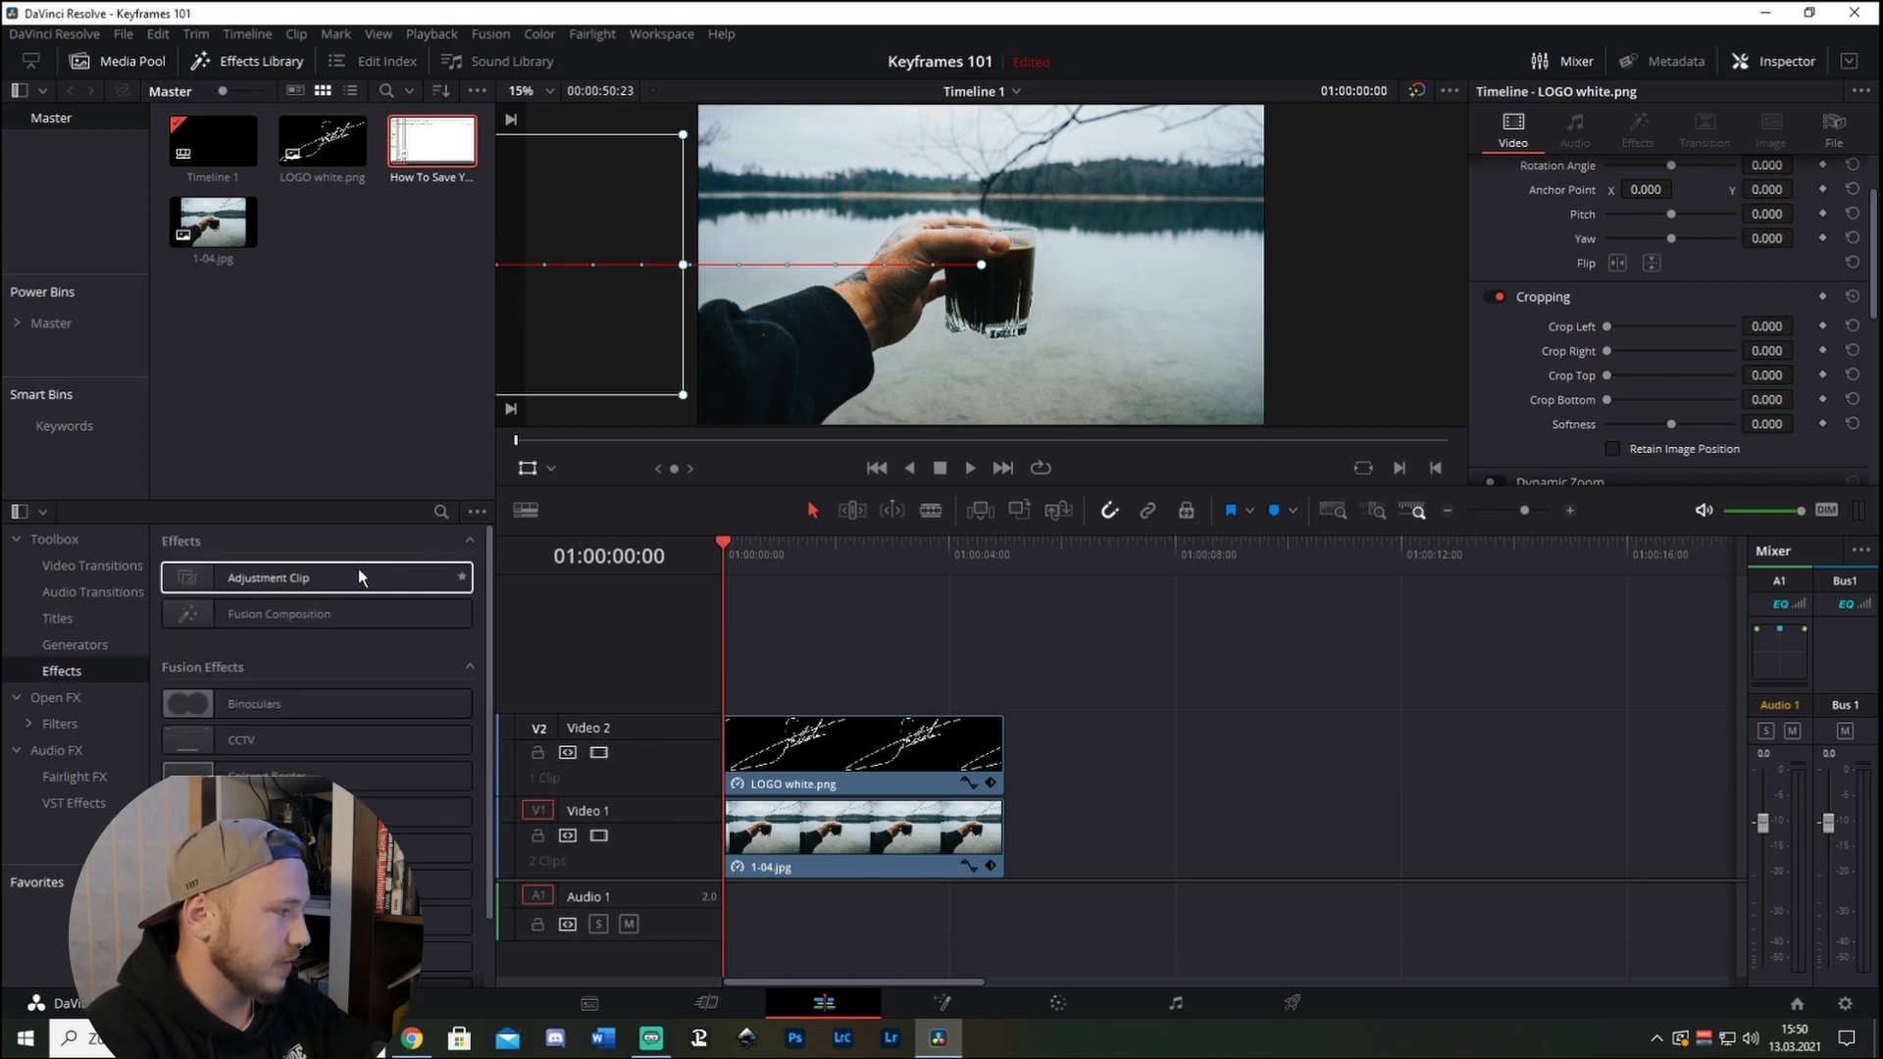
drag(267, 577, 842, 671)
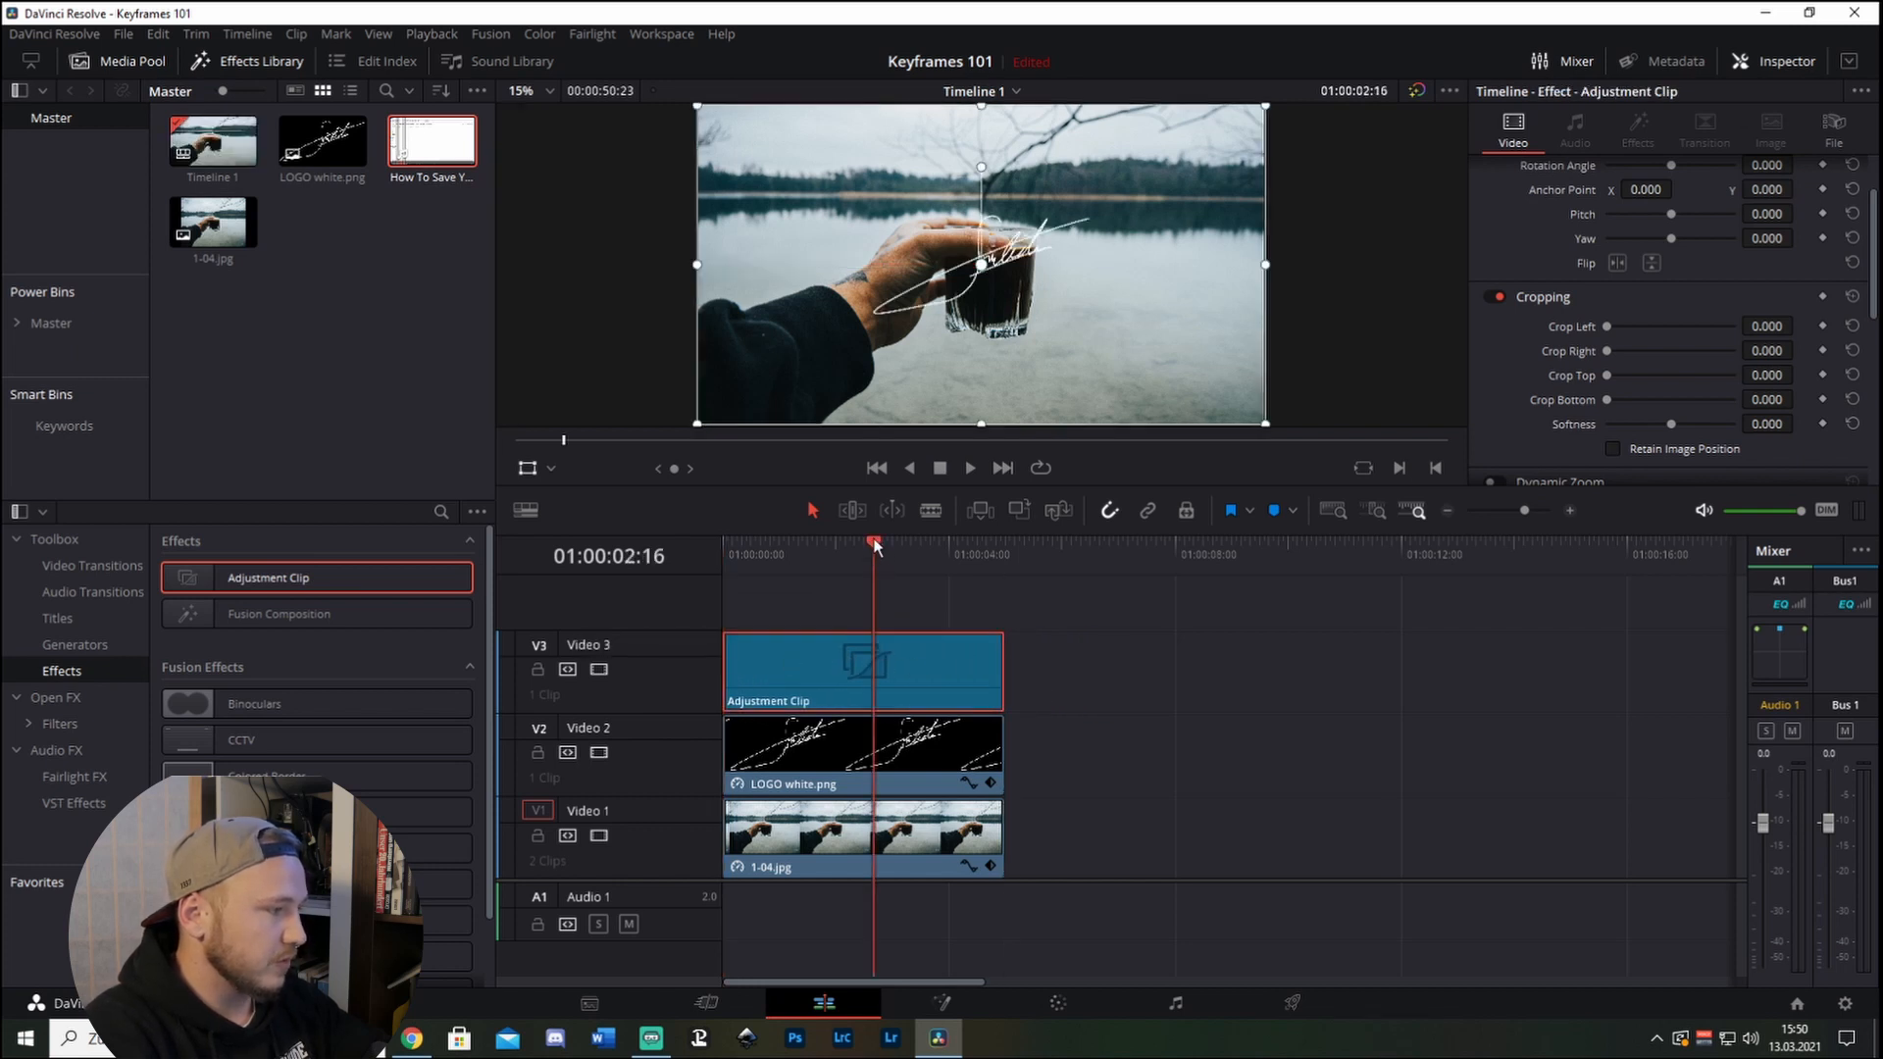
drag(875, 543, 775, 543)
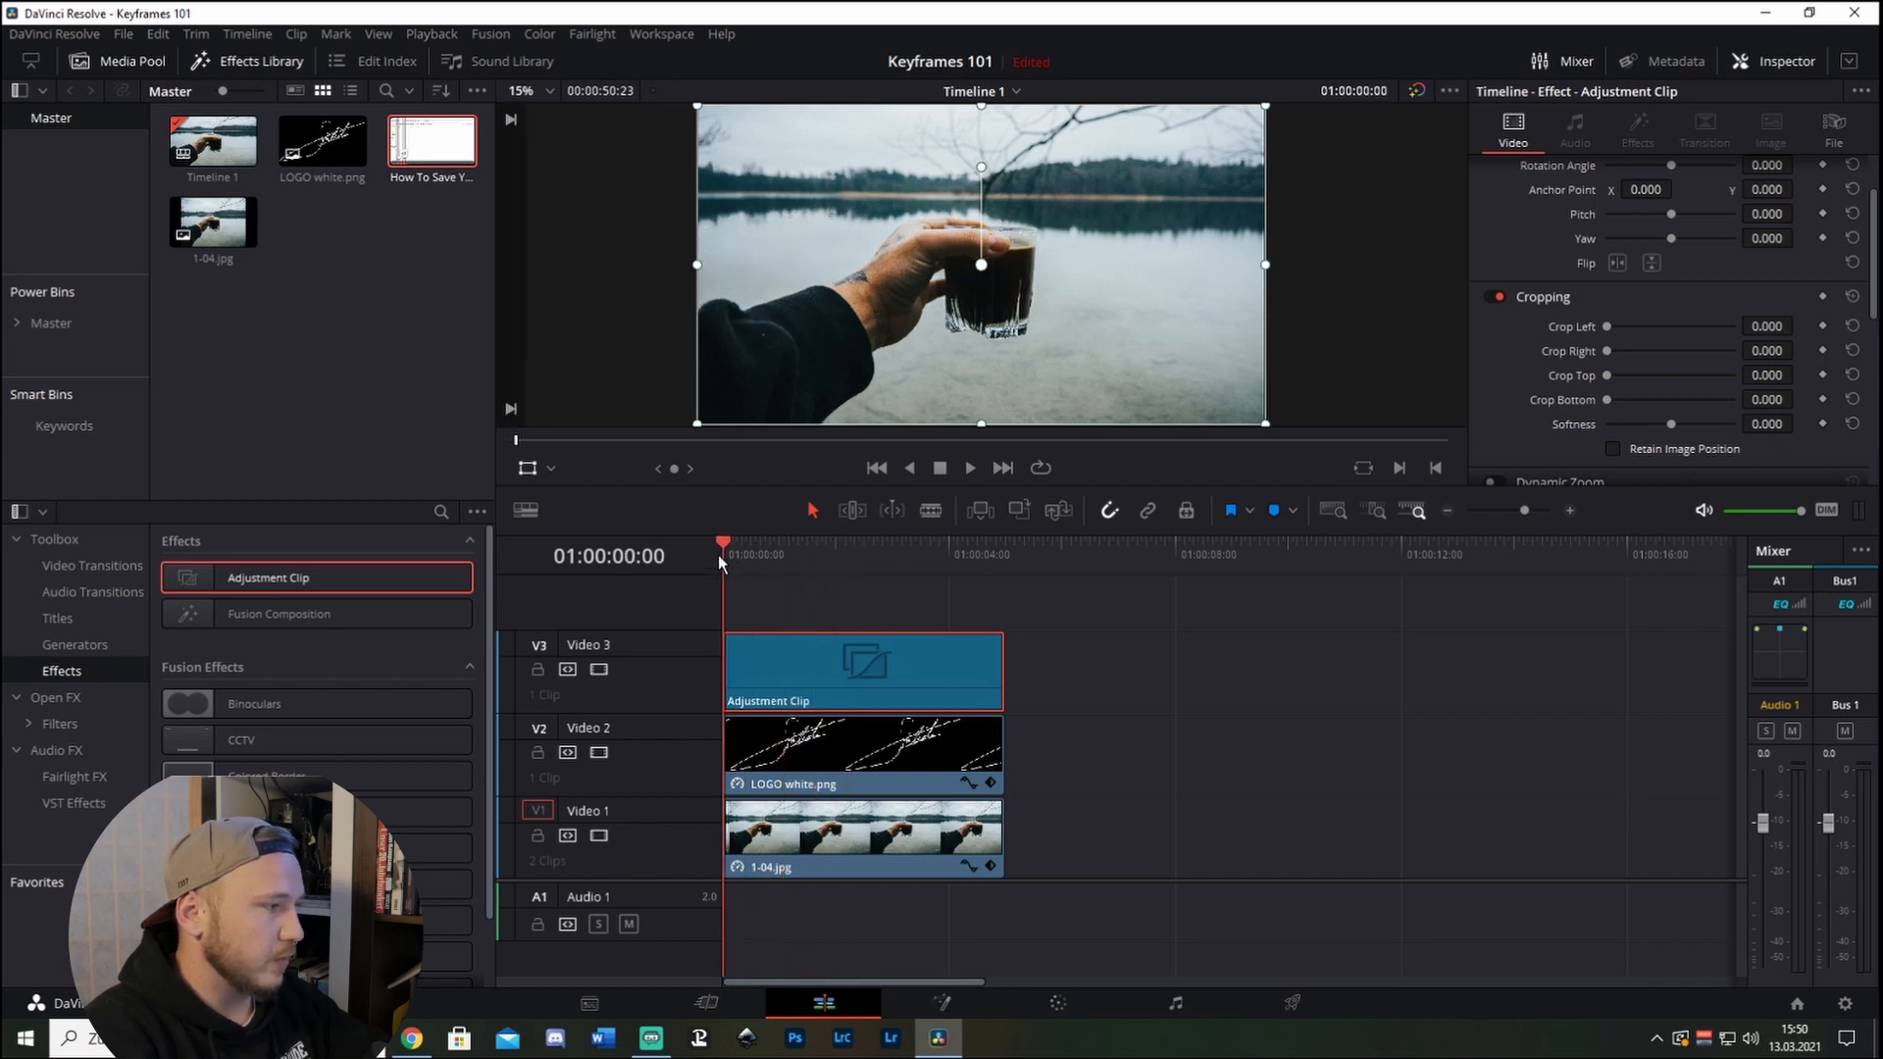
Select the Adjustment Clip and set its Crop Top end value to 100.
click(838, 544)
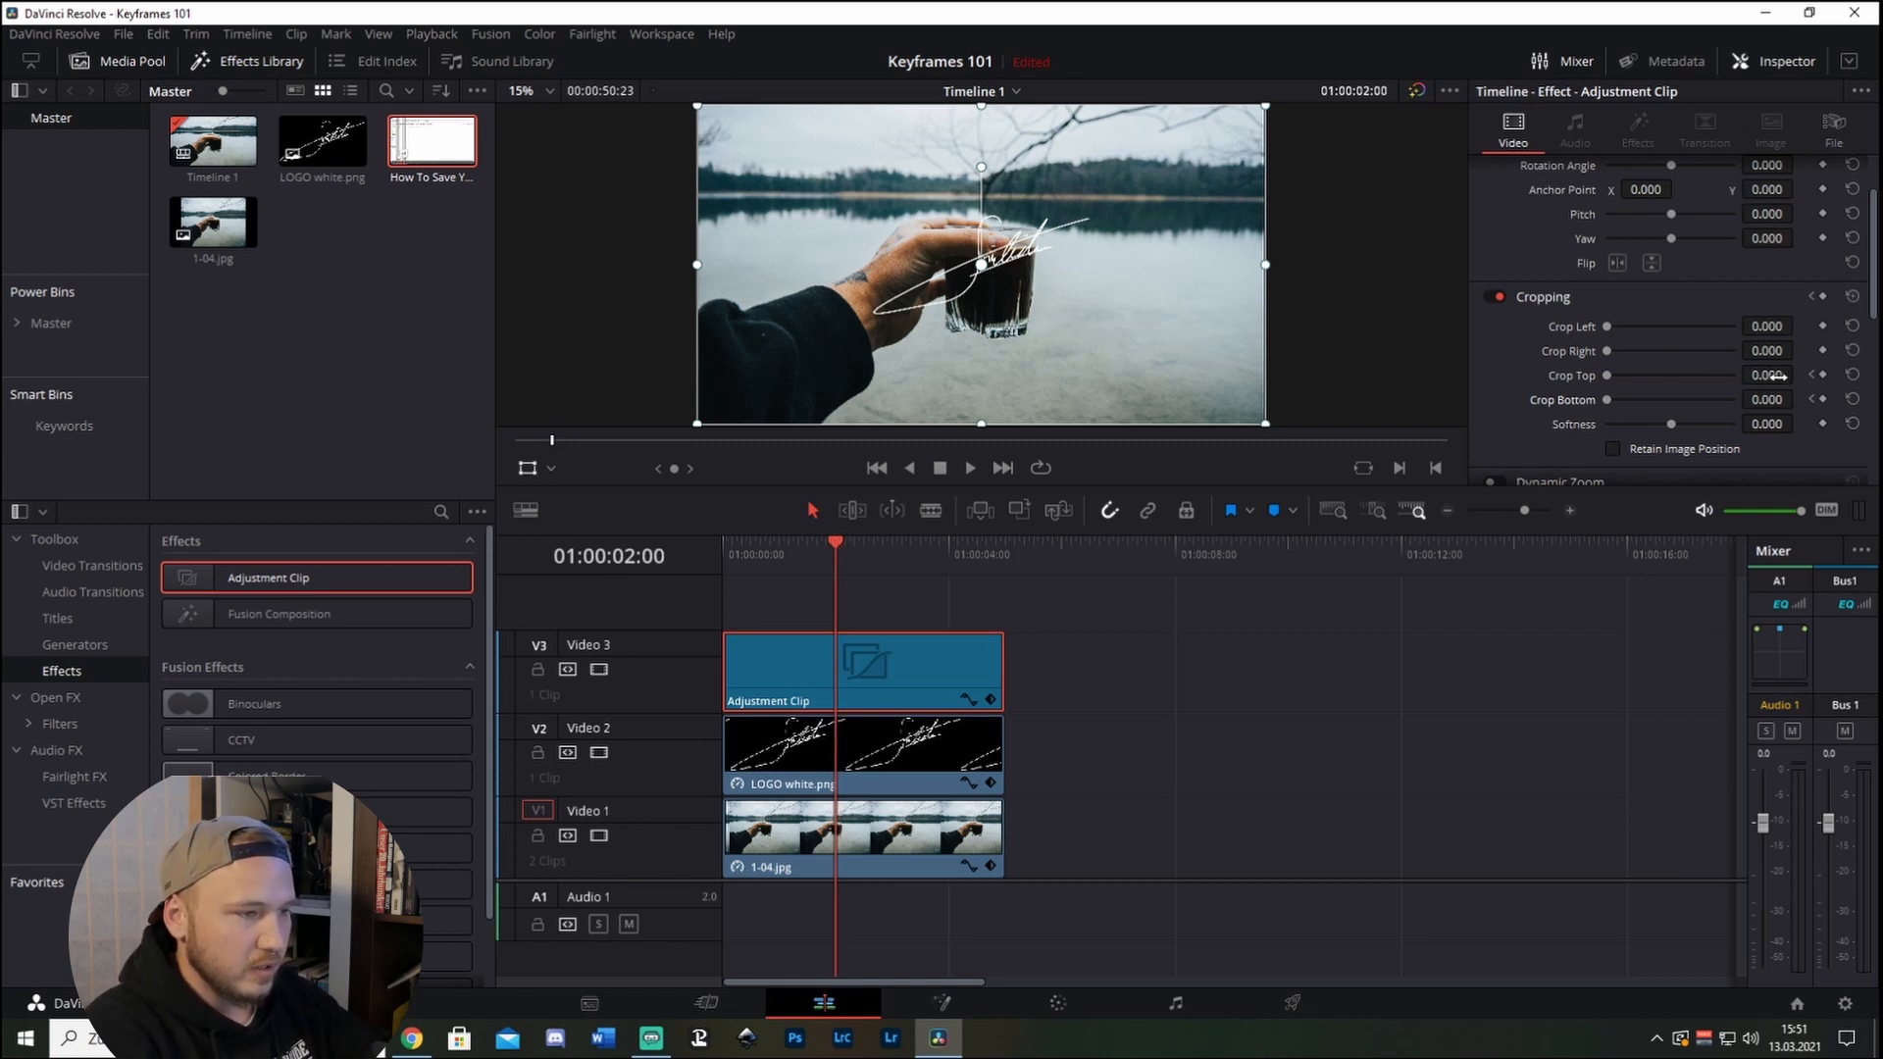
click(1767, 374)
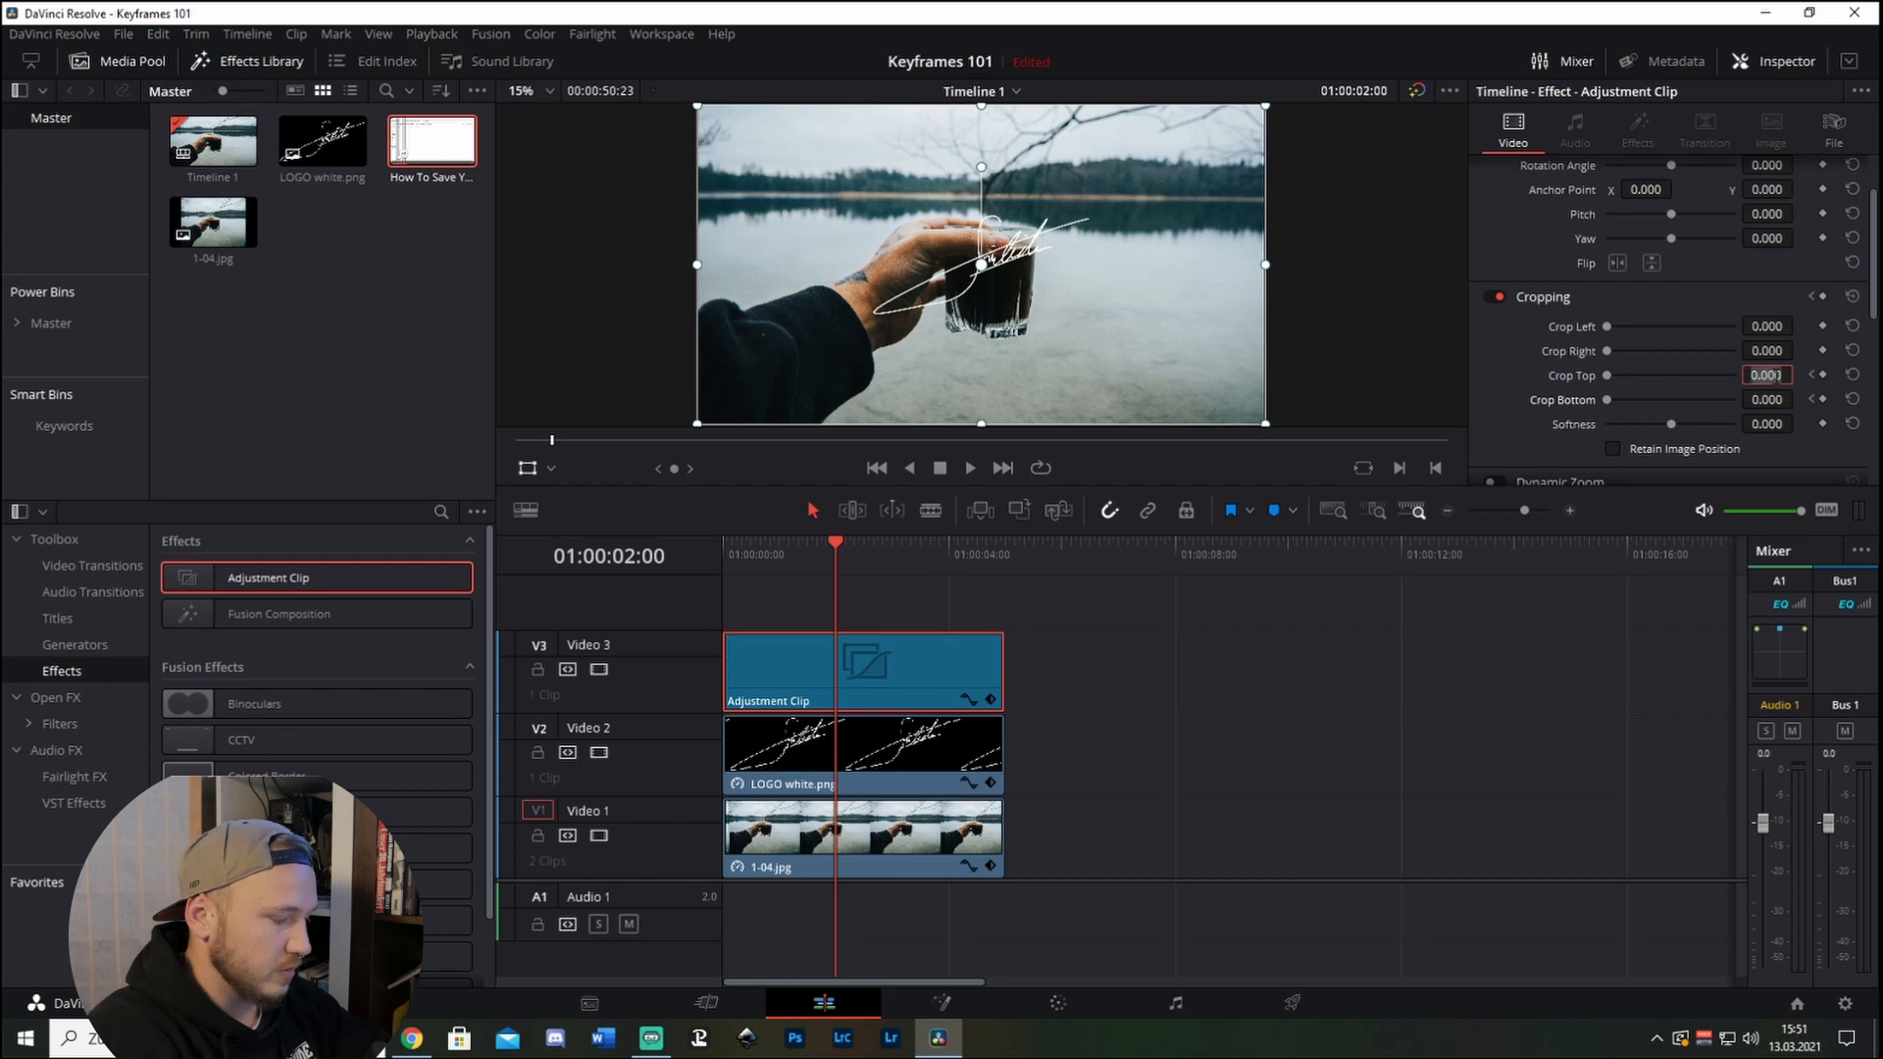
text(100)
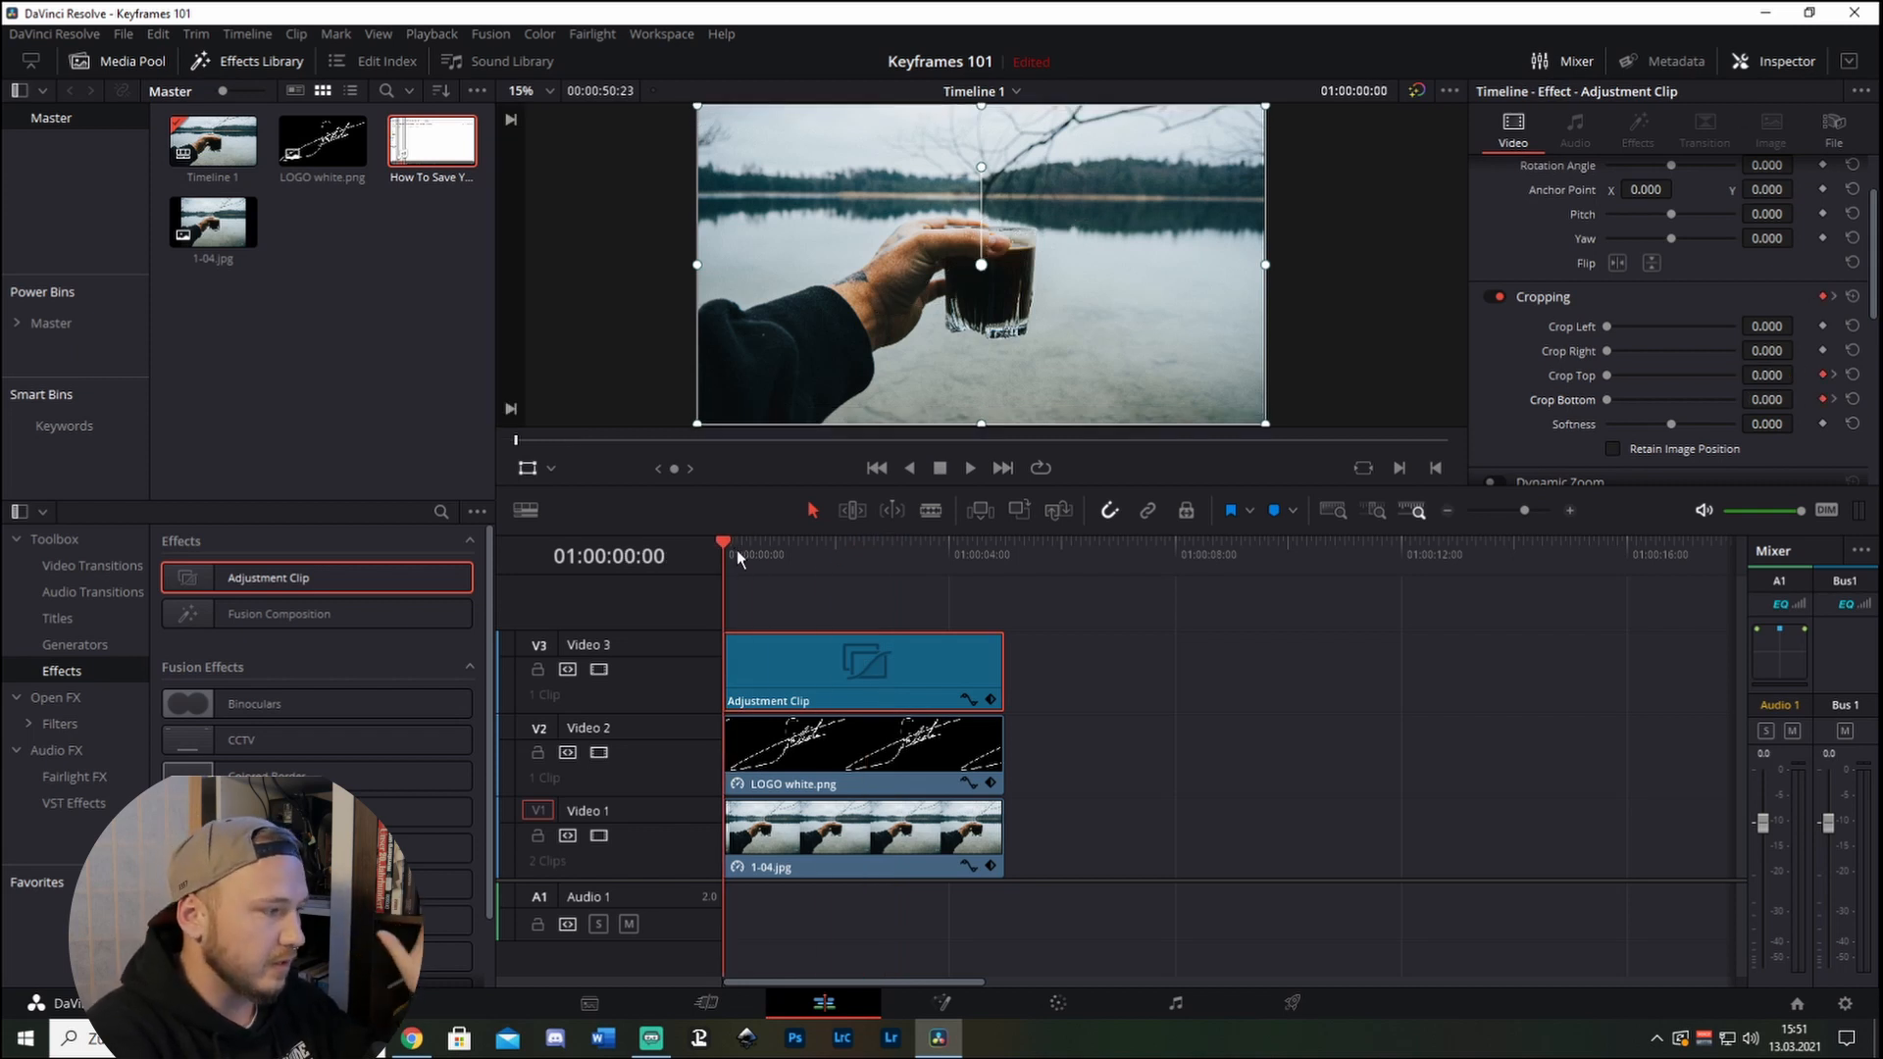
mouse_move(924, 987)
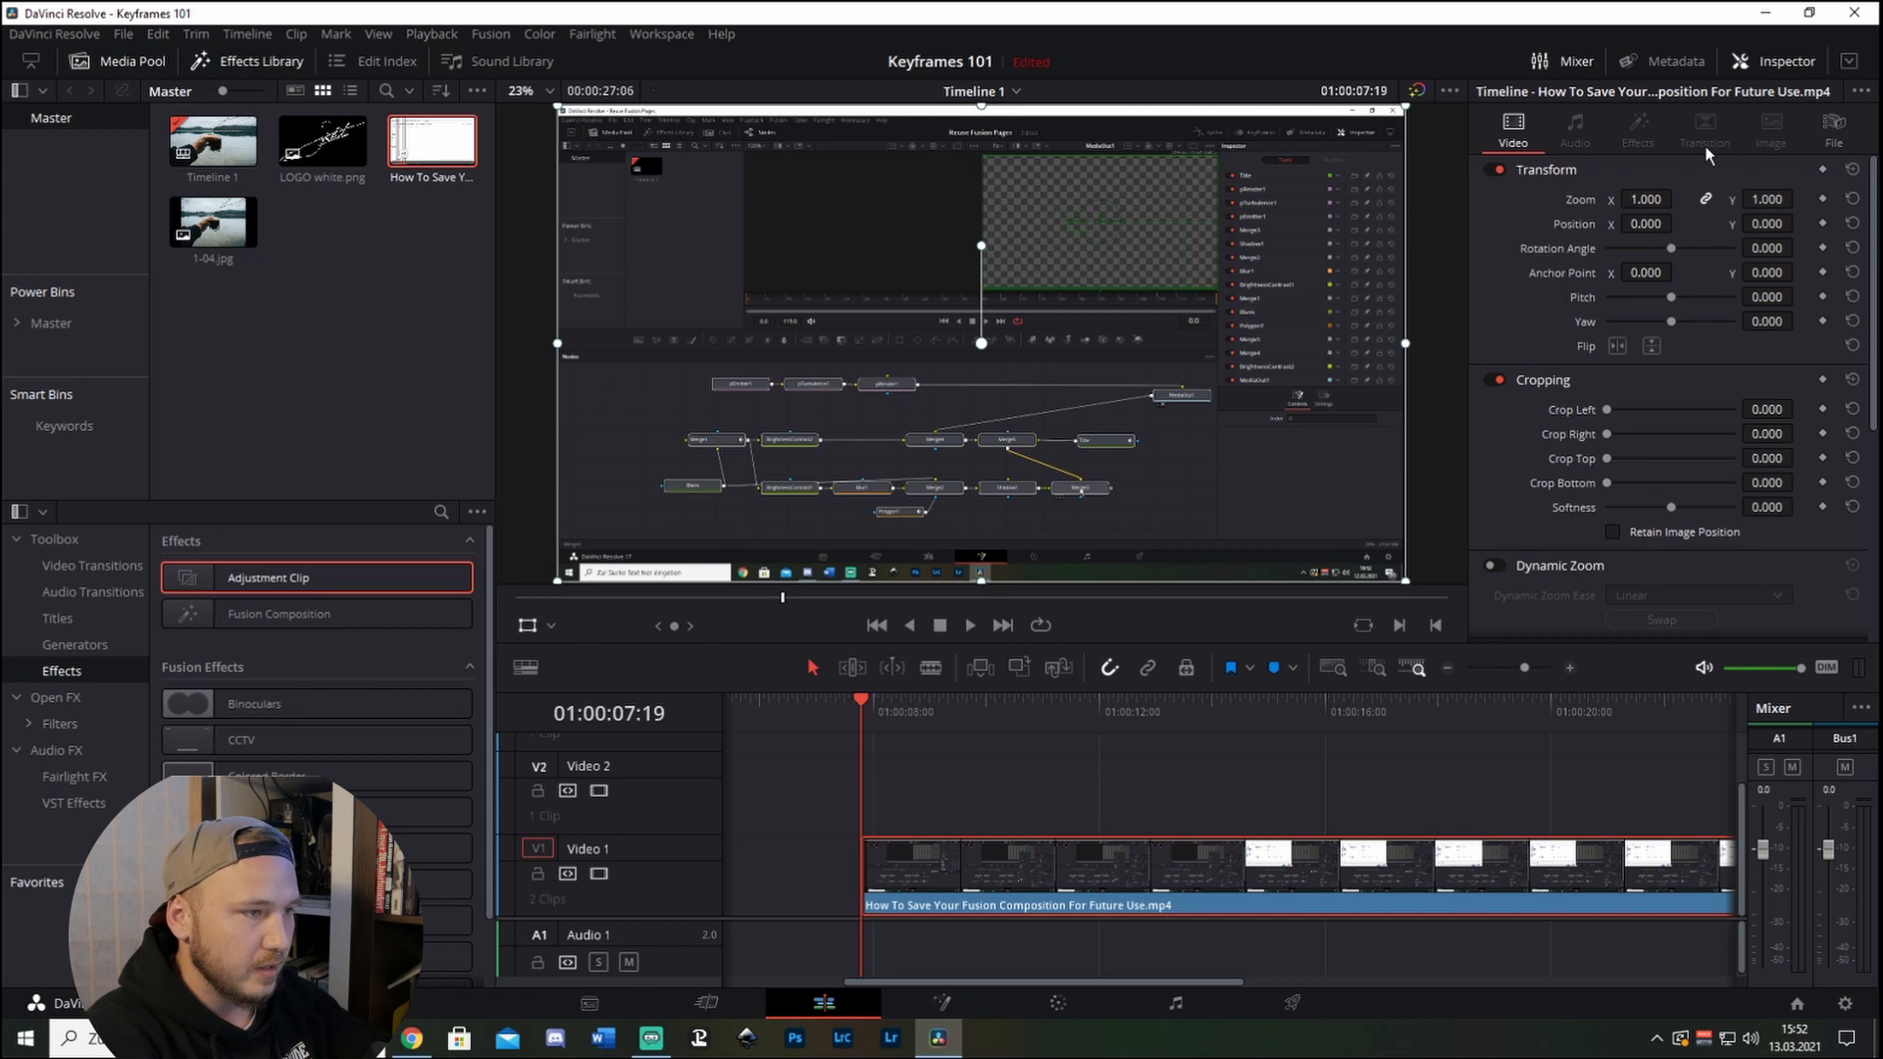
mouse_move(1681, 248)
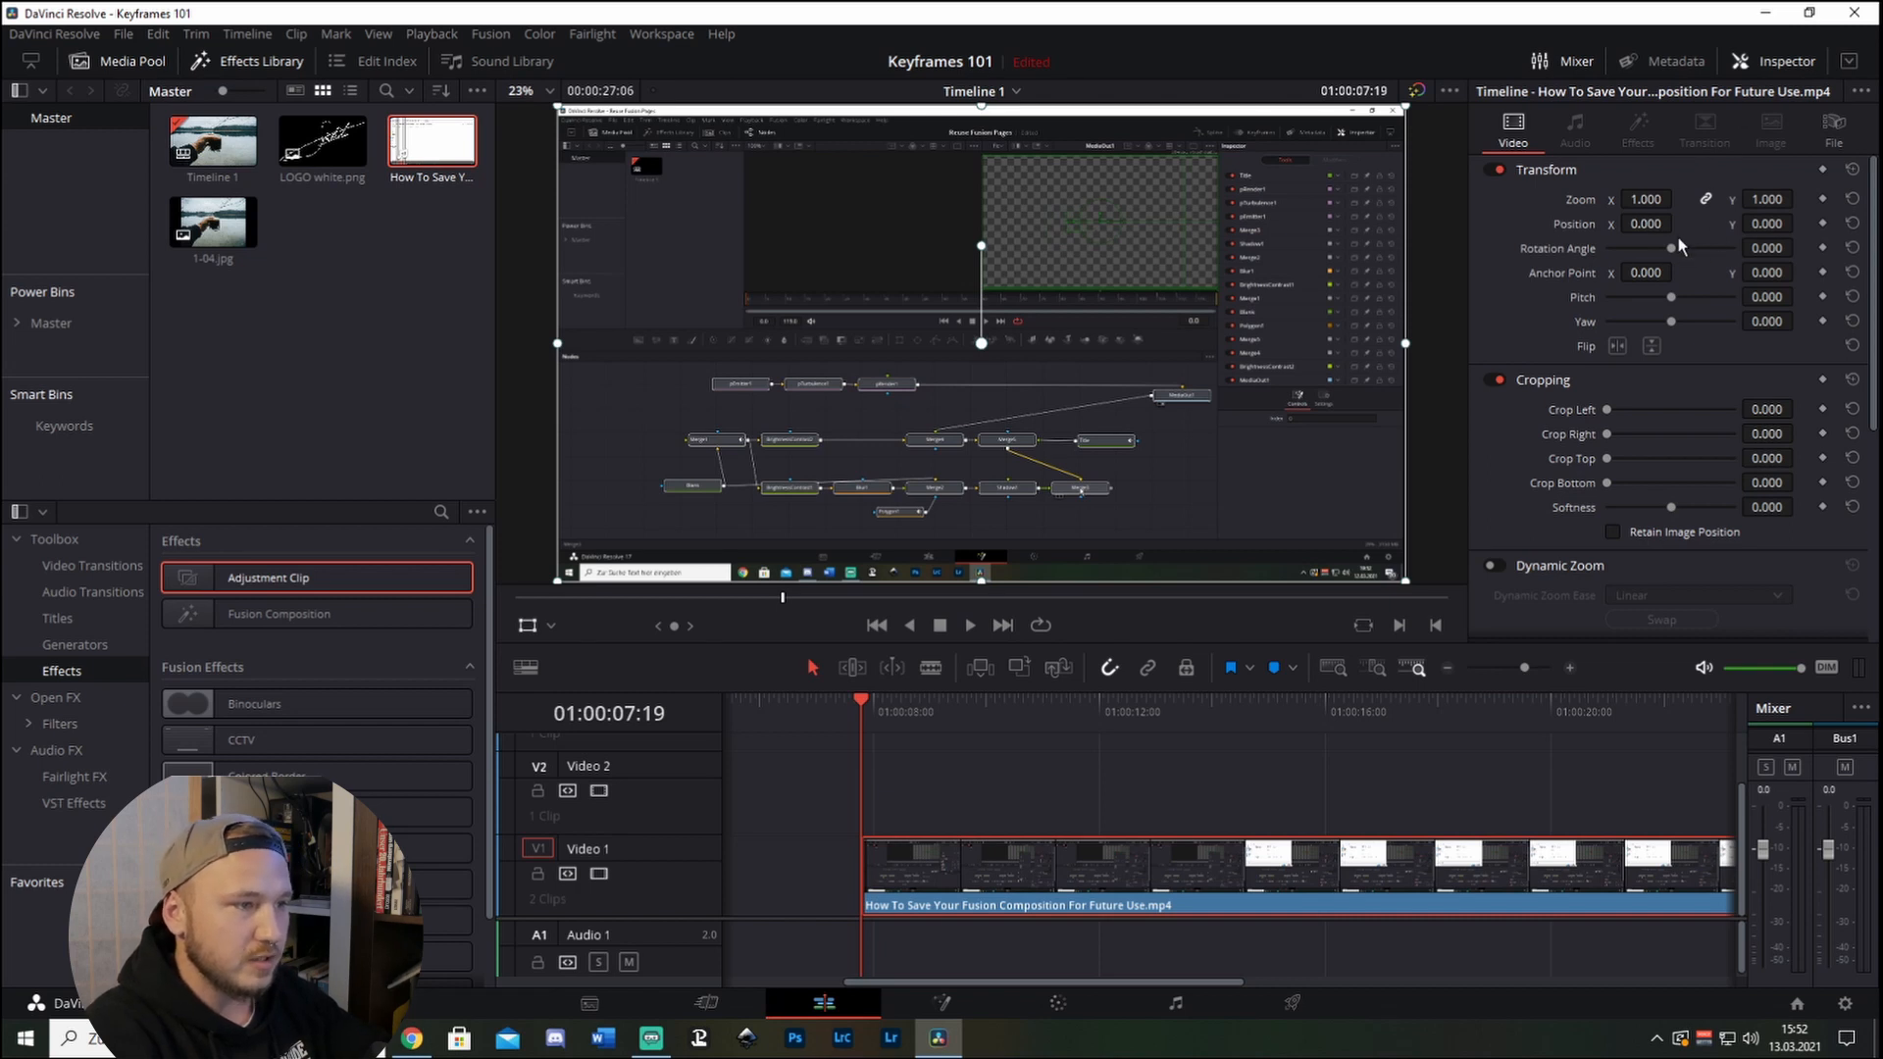
mouse_move(1553, 247)
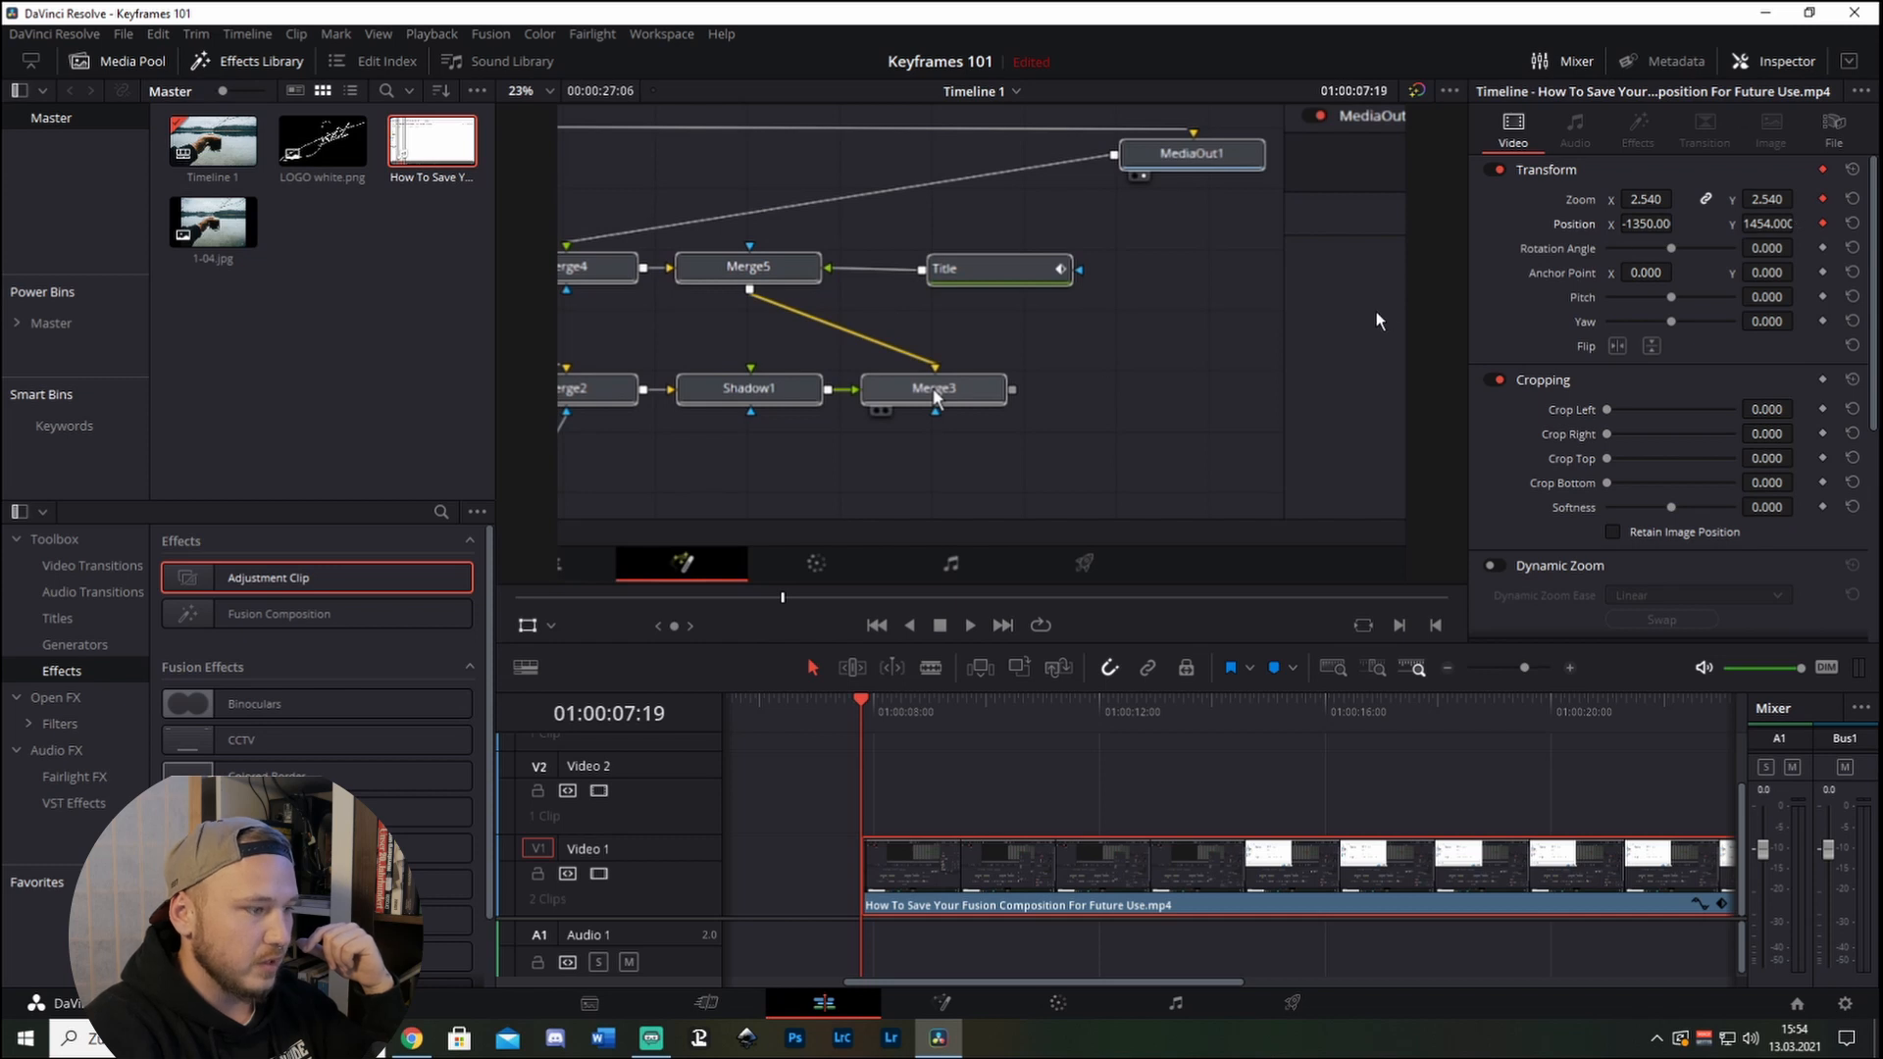
Play the tutorial clip and pause on the viewer to add a later reframing keyframe.
click(969, 624)
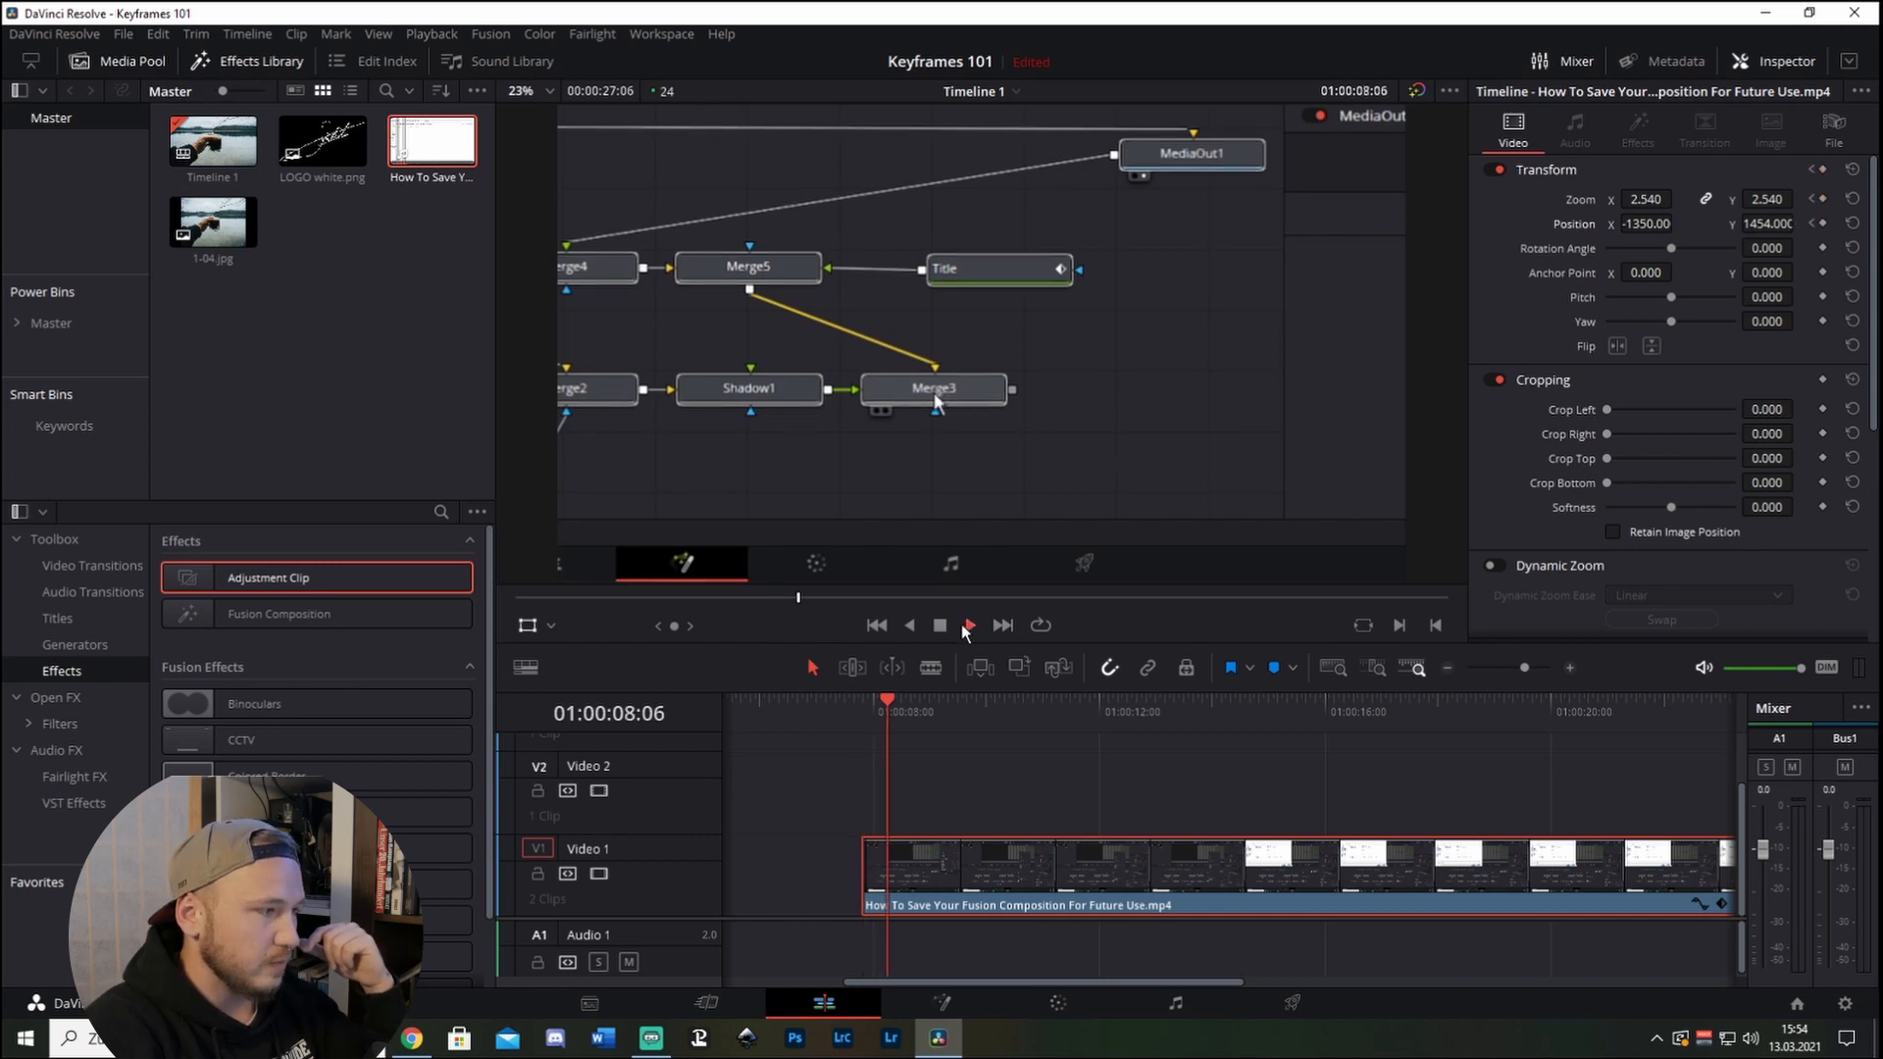
right_click(936, 388)
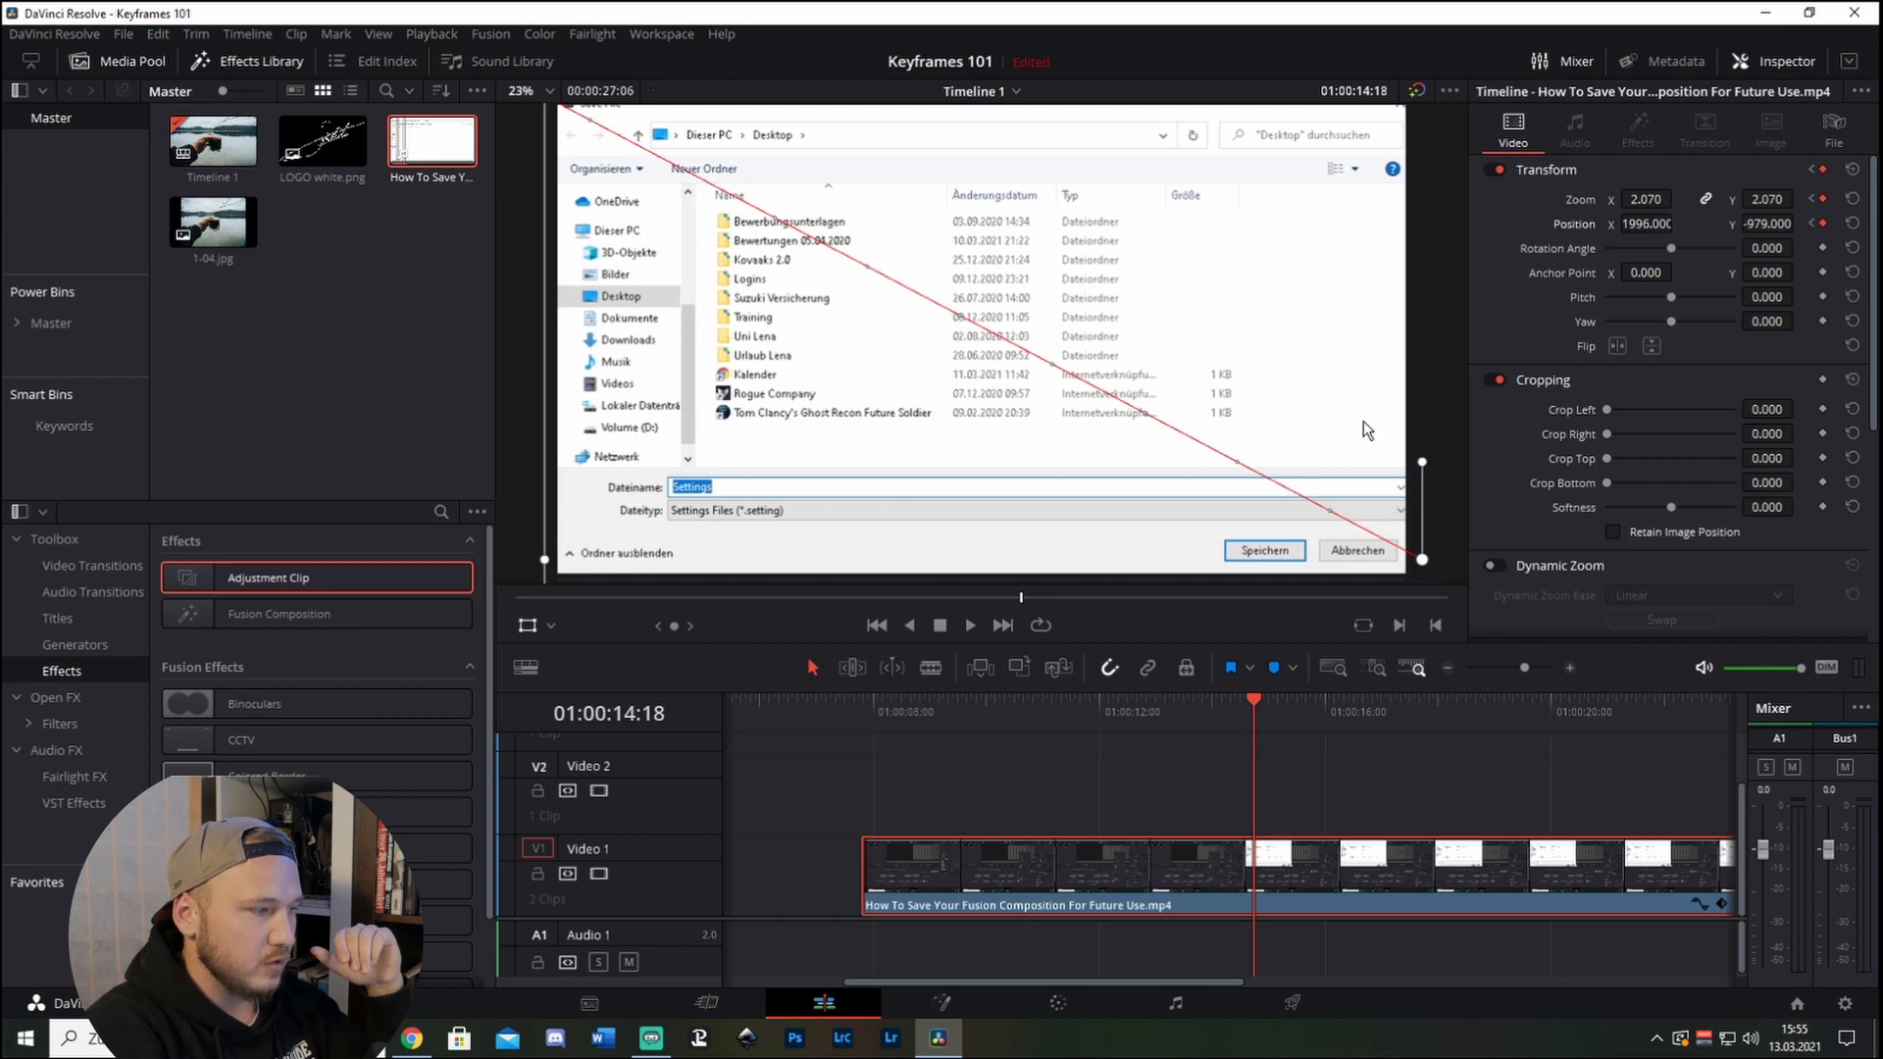
mouse_move(973, 679)
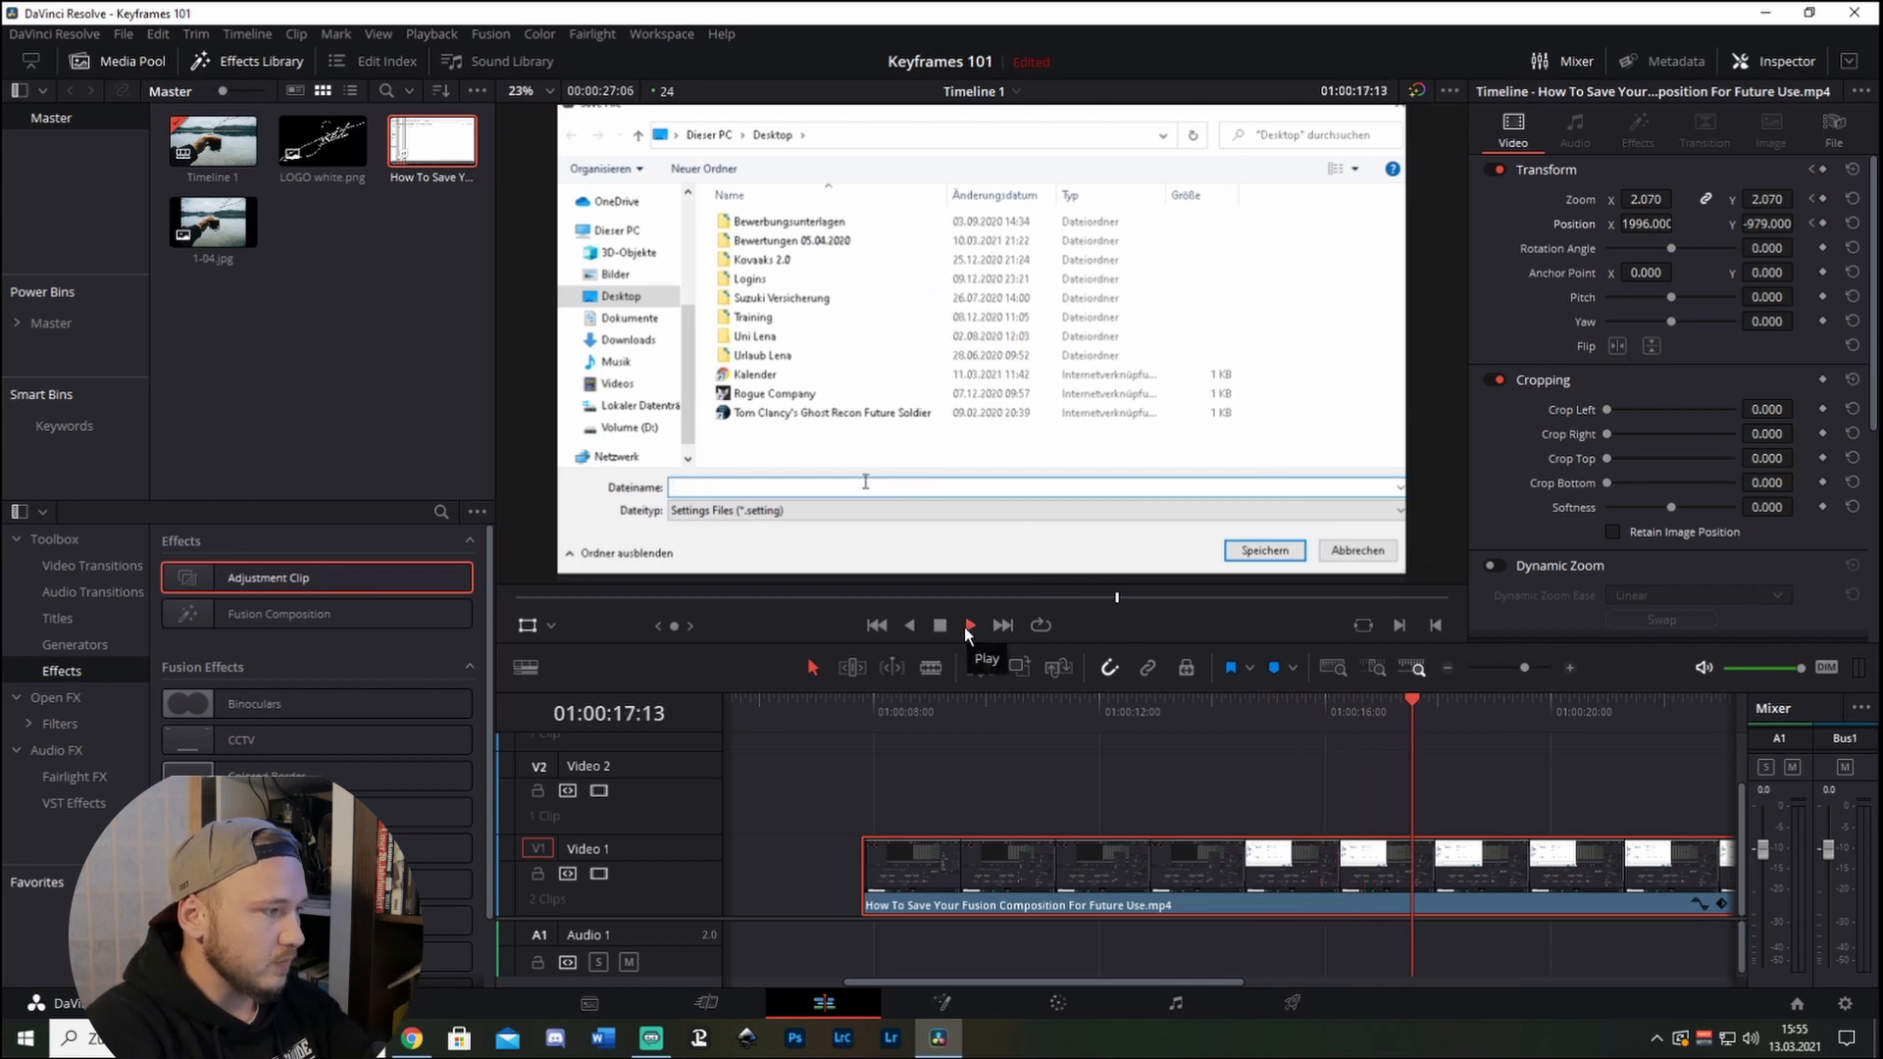
text(S)
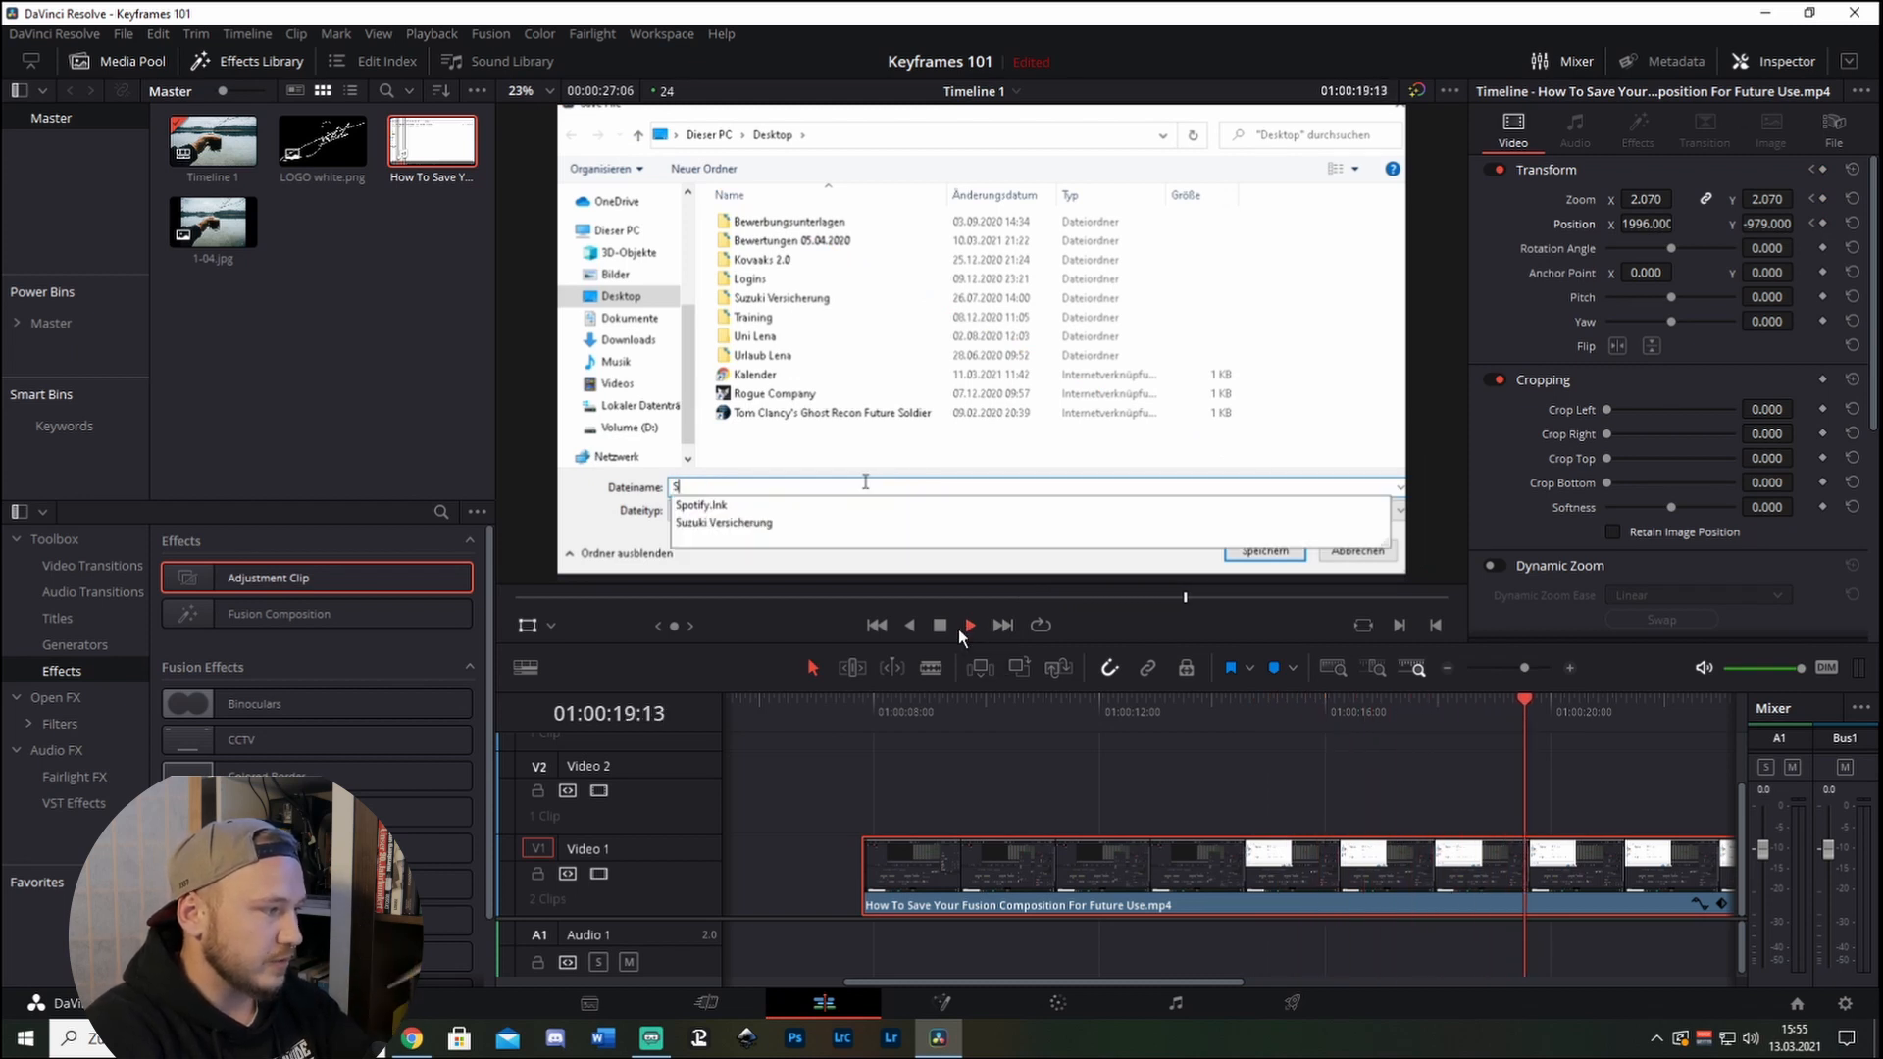
text(Slideshow)
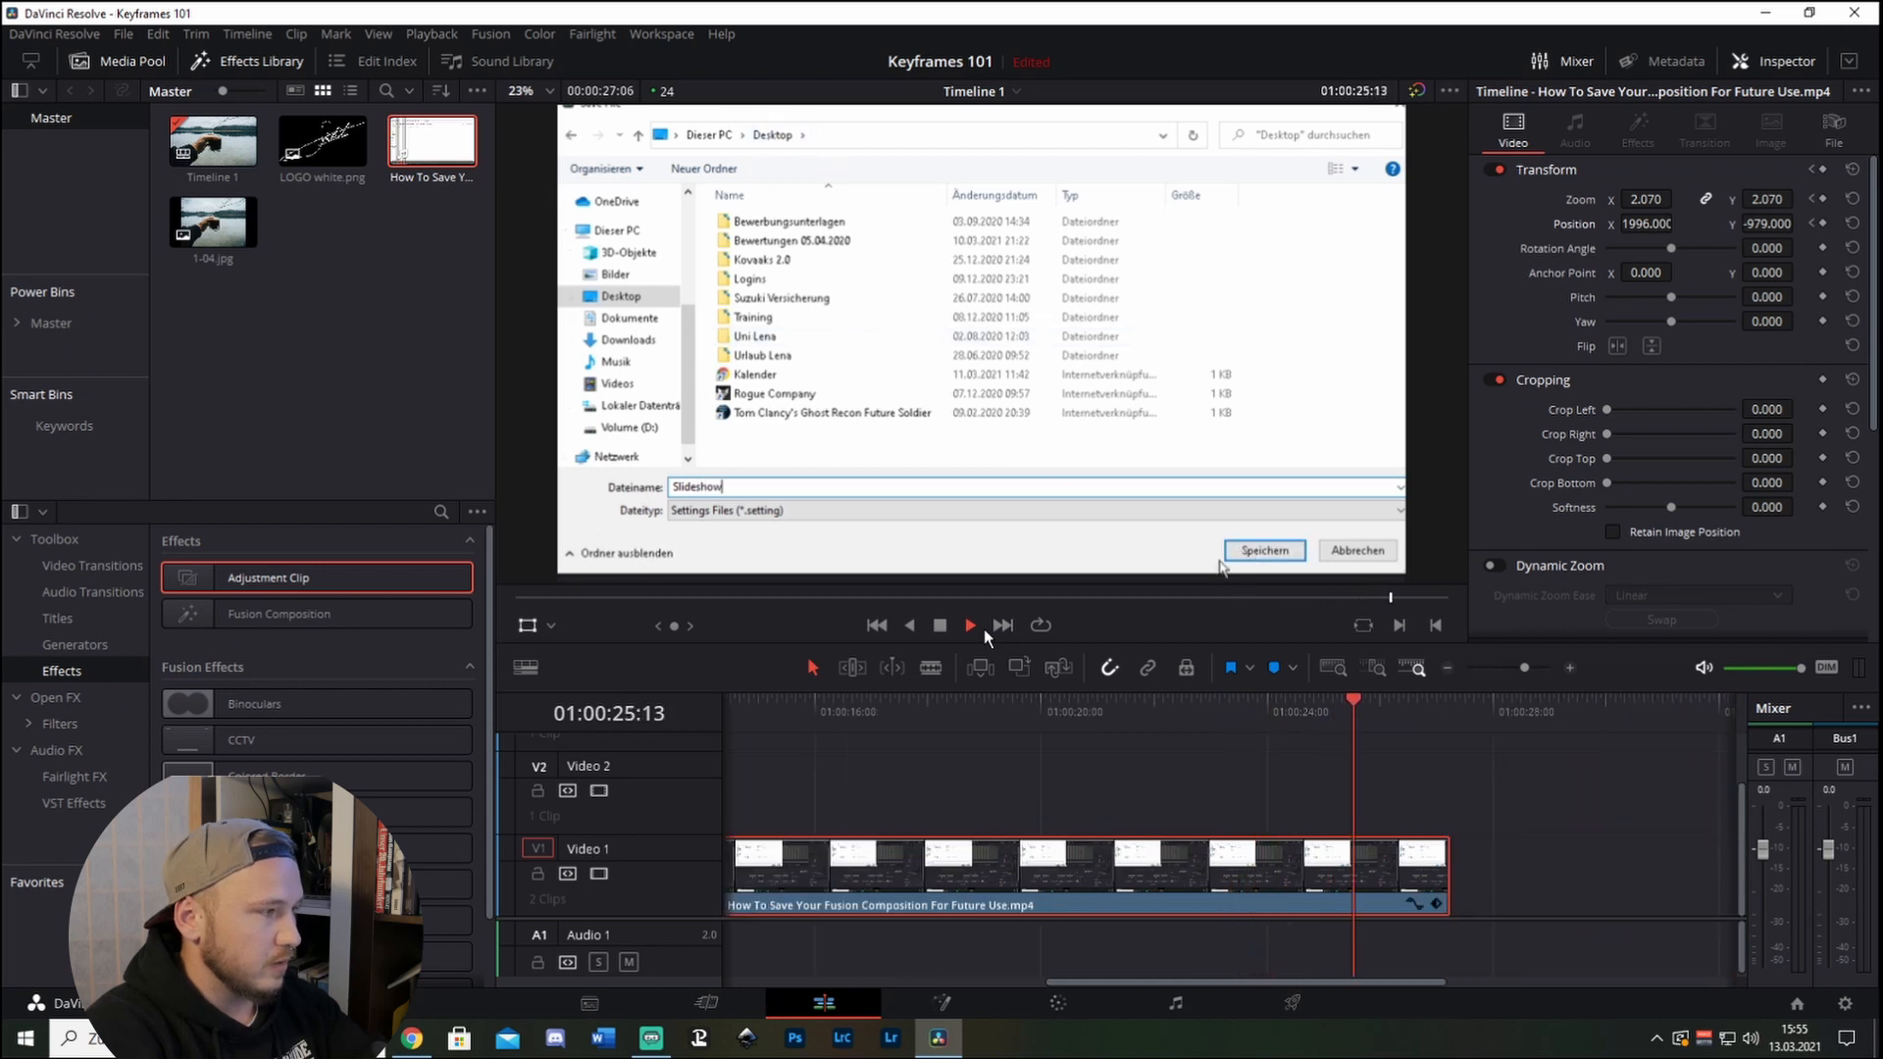
click(1261, 549)
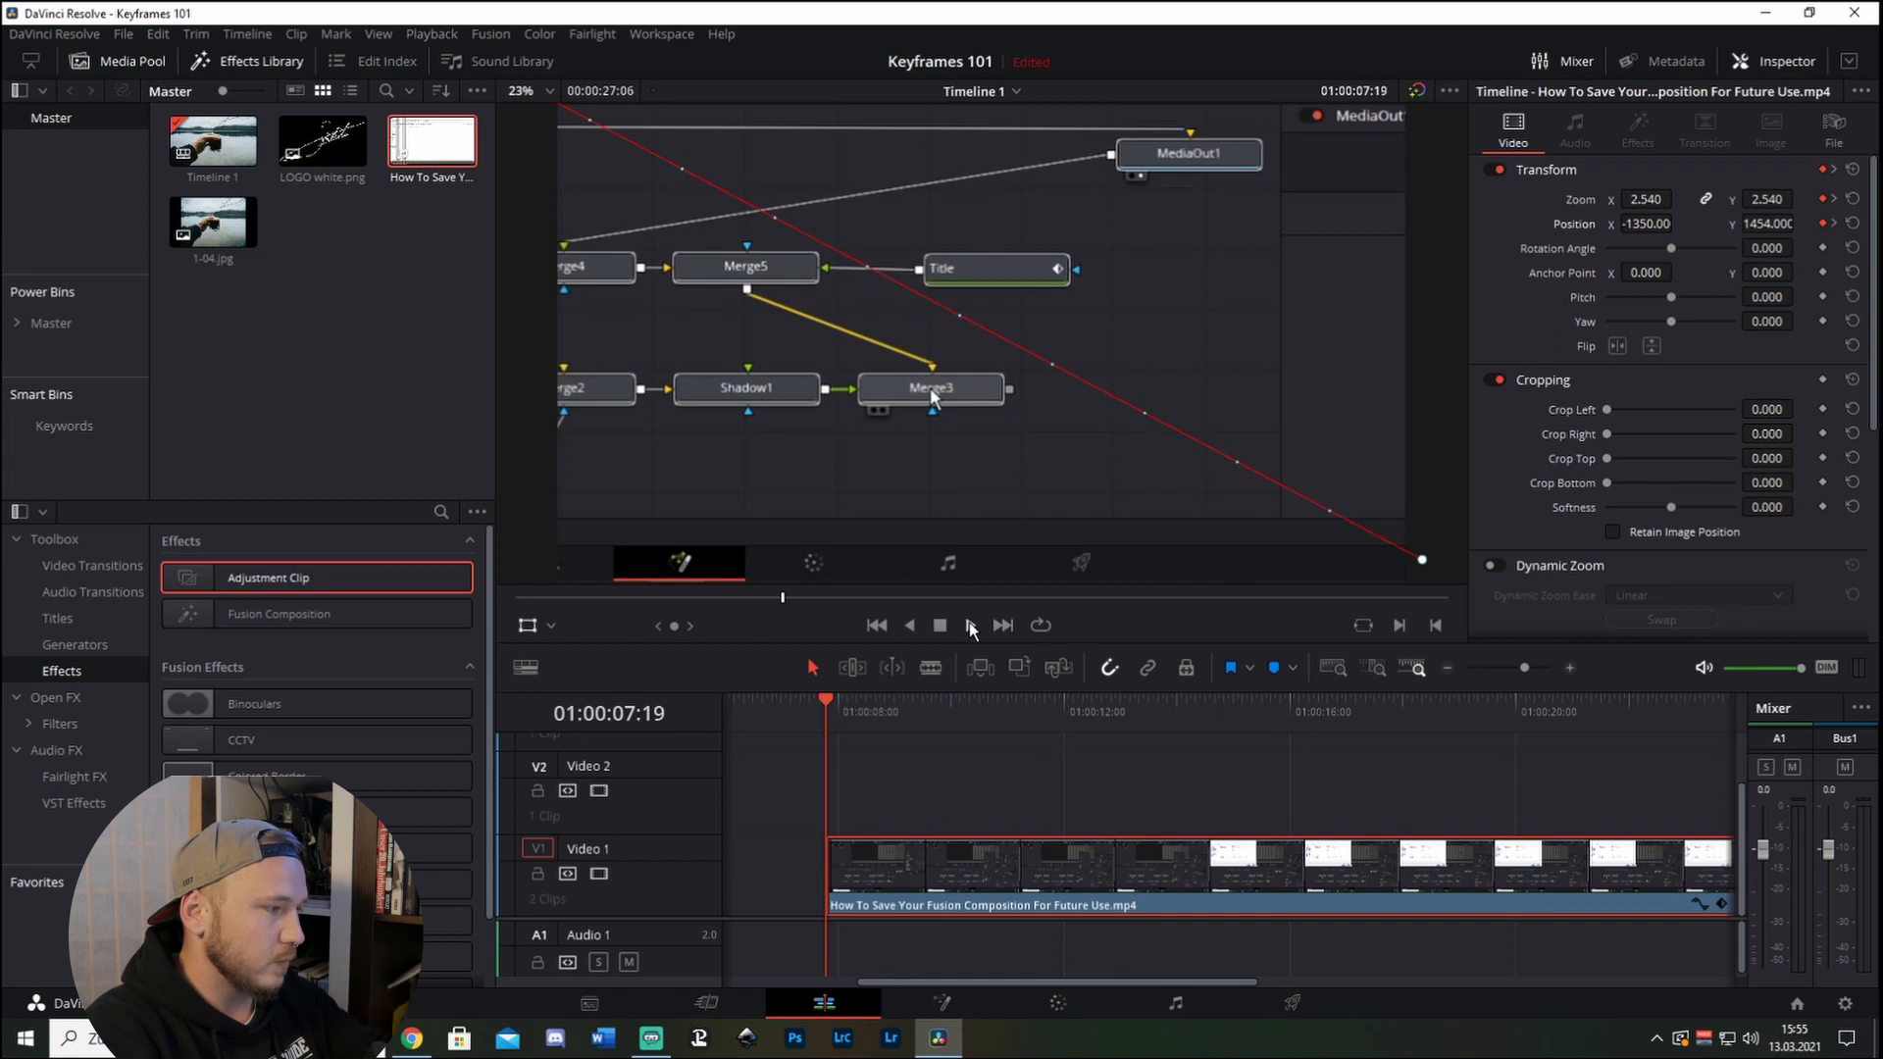
right_click(929, 388)
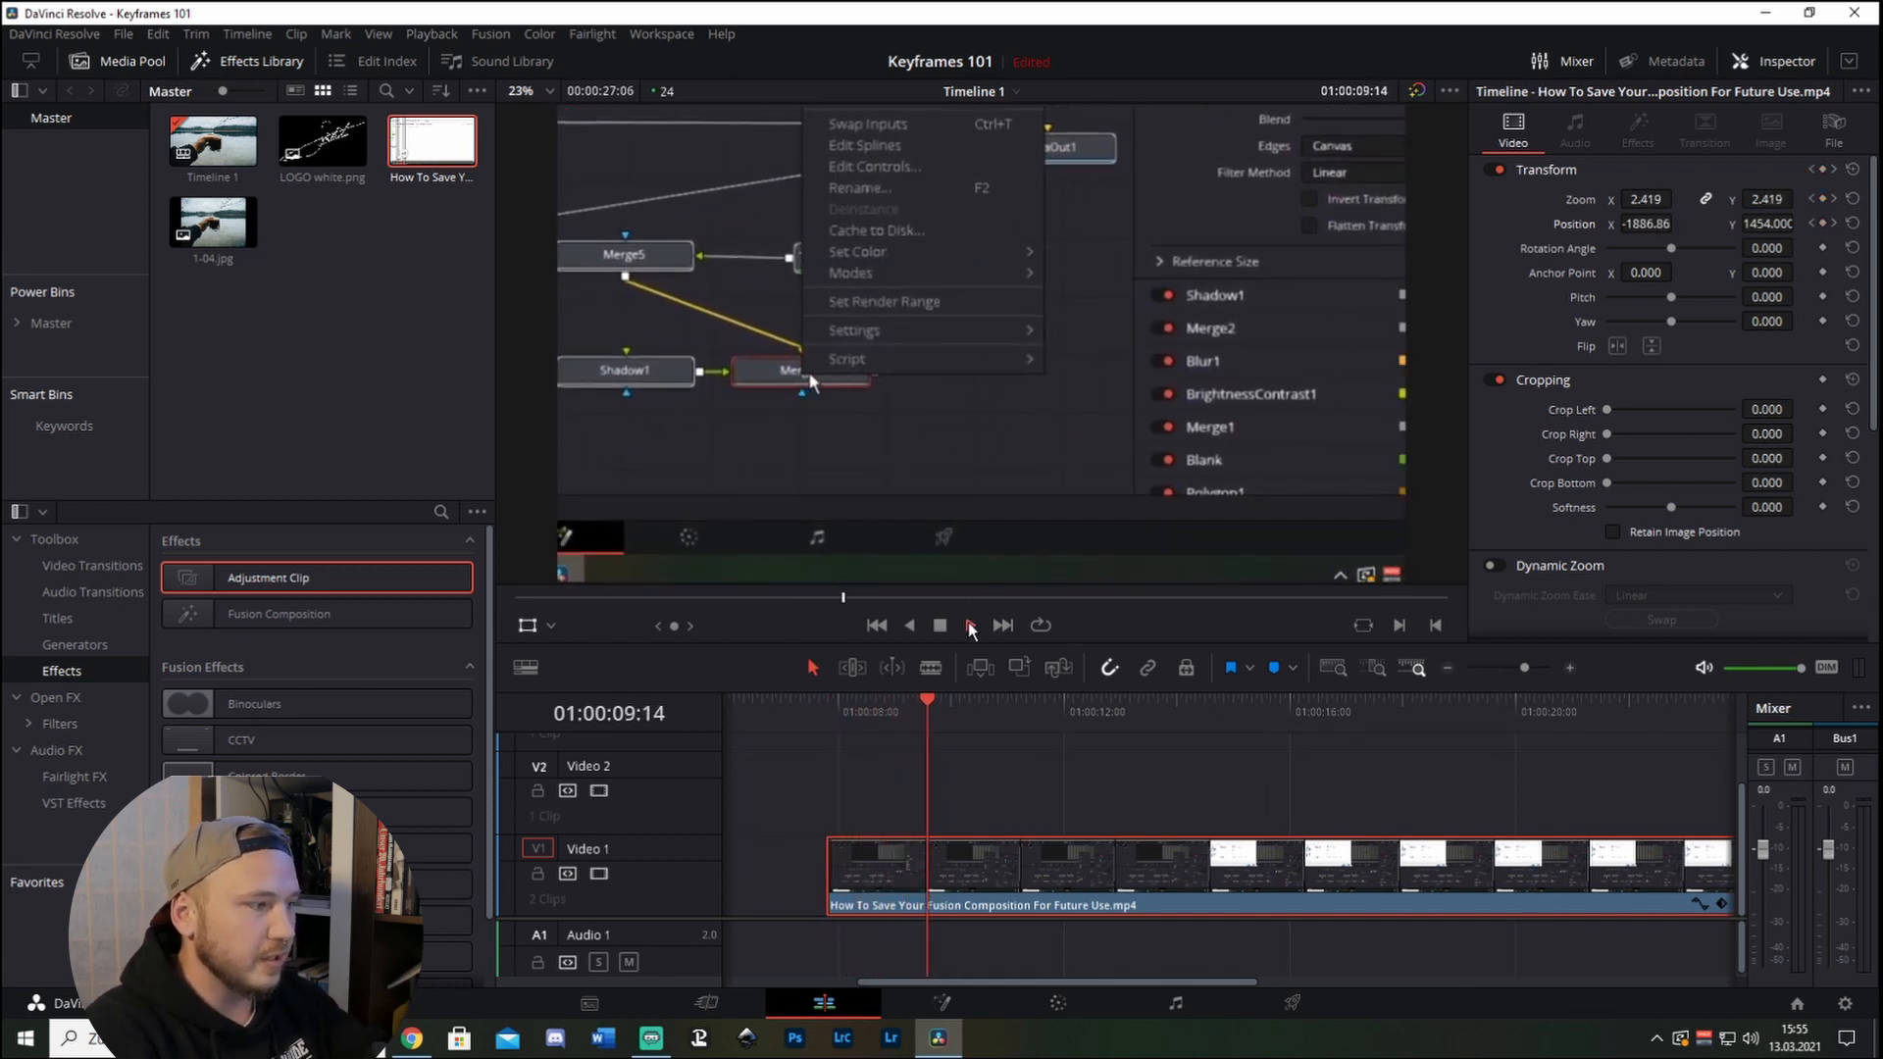
click(853, 329)
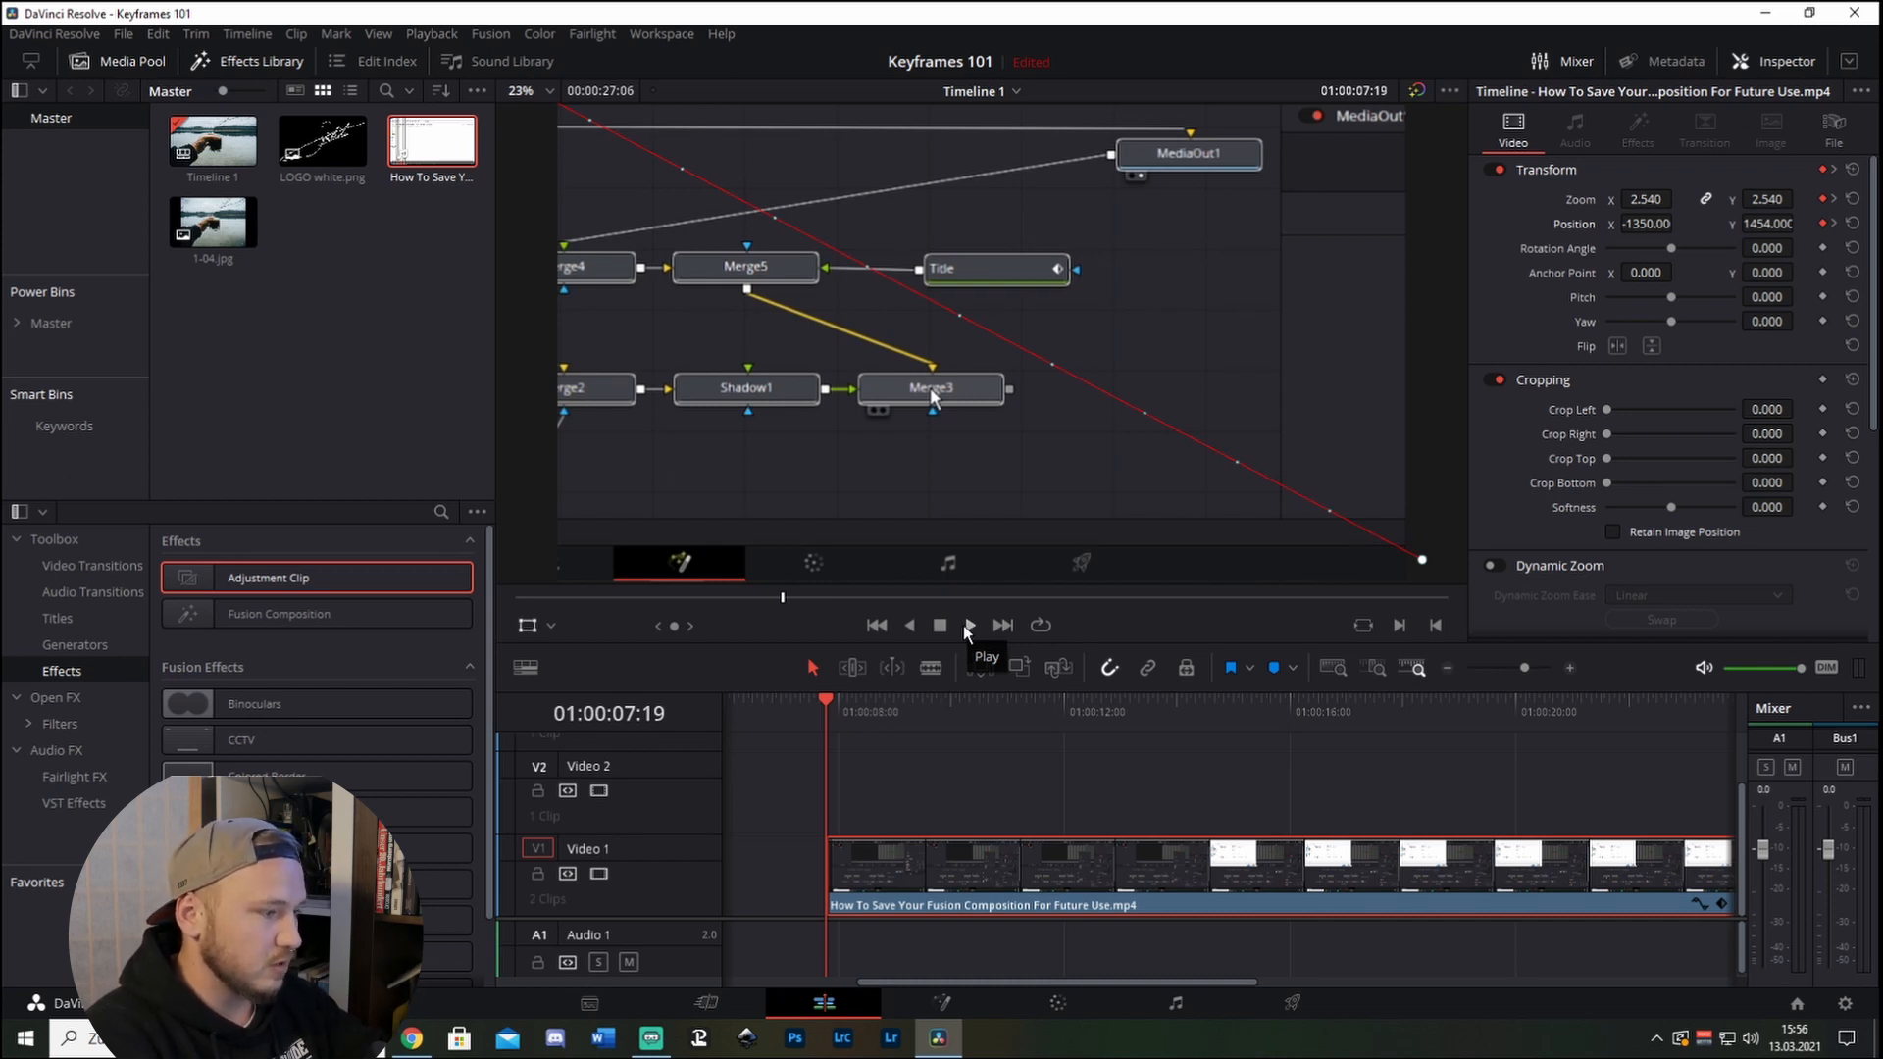
click(967, 624)
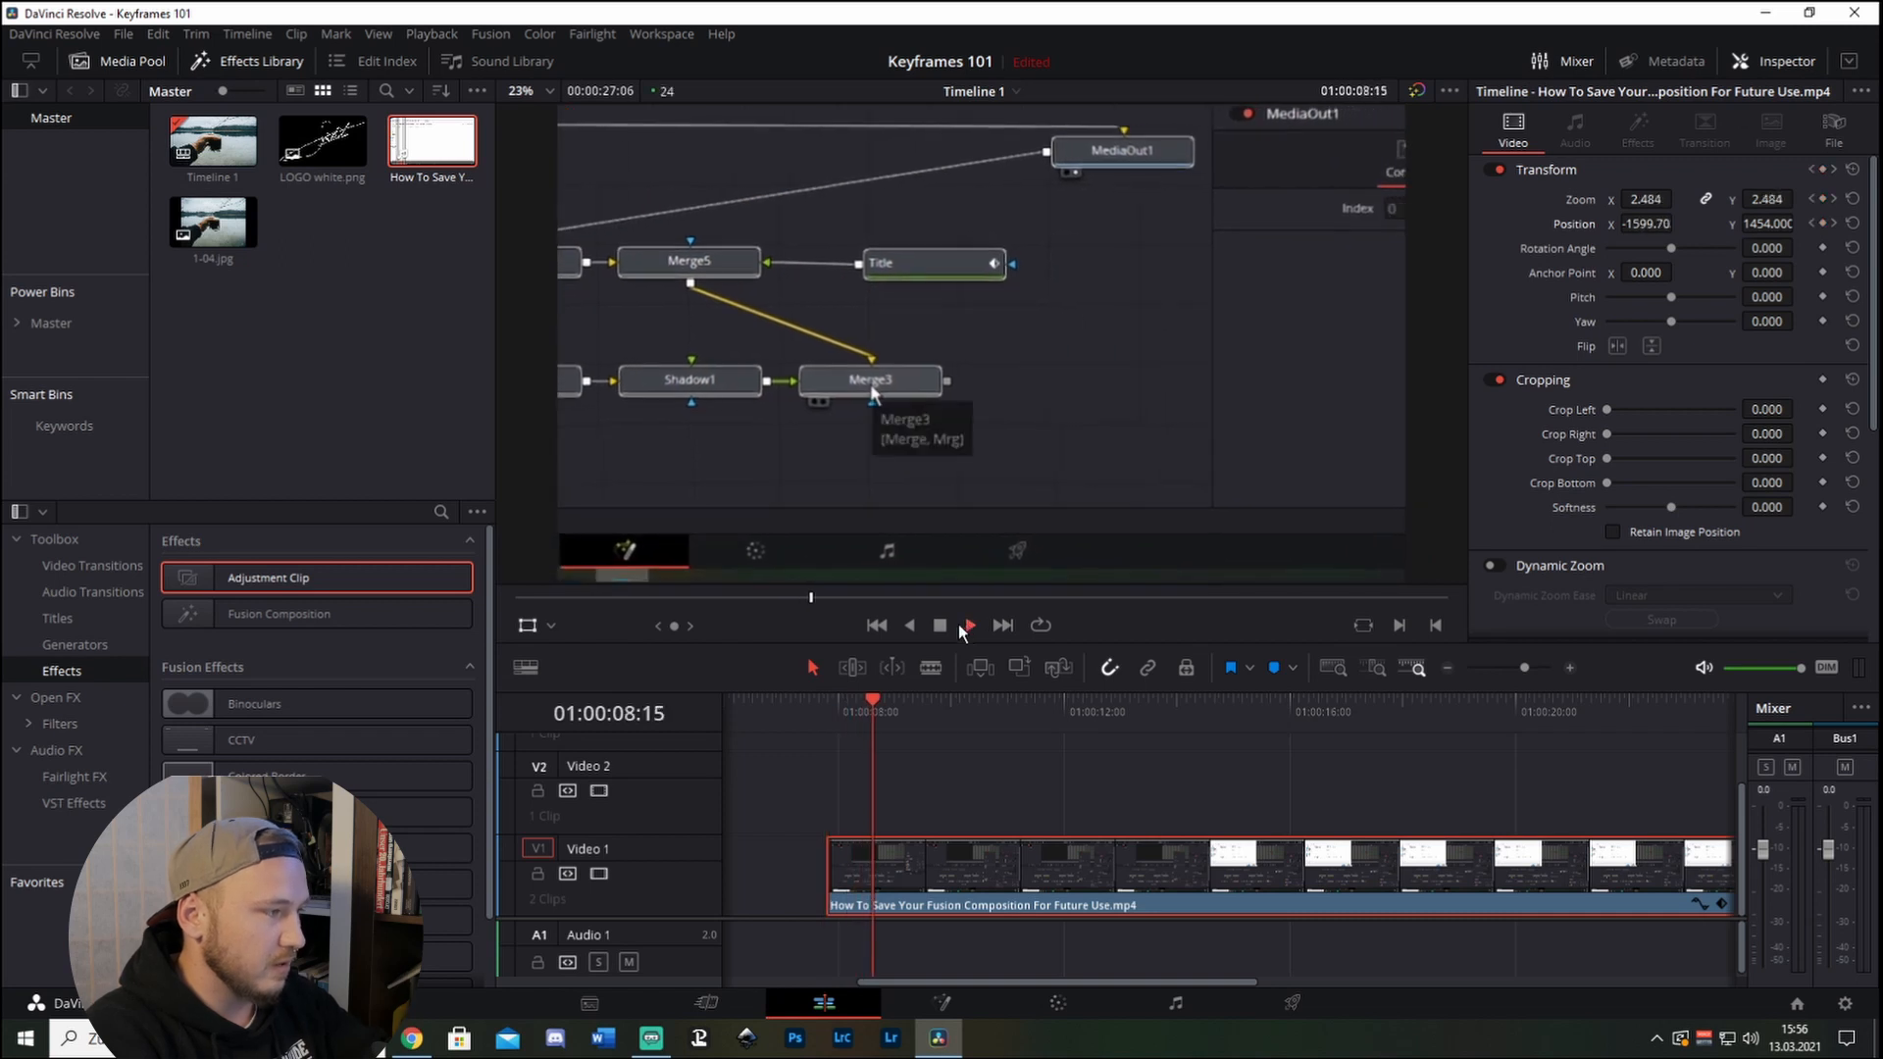
right_click(871, 379)
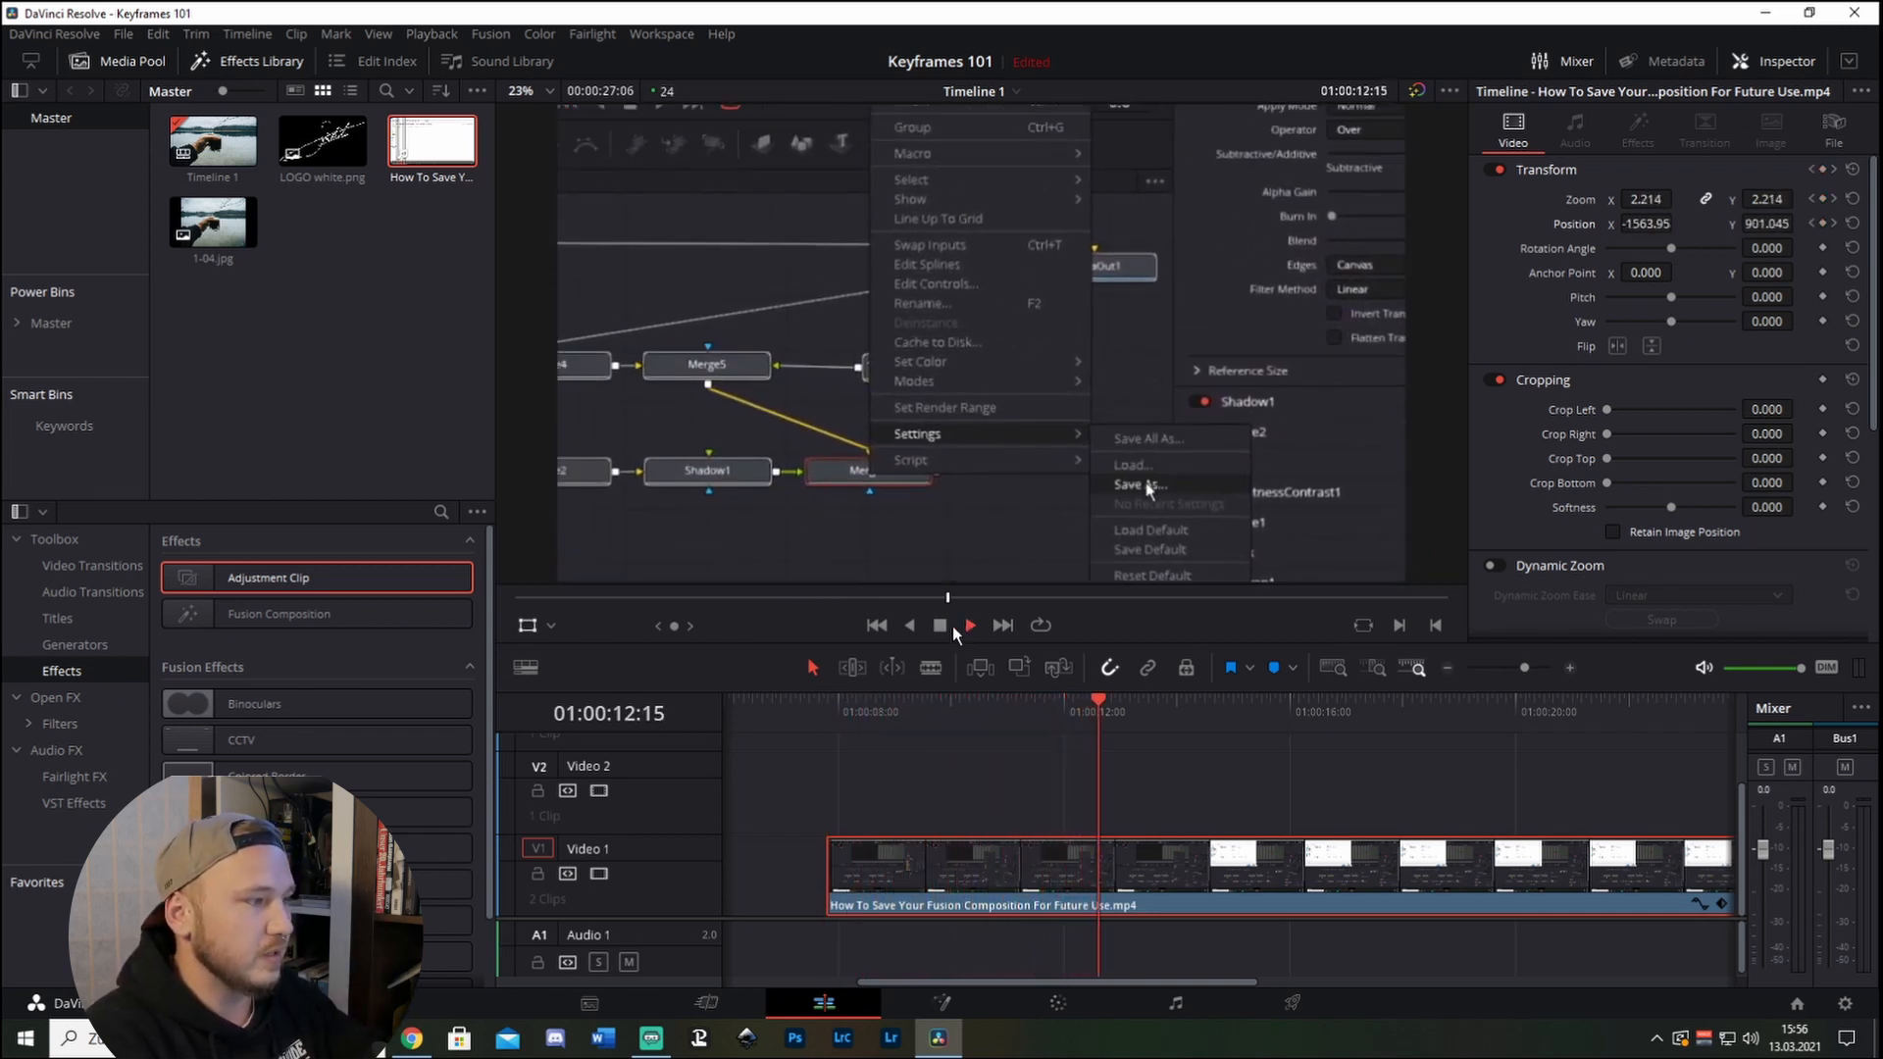
click(1137, 484)
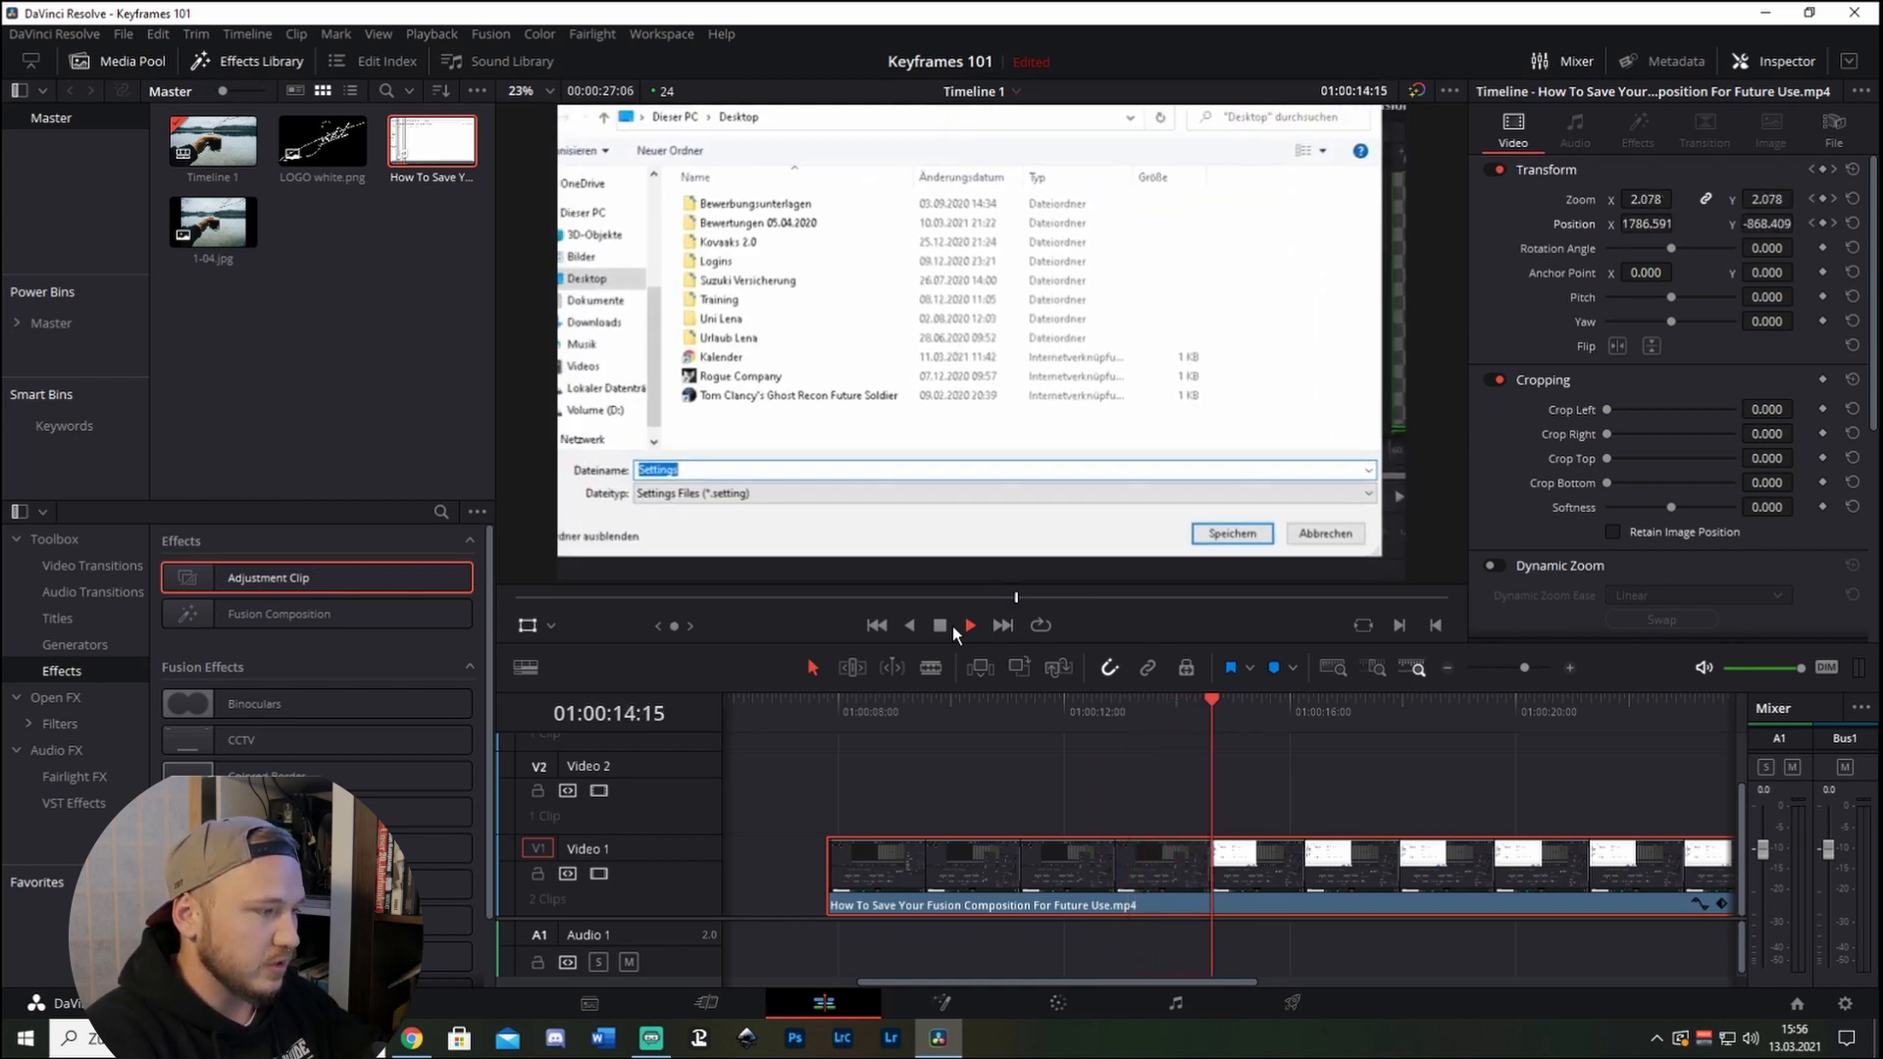